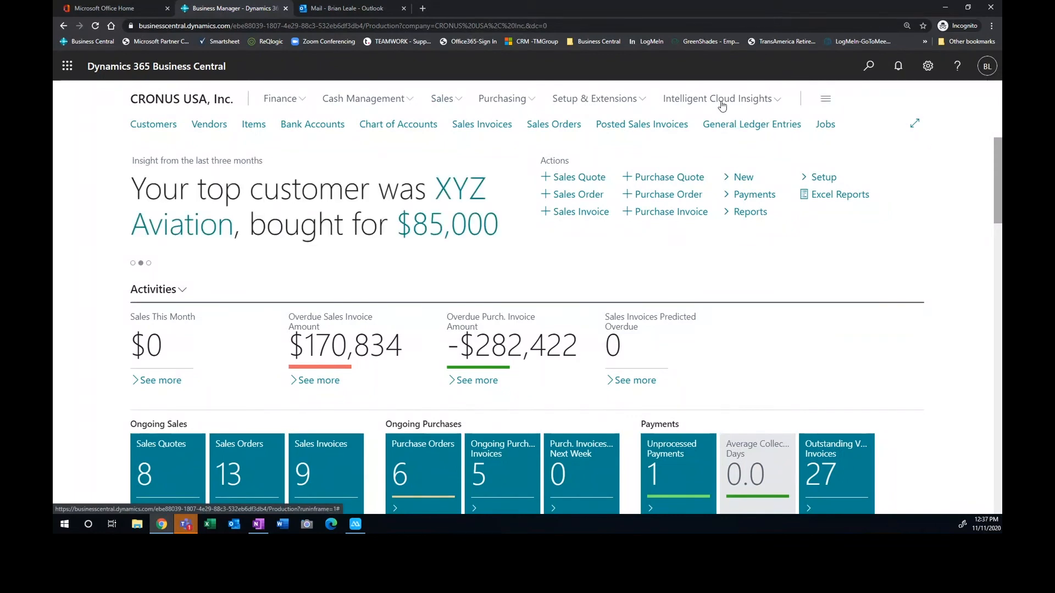
Open the Intelligent Cloud Insights page from the top navigation's Intelligent Cloud Insights menu
click(720, 98)
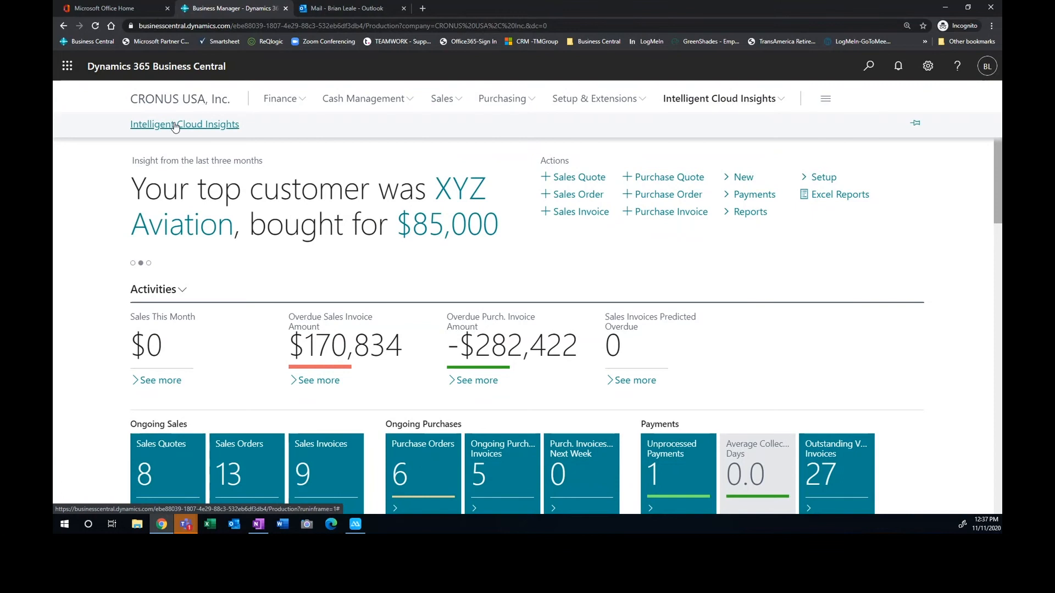
click(185, 124)
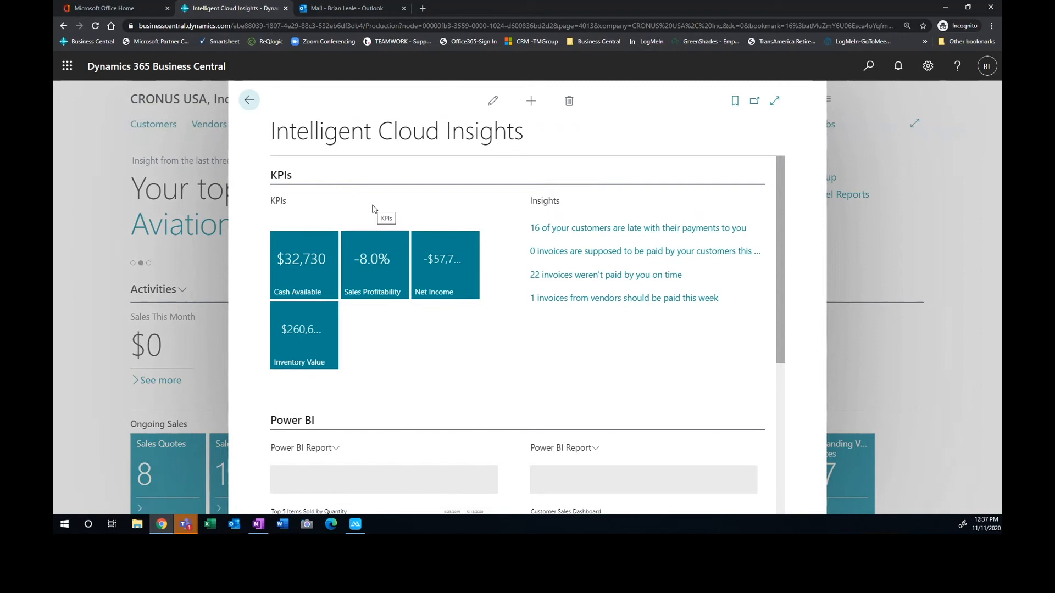
mouse_move(423, 261)
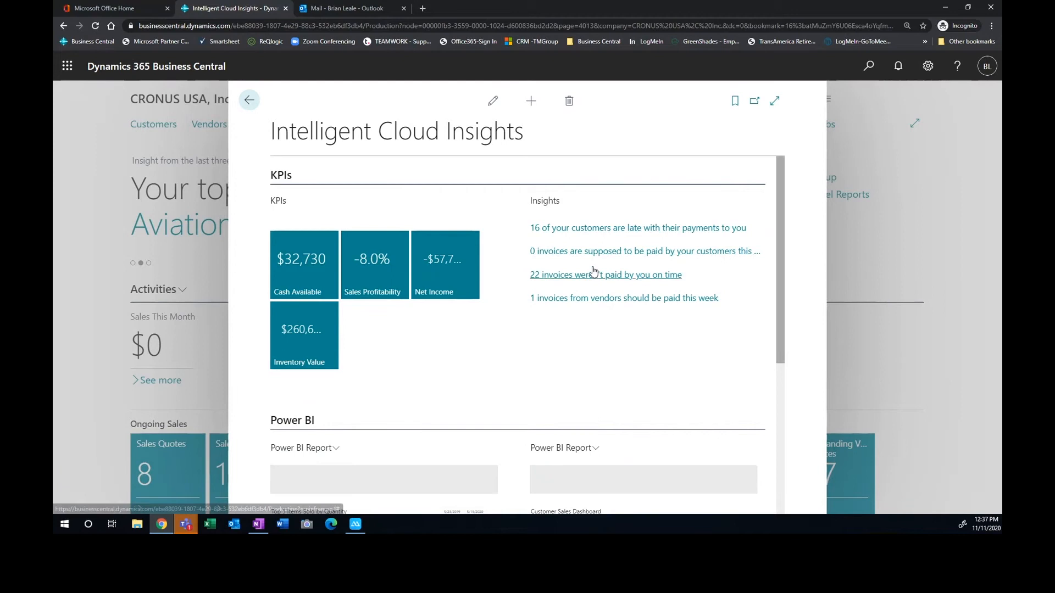
mouse_move(595, 266)
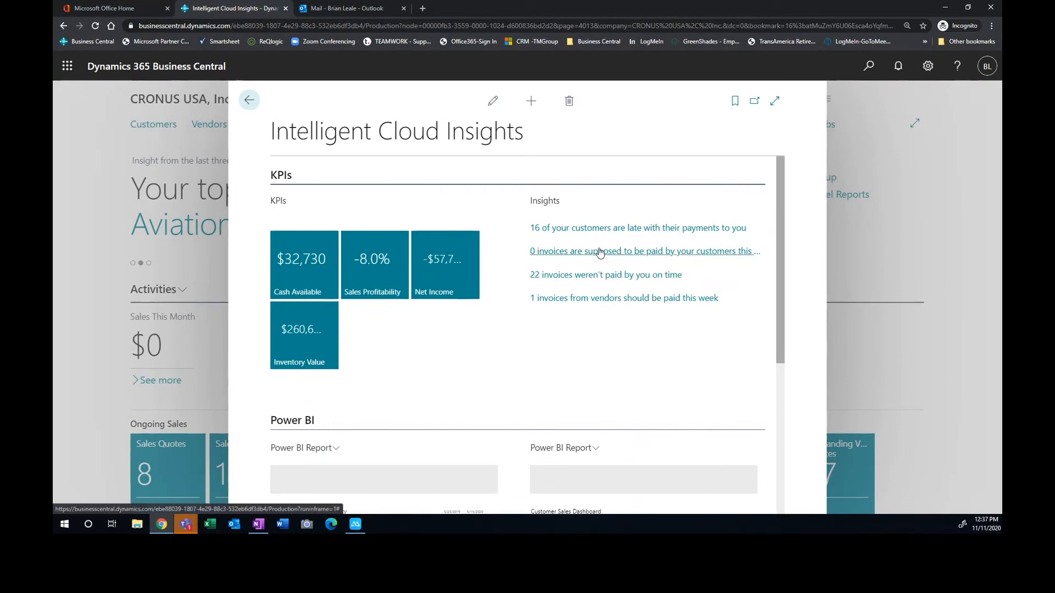
mouse_move(480, 201)
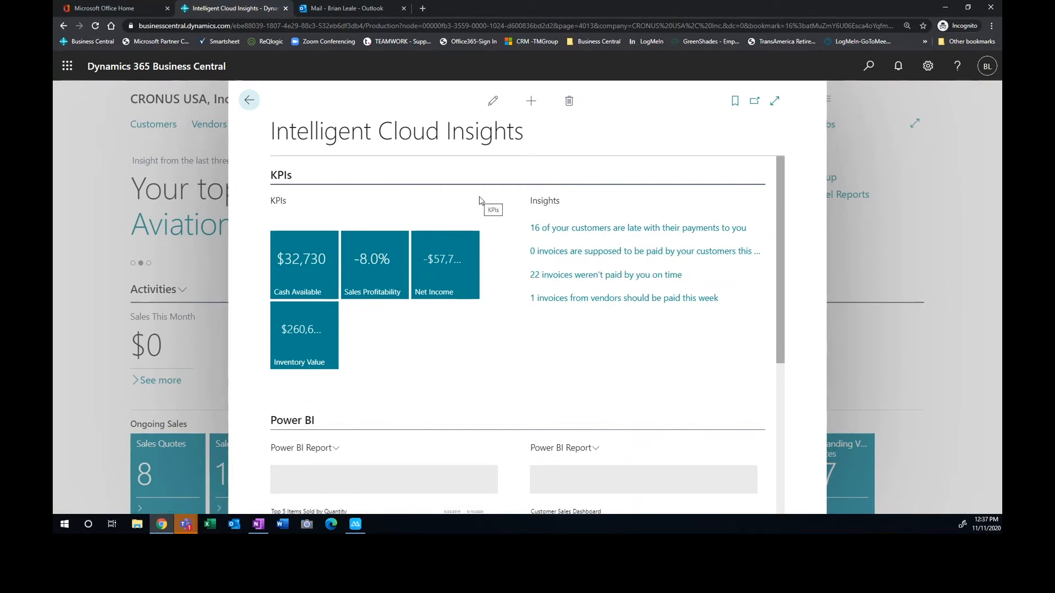
mouse_move(479, 253)
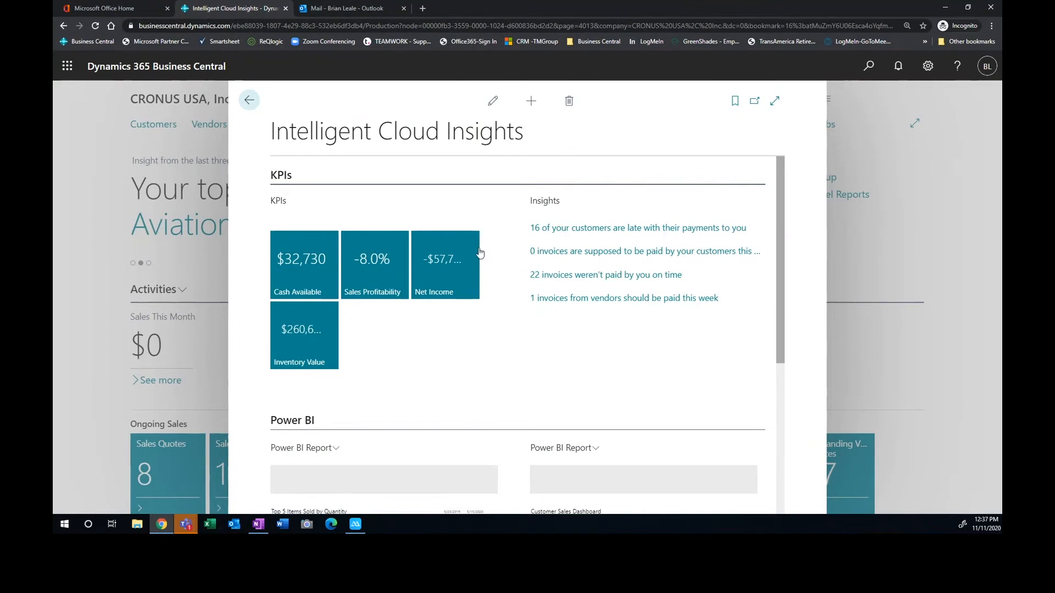
mouse_move(538, 232)
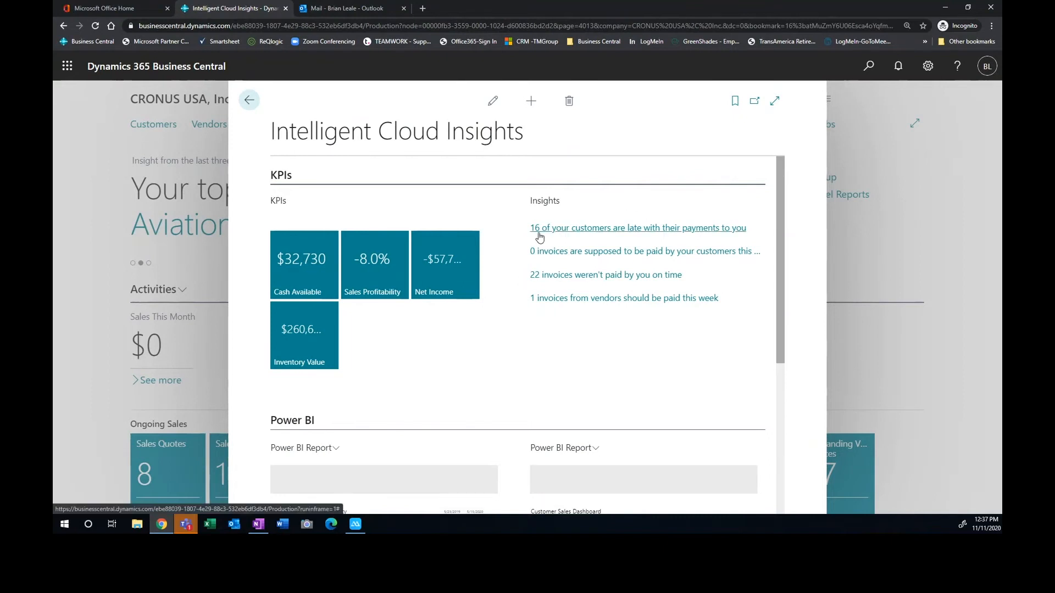
mouse_move(546, 233)
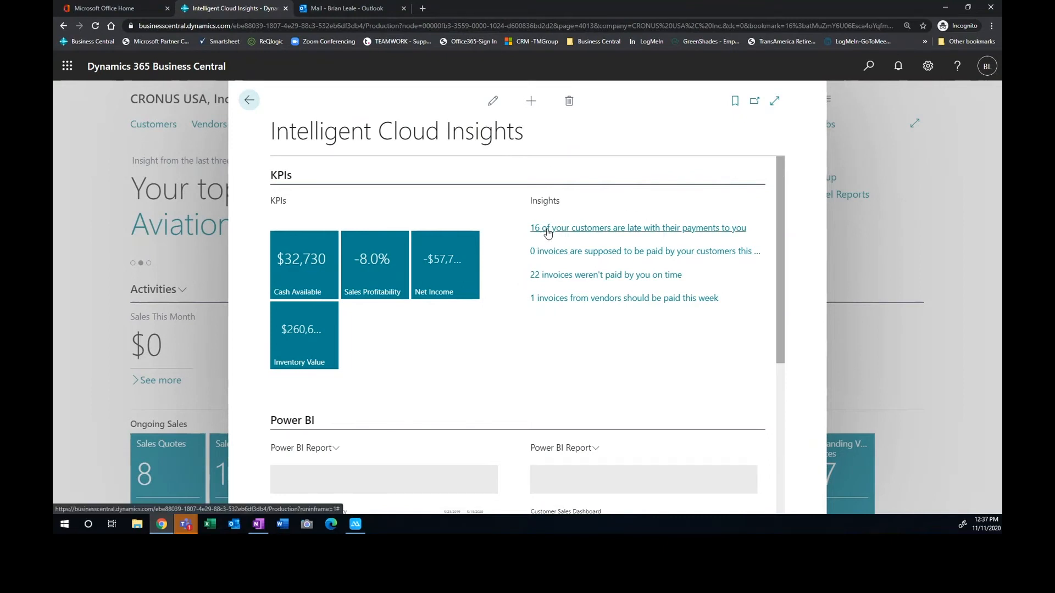
mouse_move(638, 227)
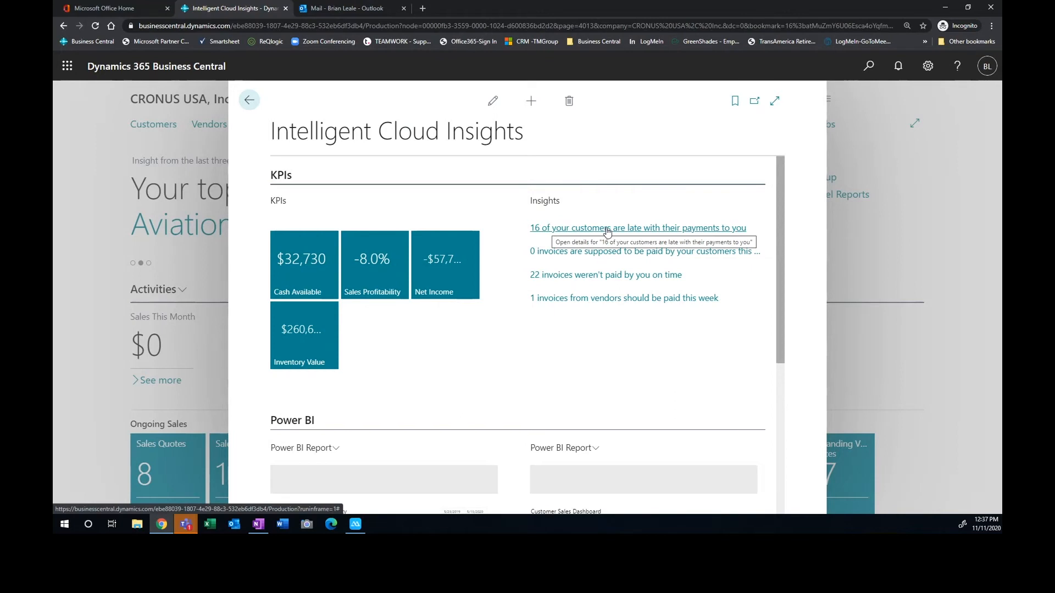
From the late-payments insight, open posted invoice PS-INV103217 for XYZ Aviation
click(637, 228)
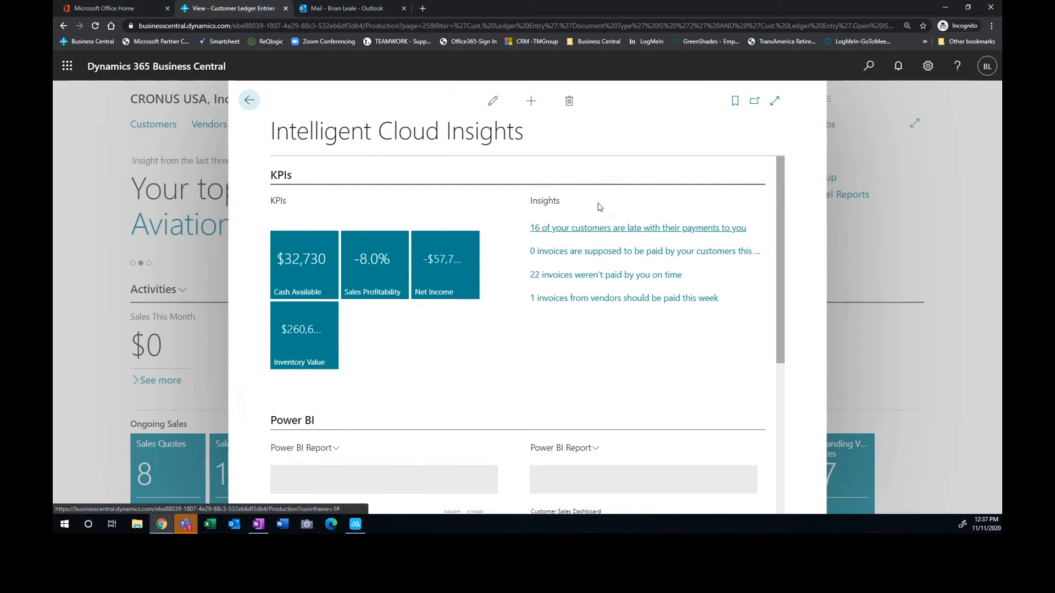
click(249, 99)
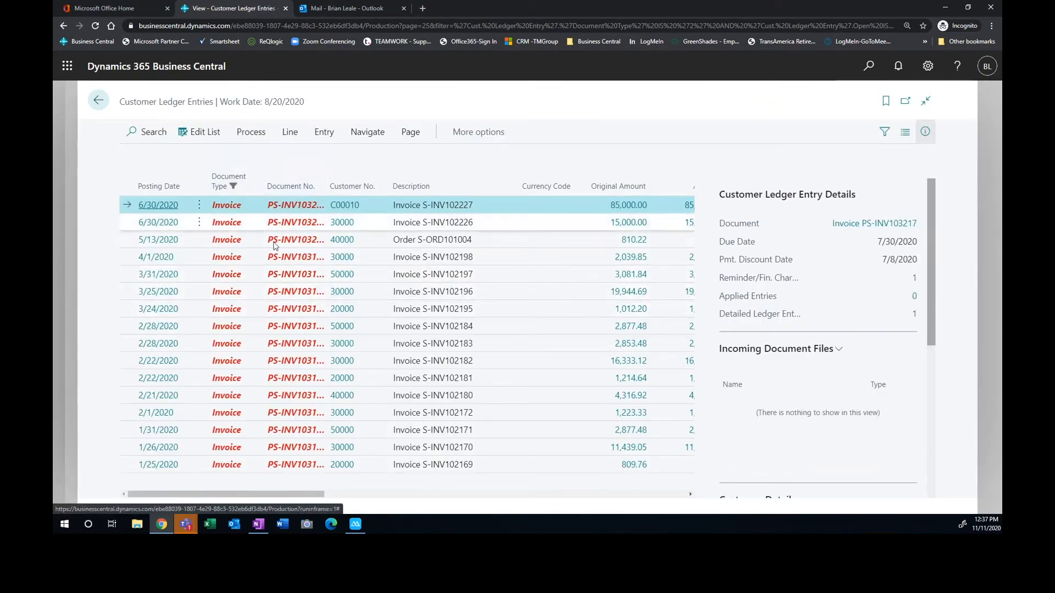
mouse_move(158, 222)
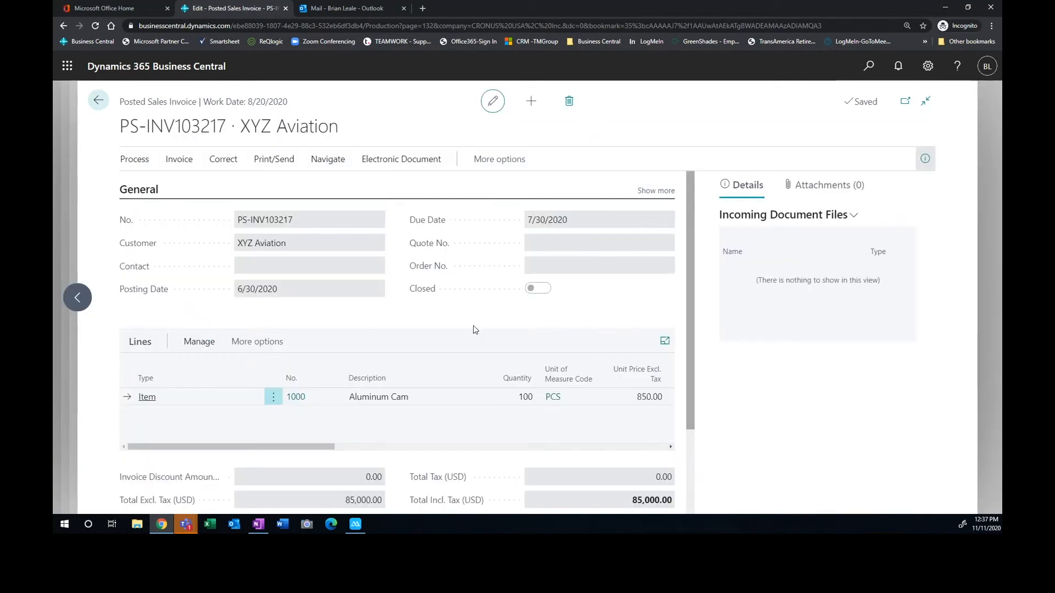
mouse_move(323, 201)
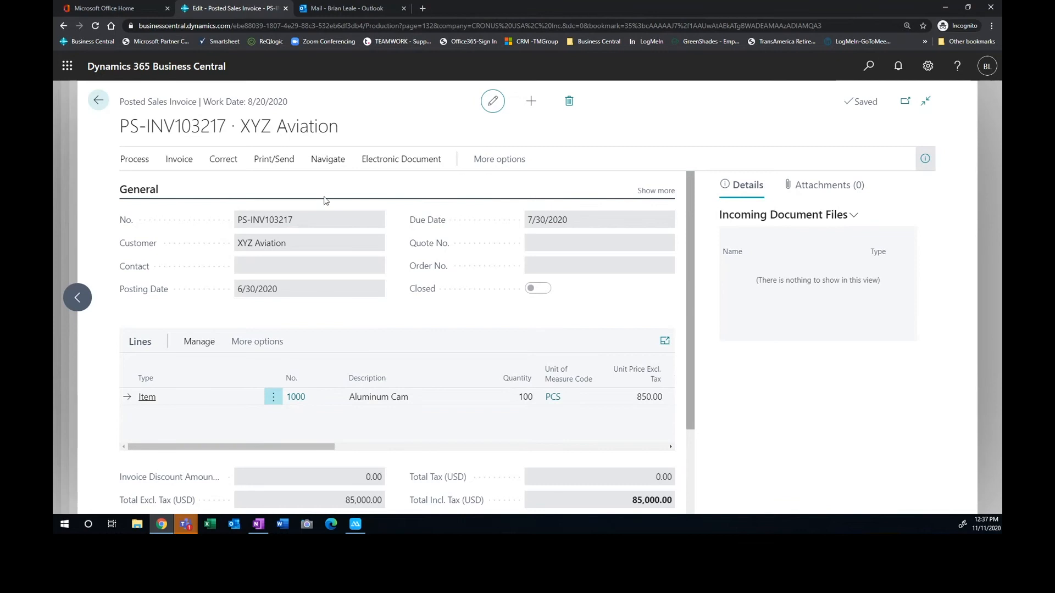
mouse_move(274, 167)
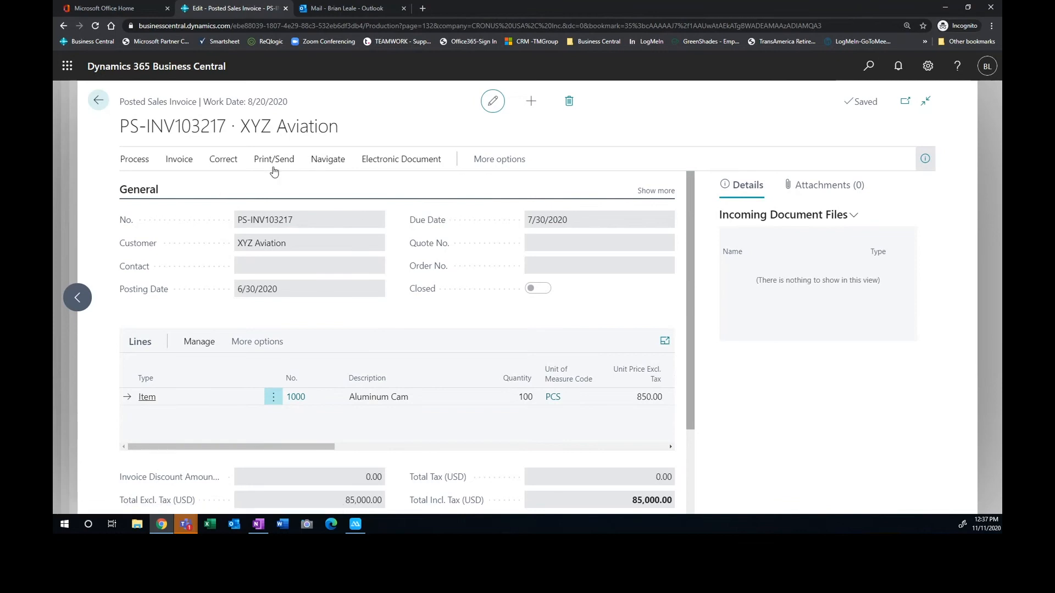
Start emailing invoice PS-INV103217 via Print/Send > Email, then cancel the draft
click(273, 159)
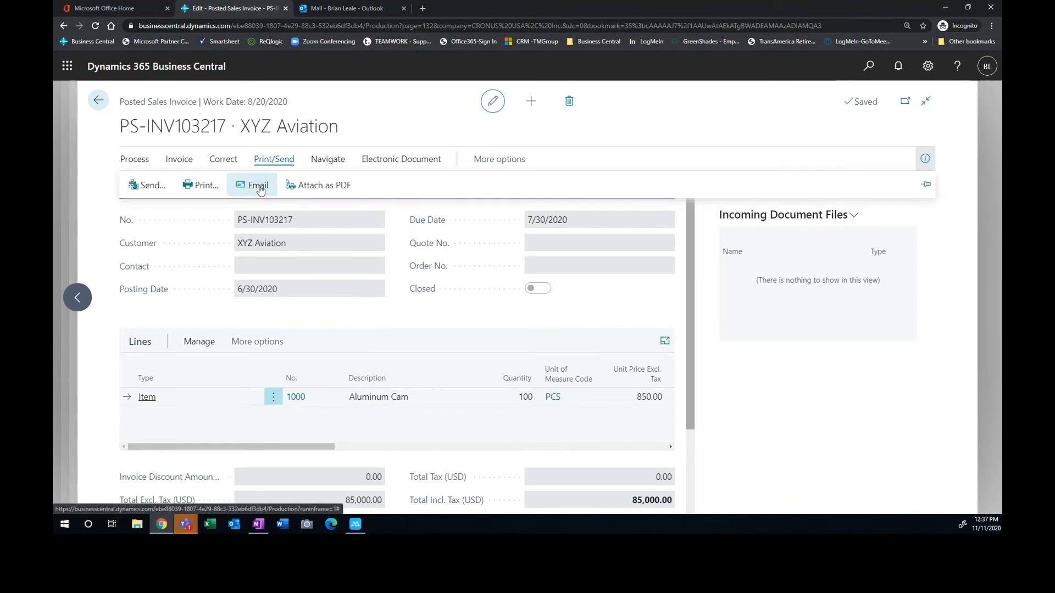
click(257, 185)
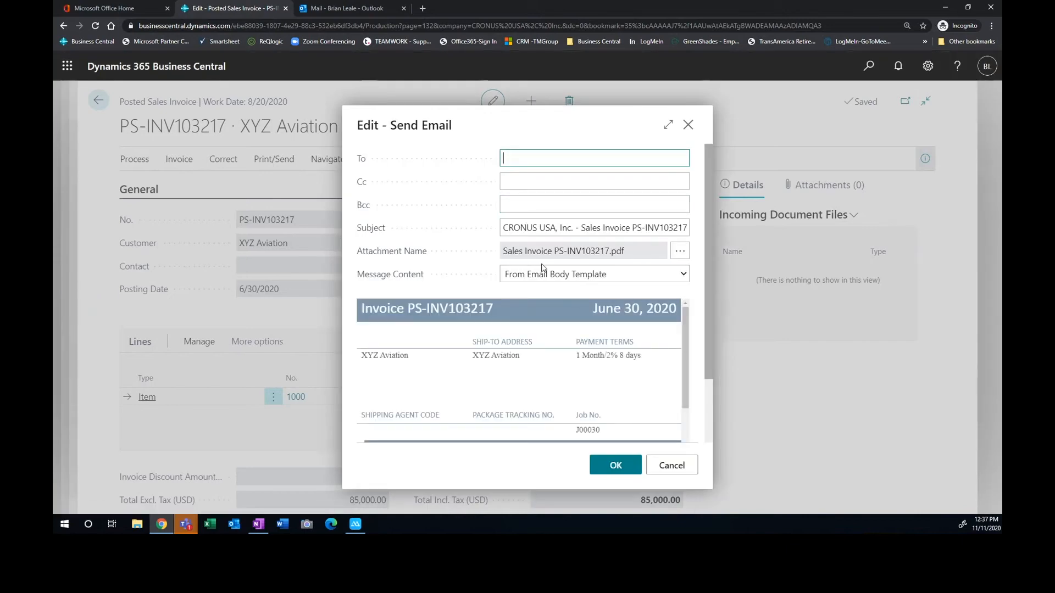
mouse_move(632, 263)
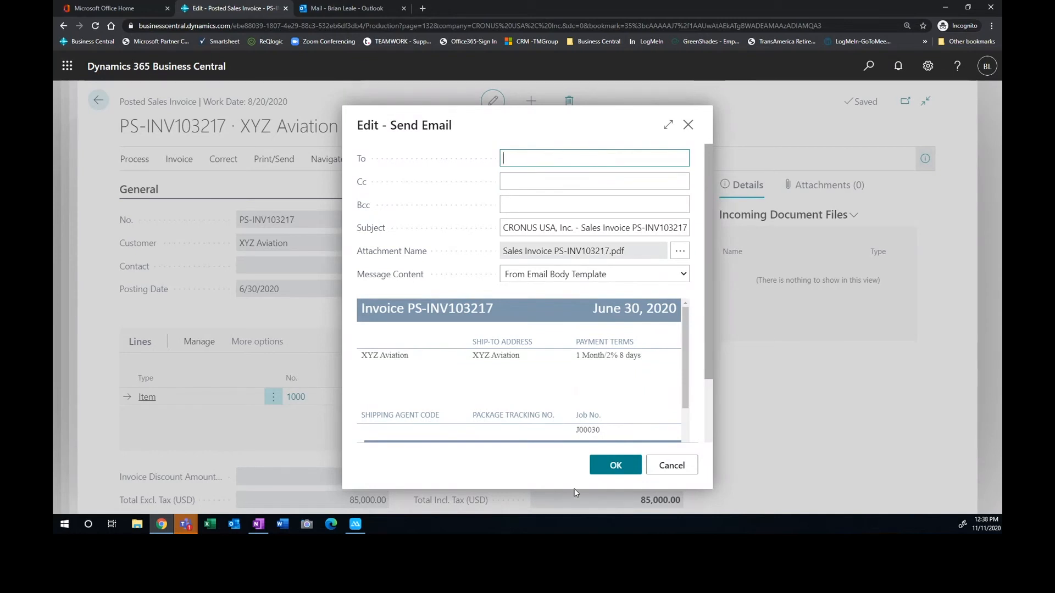
mouse_move(555, 337)
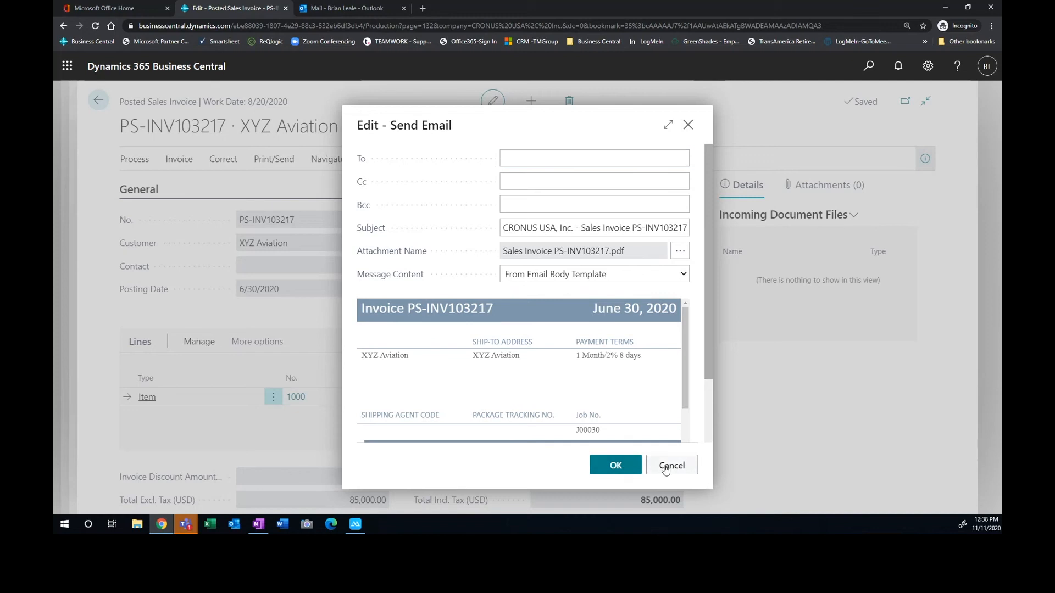
click(671, 465)
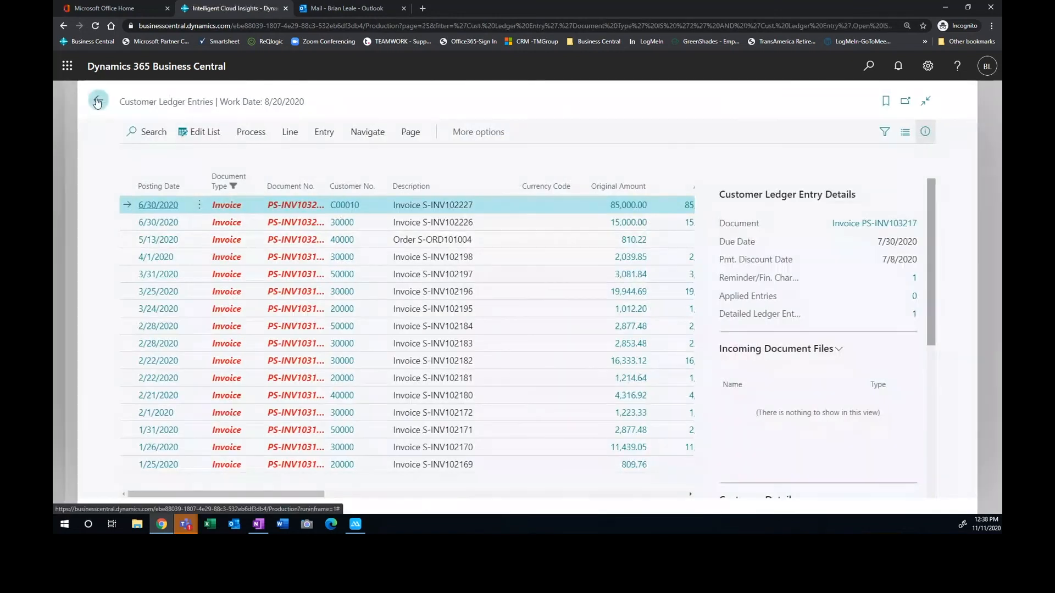
click(98, 102)
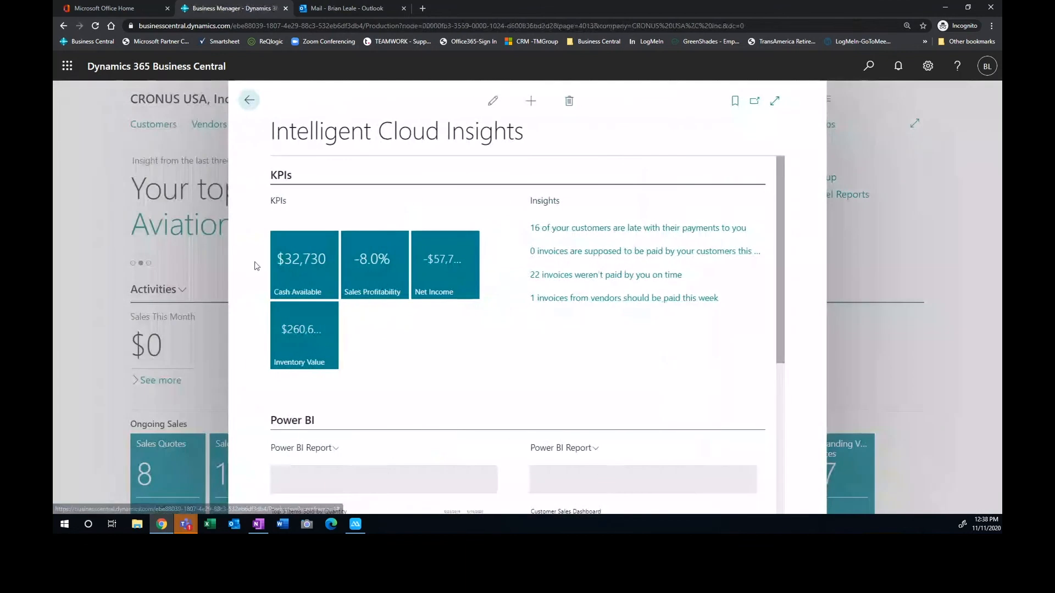
mouse_move(423, 382)
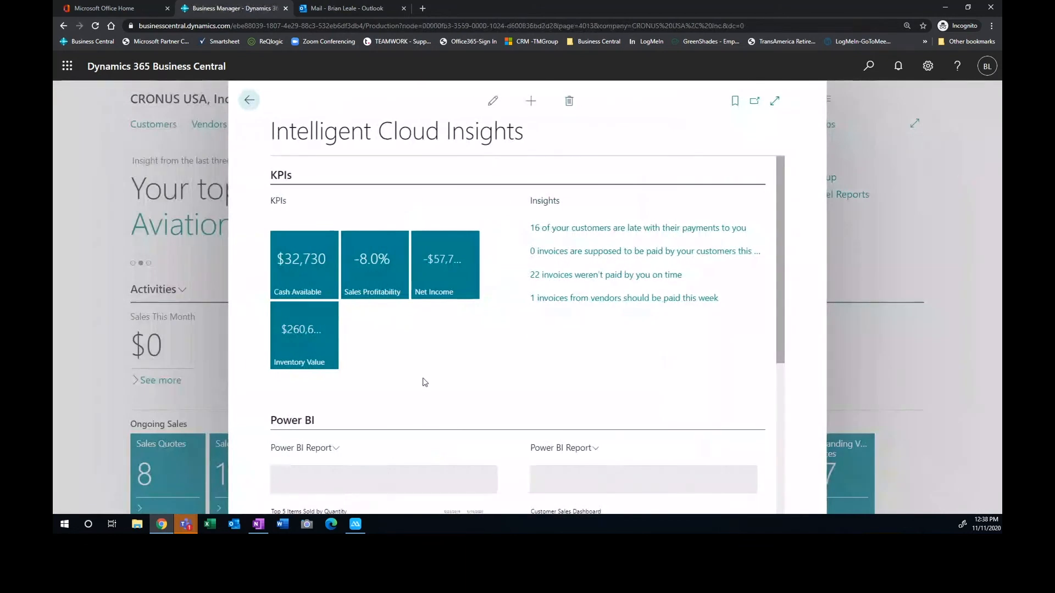
mouse_move(330, 274)
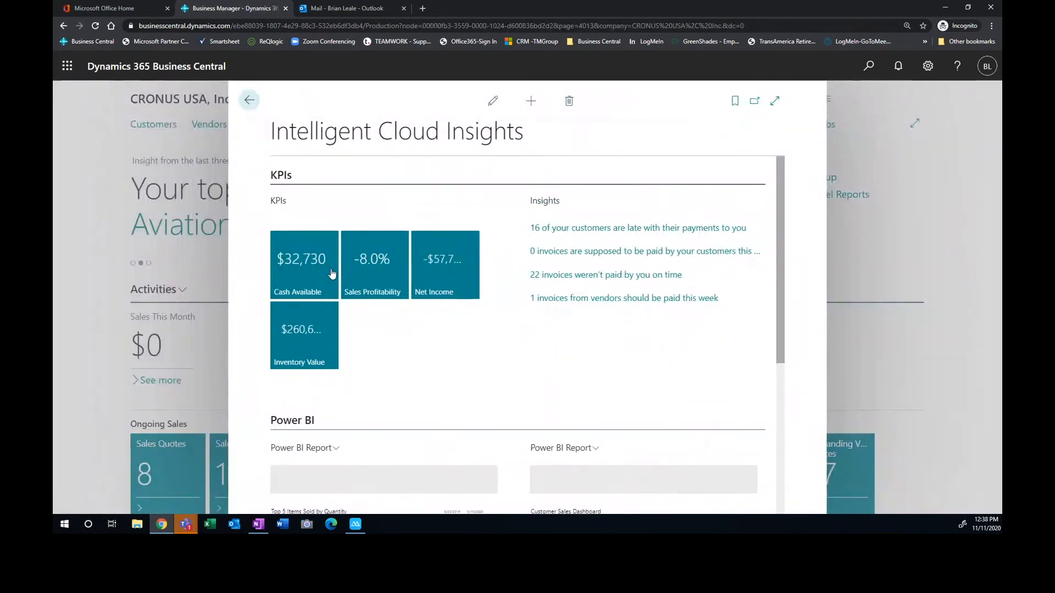
mouse_move(442, 276)
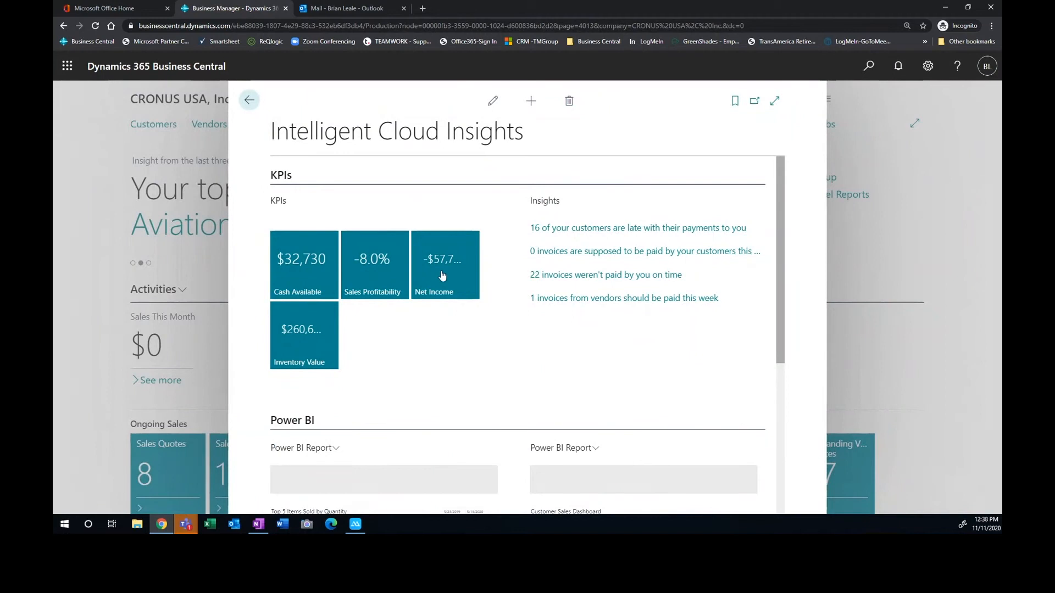
scroll(down, 3)
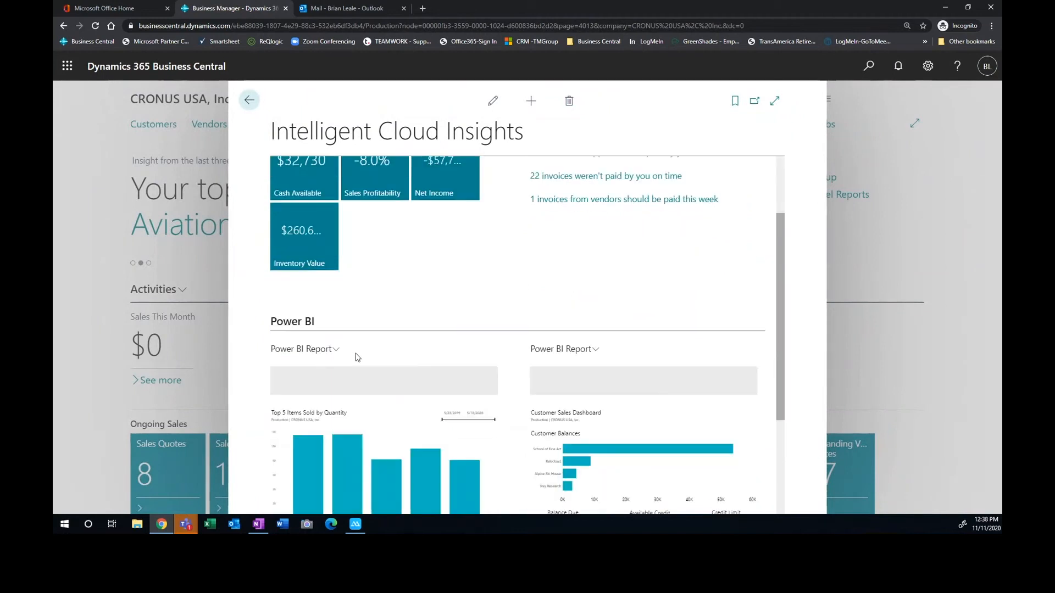
scroll(down, 3)
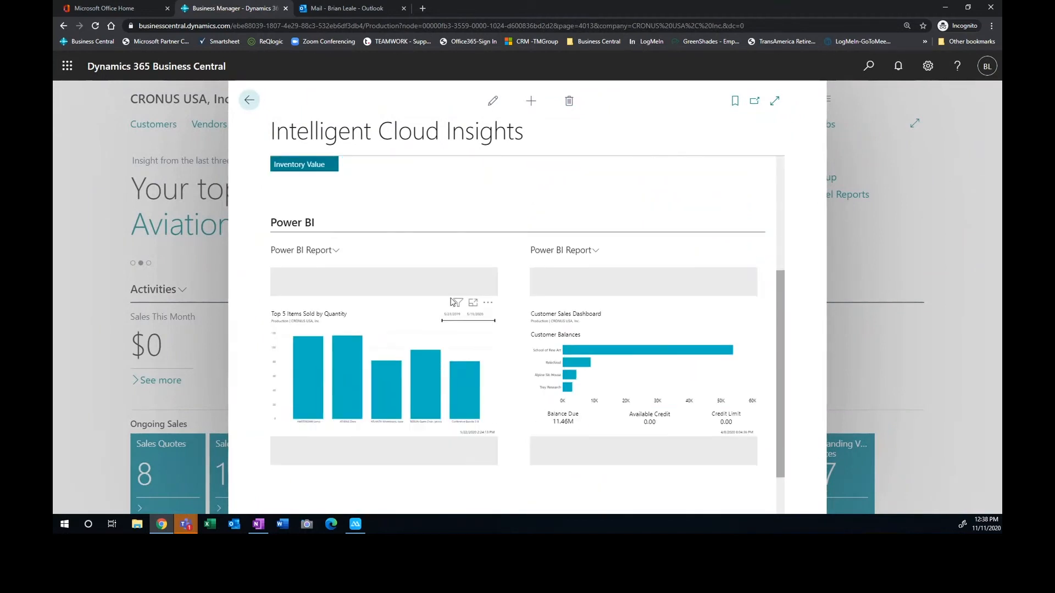
mouse_move(474, 283)
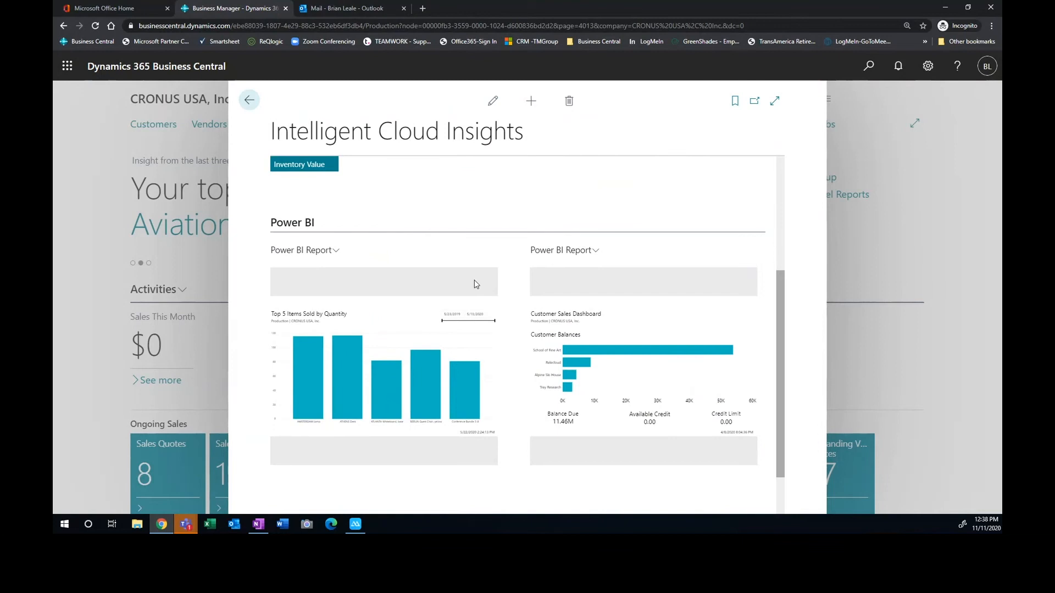
mouse_move(569, 280)
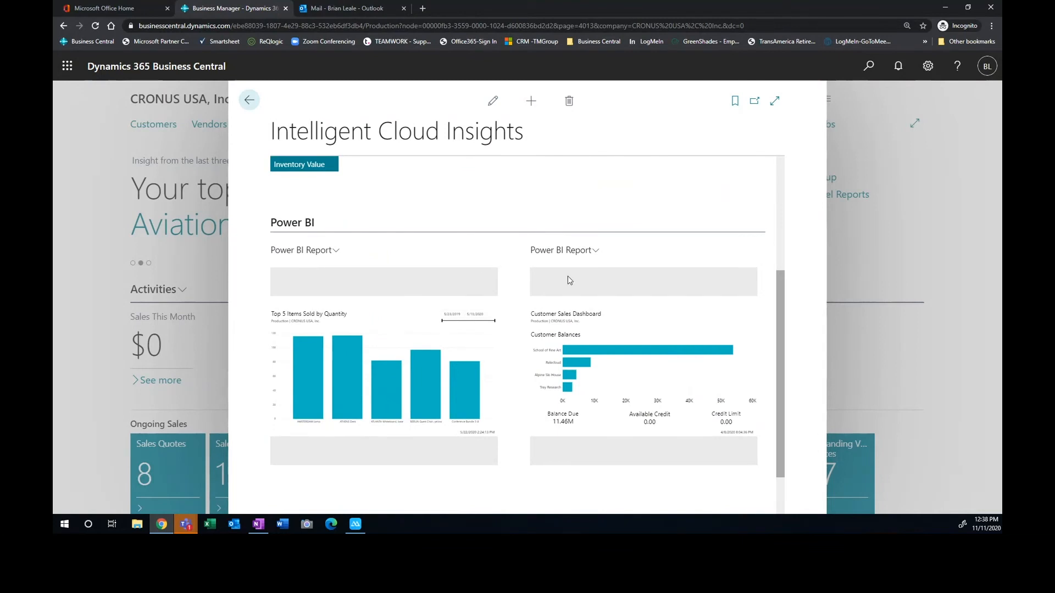
mouse_move(570, 251)
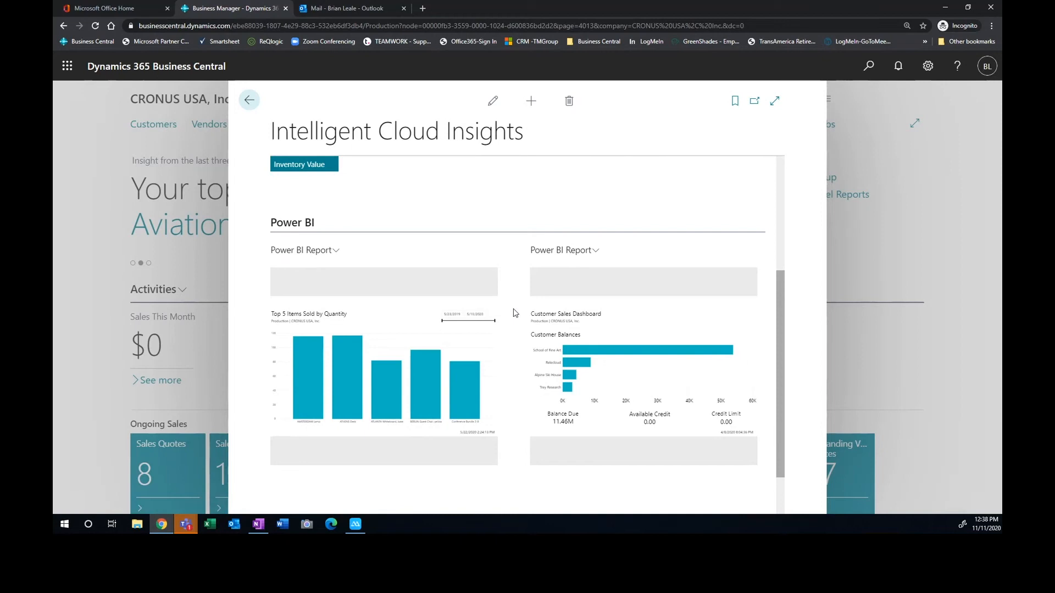
scroll(down, 3)
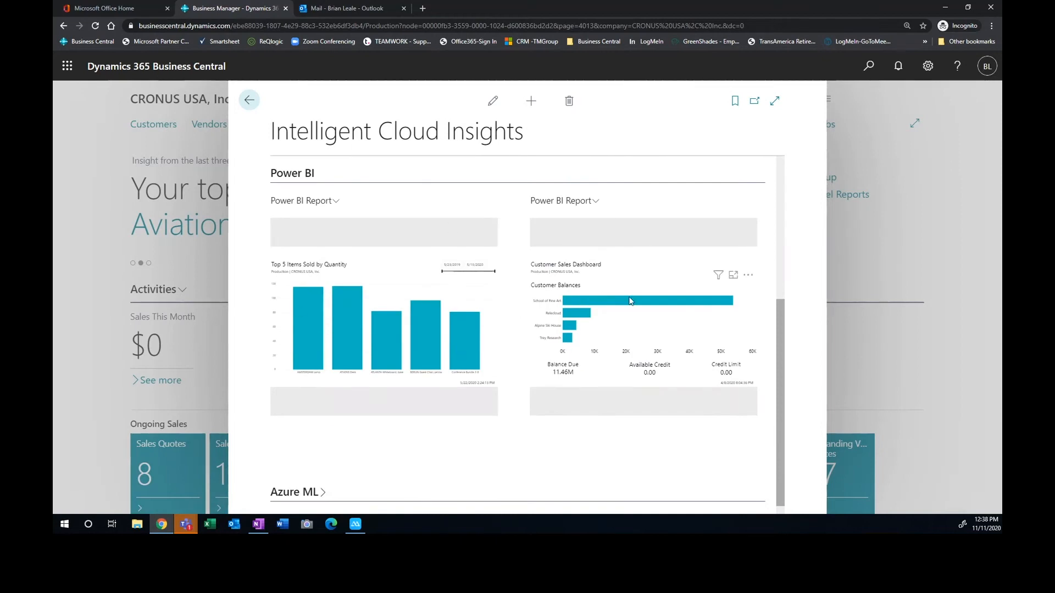
mouse_move(525, 215)
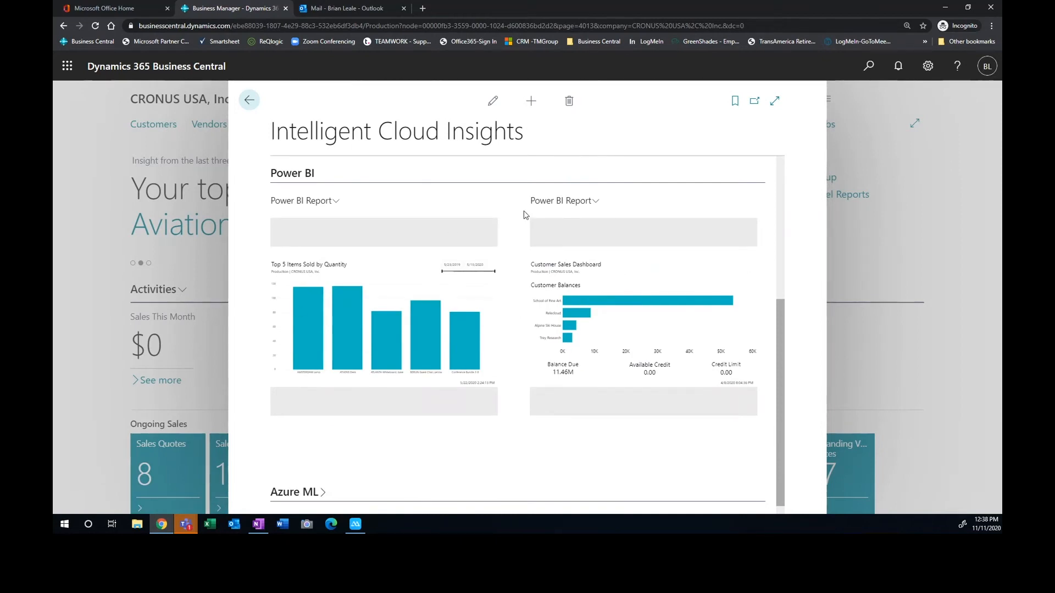
mouse_move(524, 214)
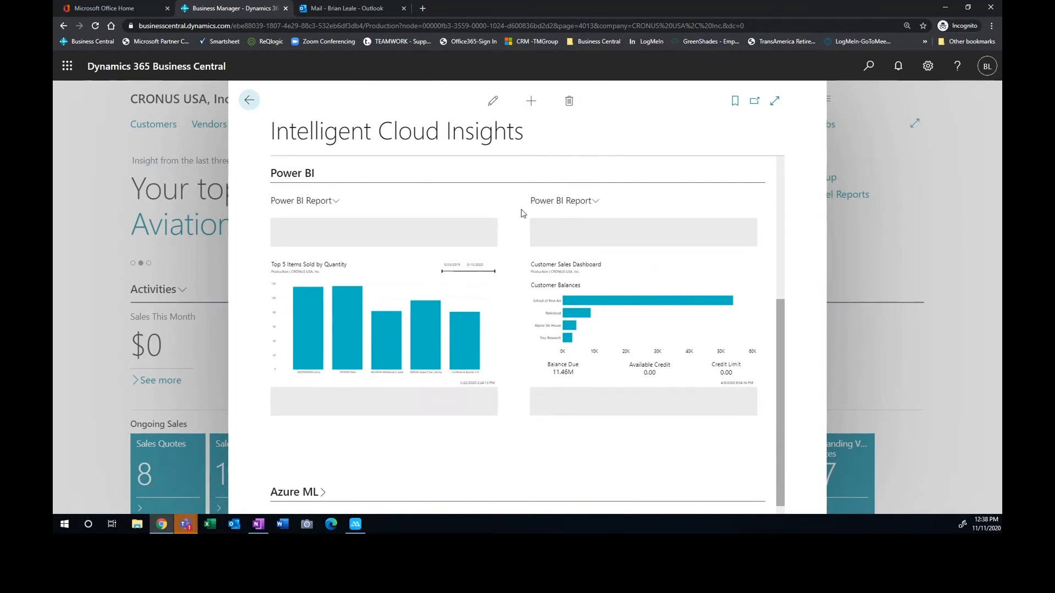
mouse_move(656, 278)
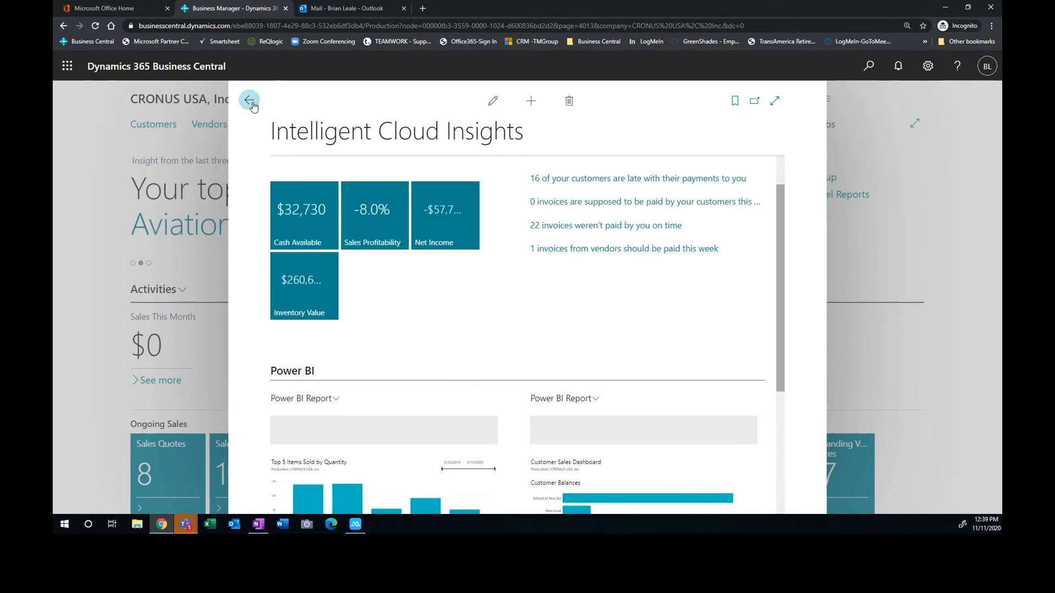
Return to the Role Center and open the Power BI Reports options menu
click(249, 101)
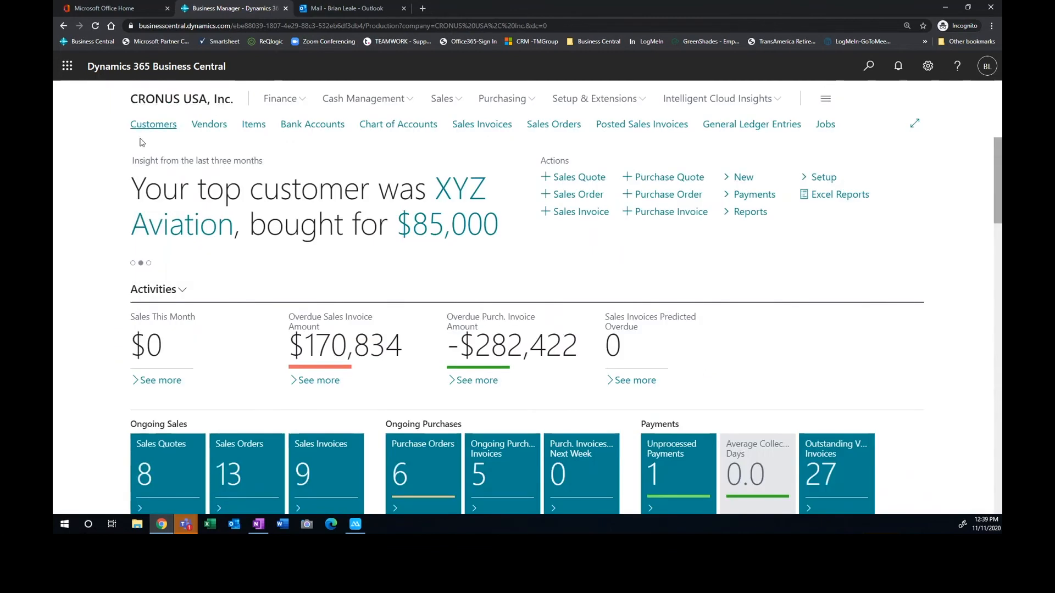
scroll(down, 3)
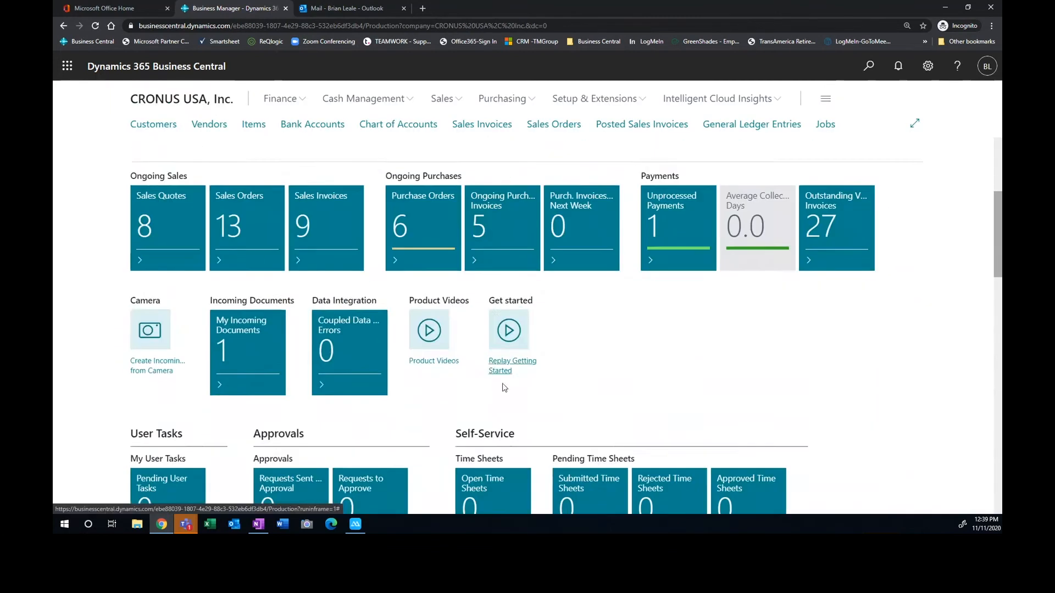
scroll(down, 3)
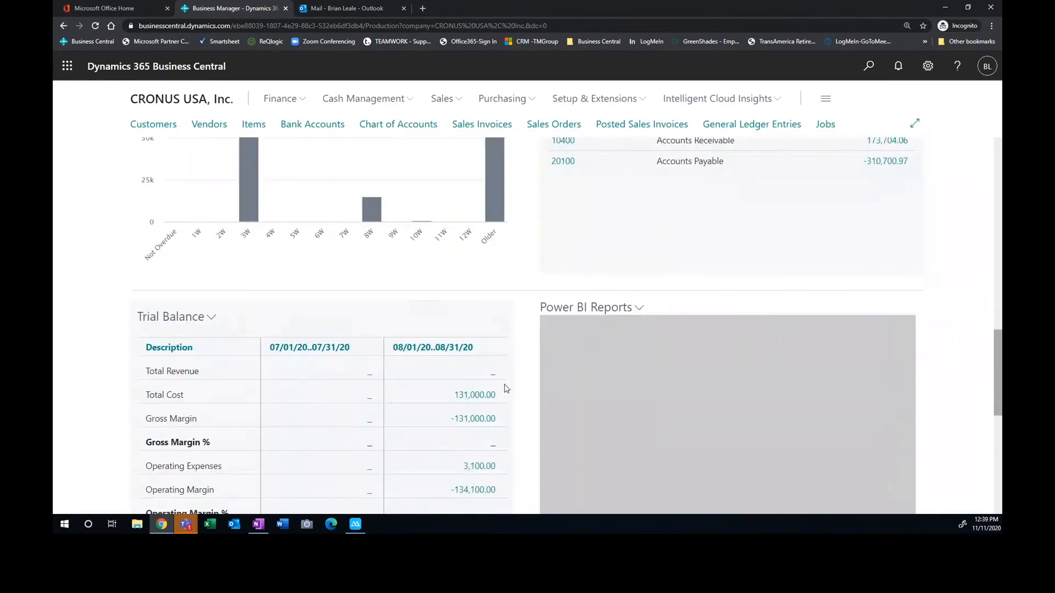
scroll(down, 3)
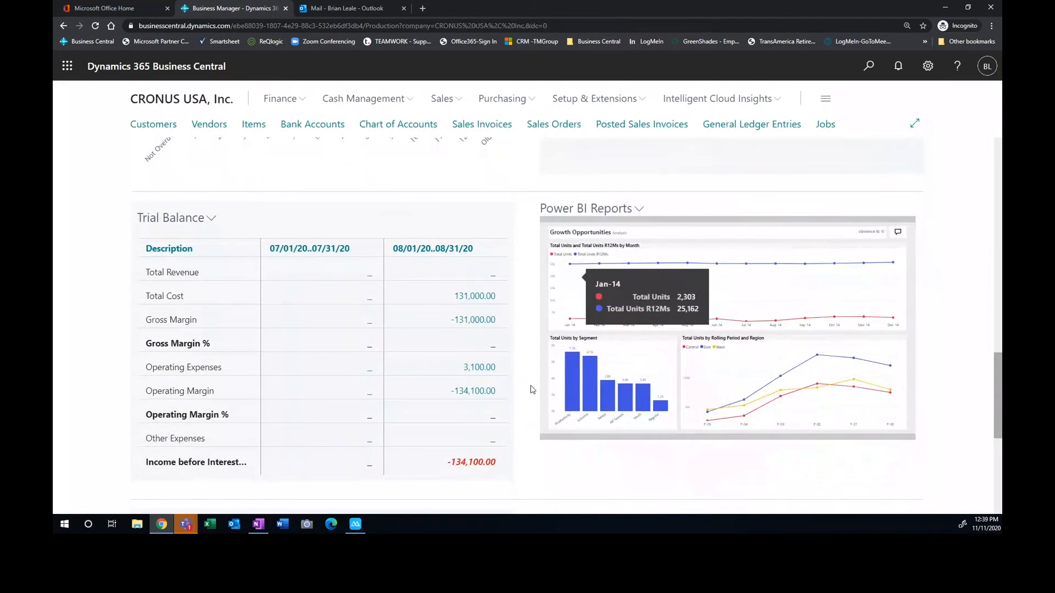
mouse_move(638, 213)
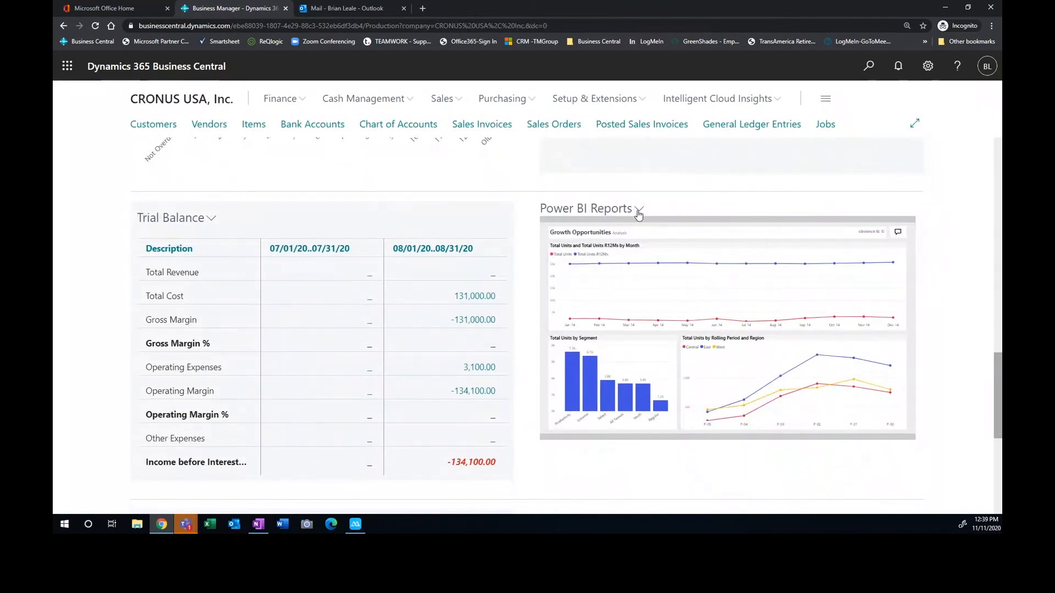
click(639, 209)
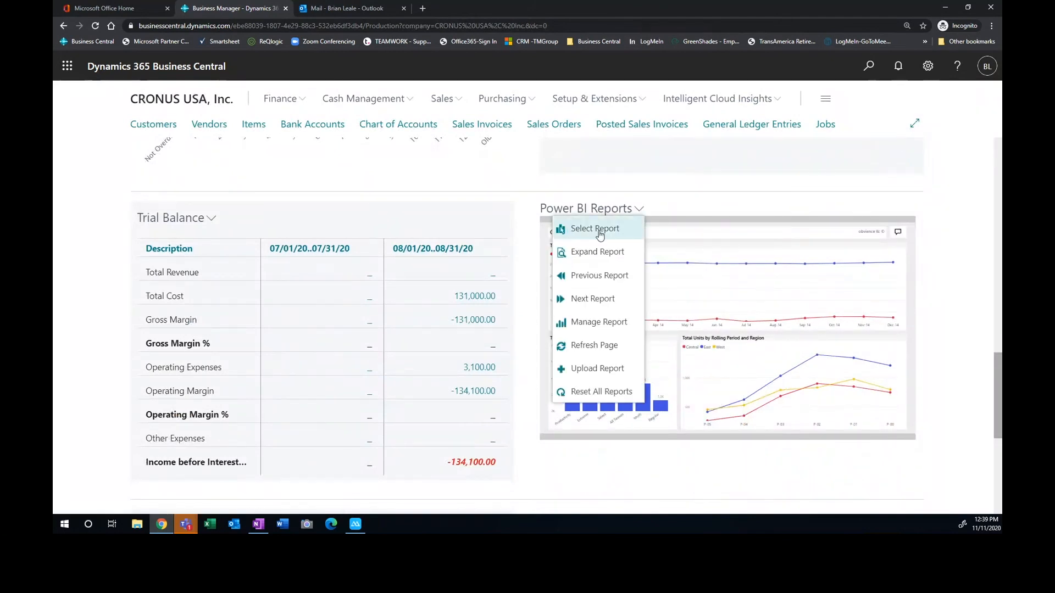
mouse_move(595, 252)
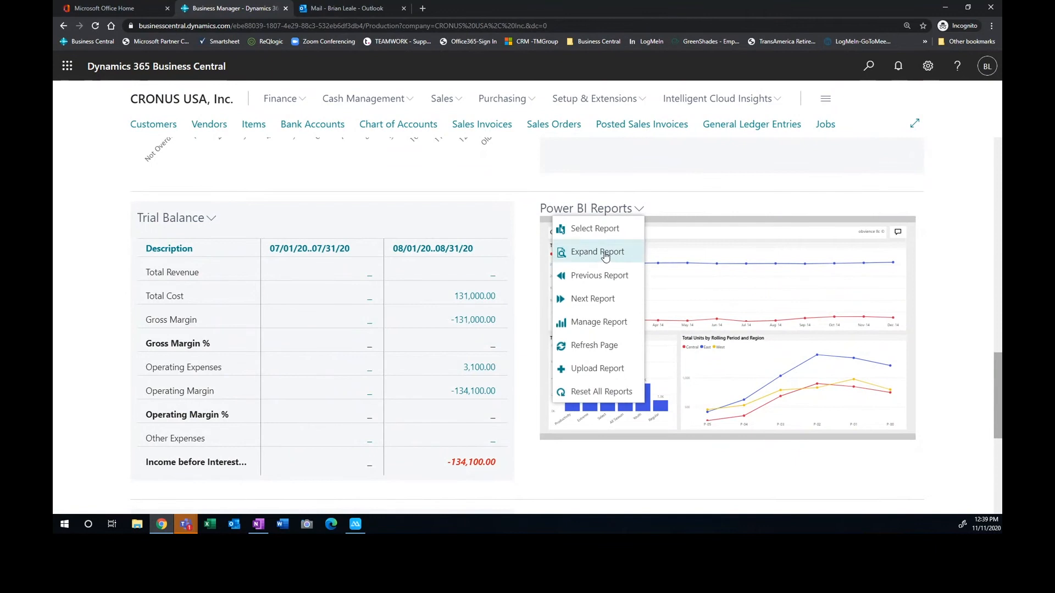
Expand the Growth Opportunities report and cross-filter it to the Extreme segment
click(596, 252)
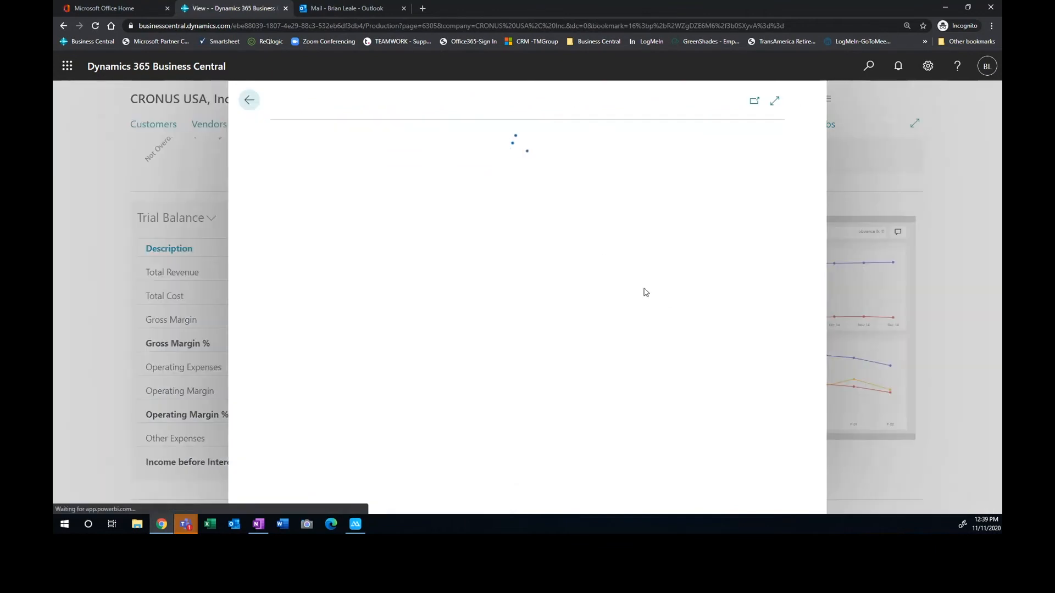
click(546, 504)
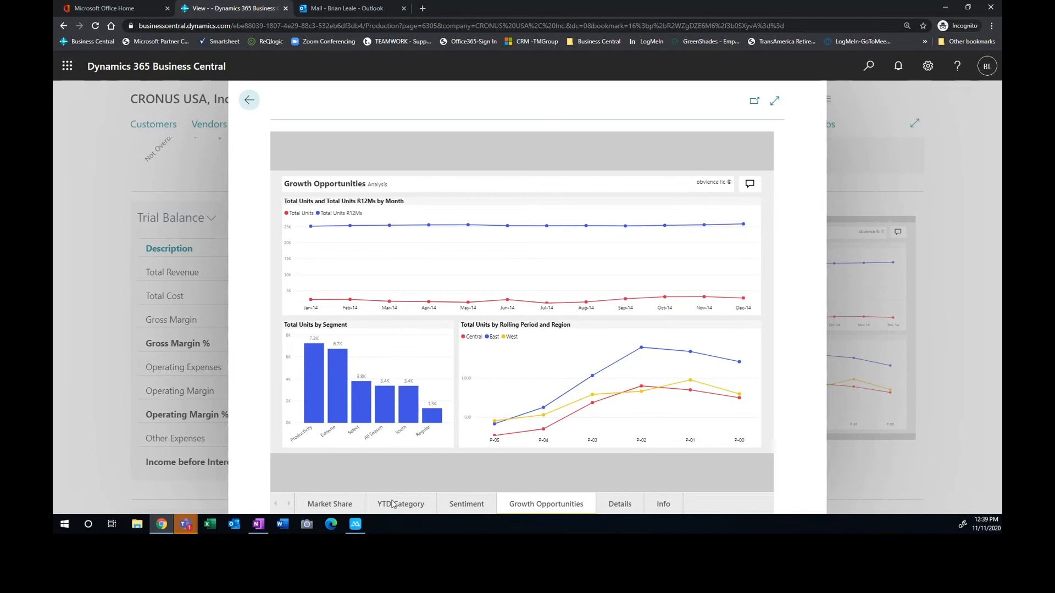
mouse_move(347, 504)
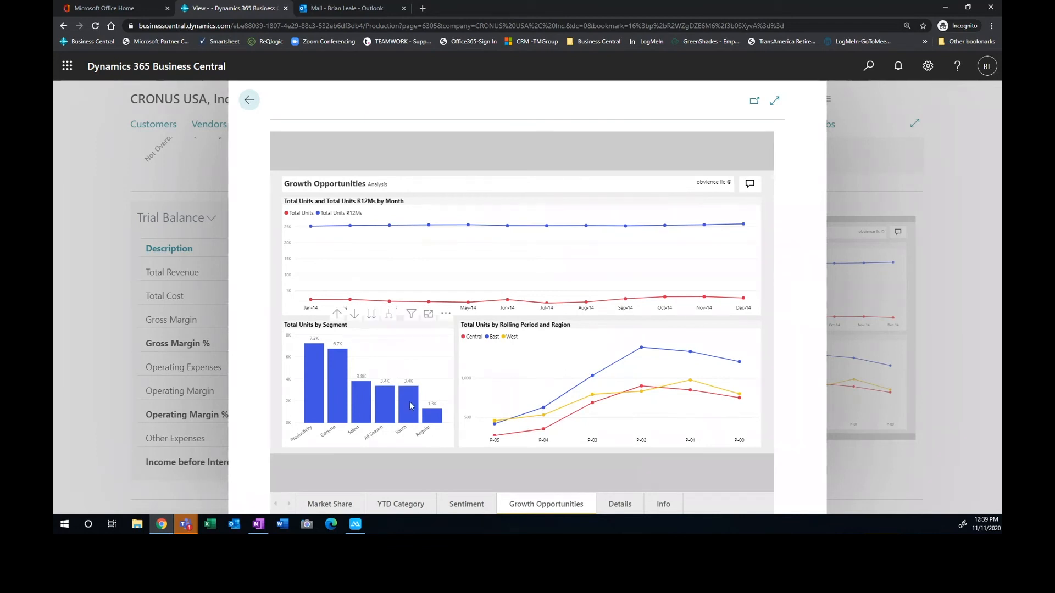
mouse_move(410, 406)
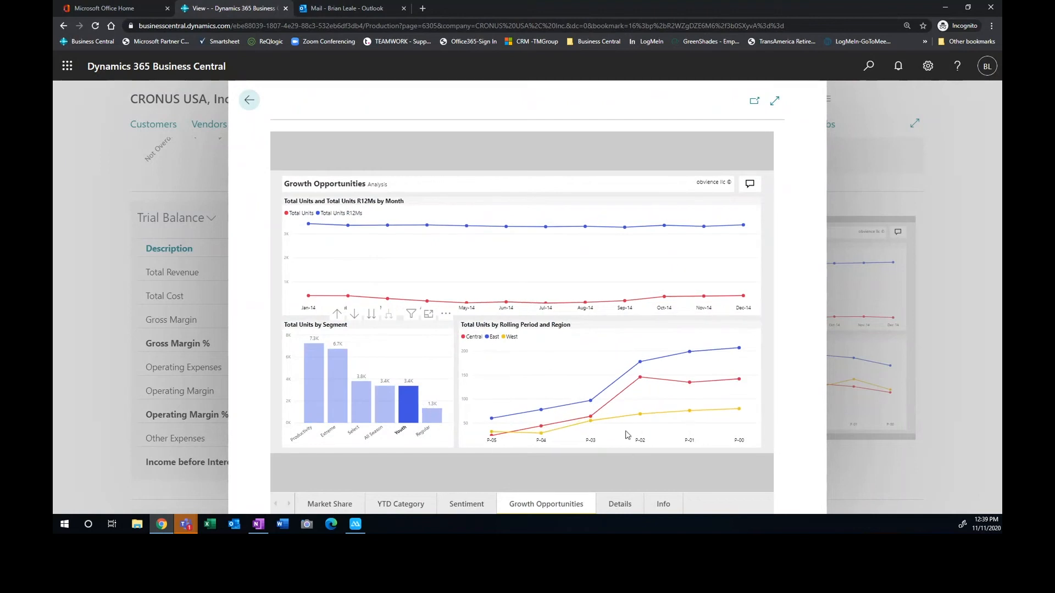
mouse_move(491, 417)
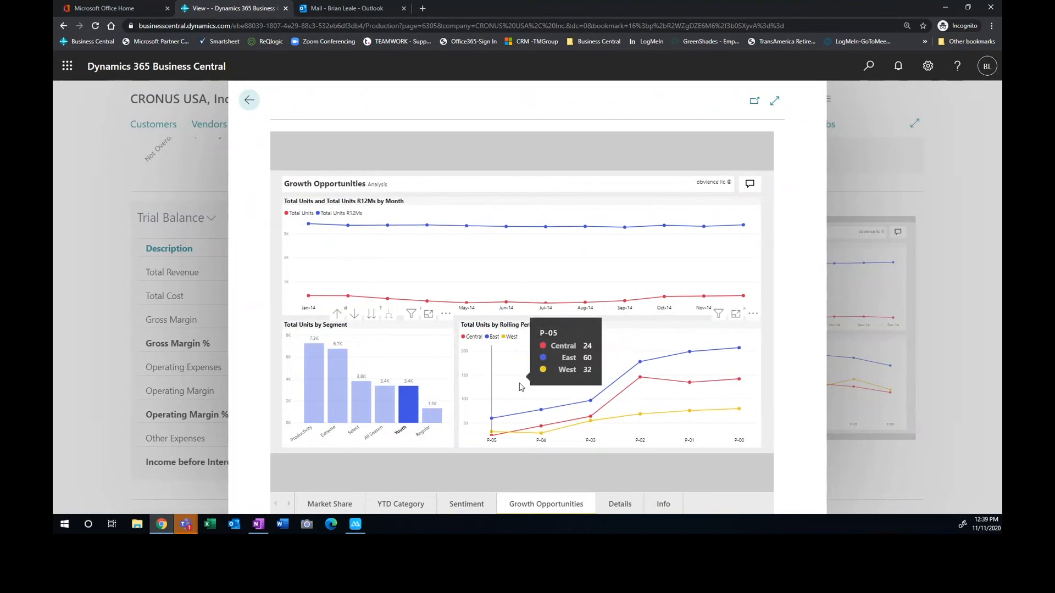
mouse_move(338, 387)
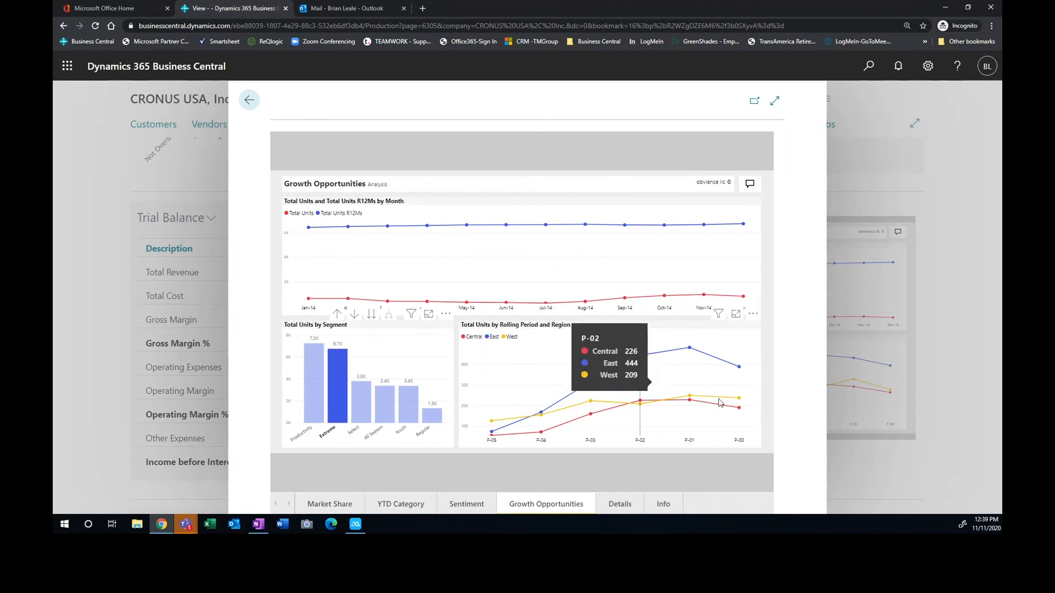
mouse_move(503, 329)
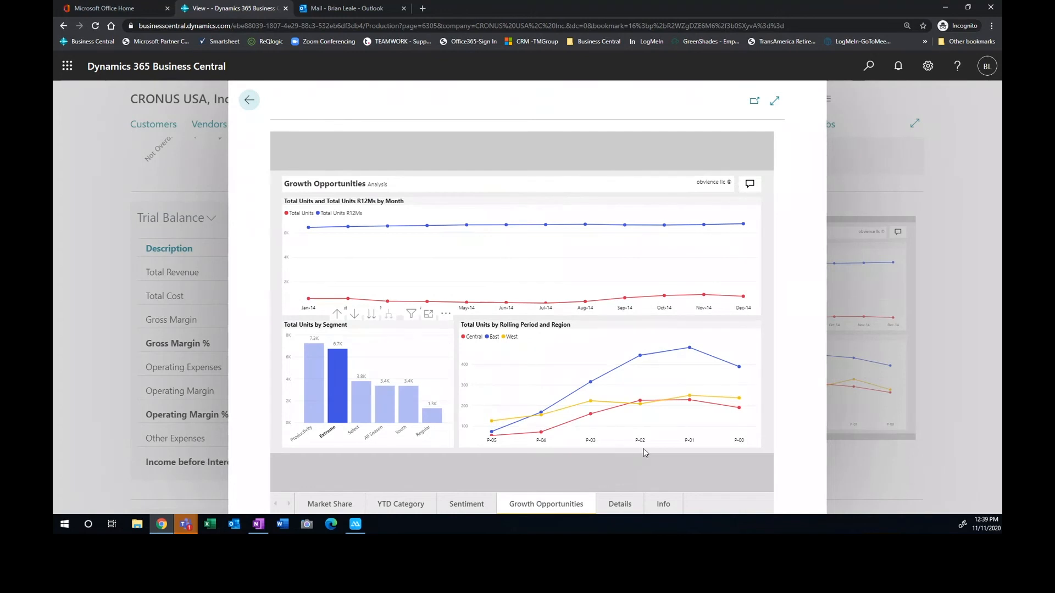
mouse_move(261, 114)
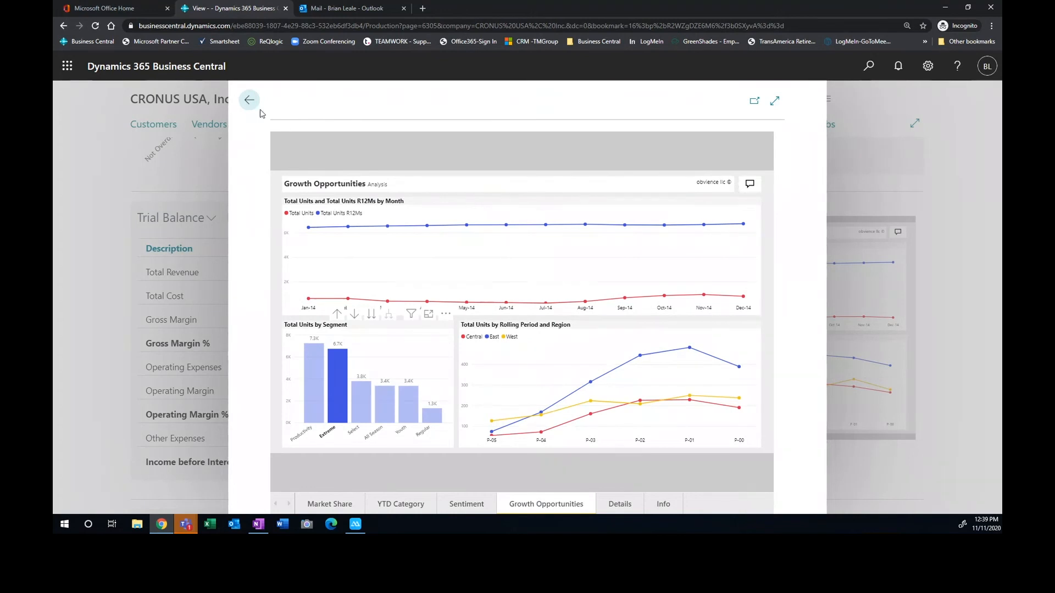
mouse_move(444, 342)
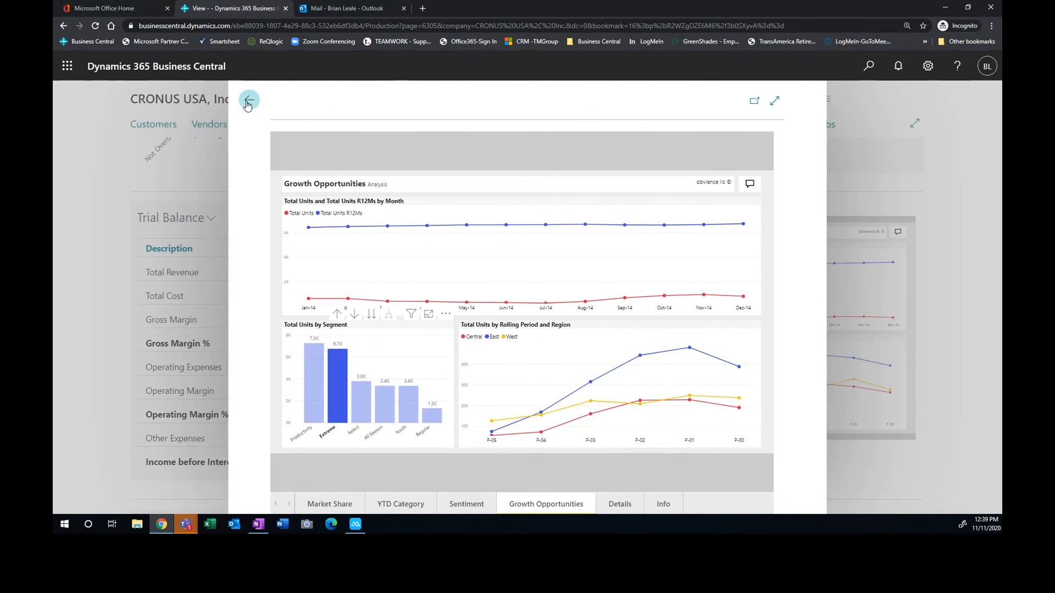
click(249, 100)
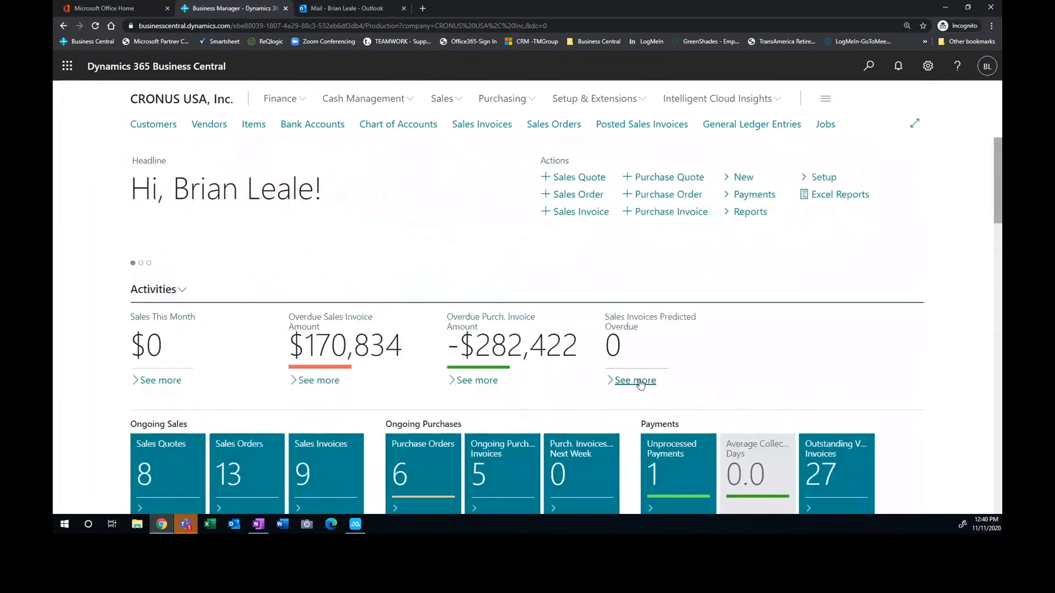
scroll(down, 3)
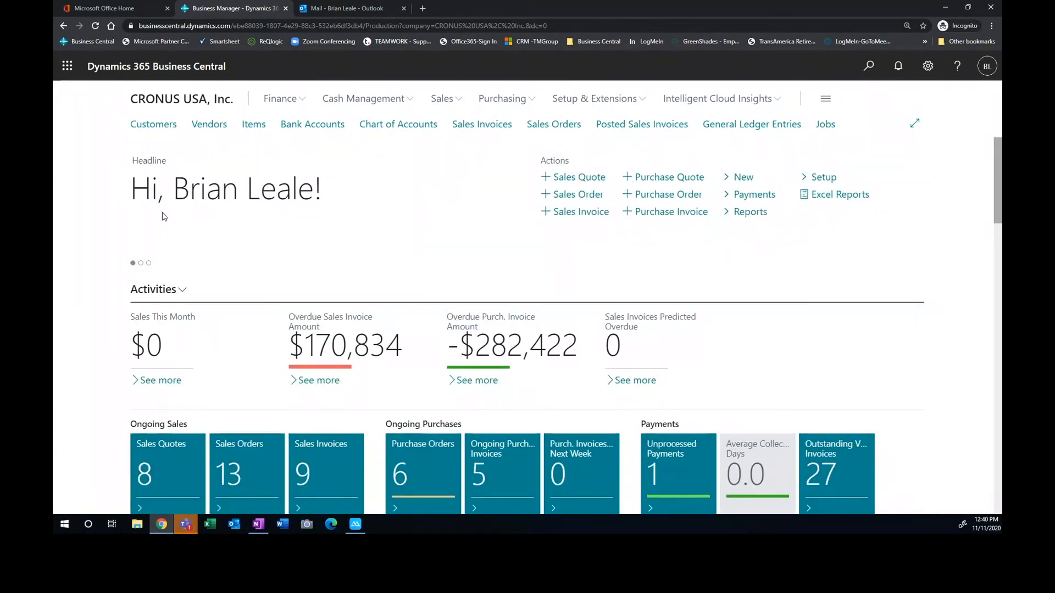
mouse_move(149, 275)
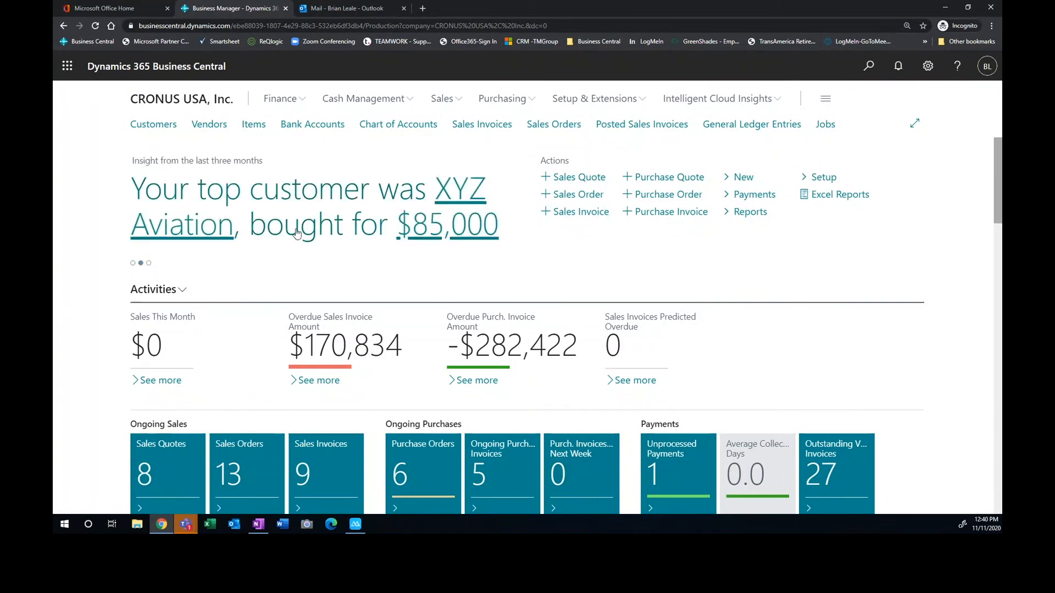
mouse_move(357, 165)
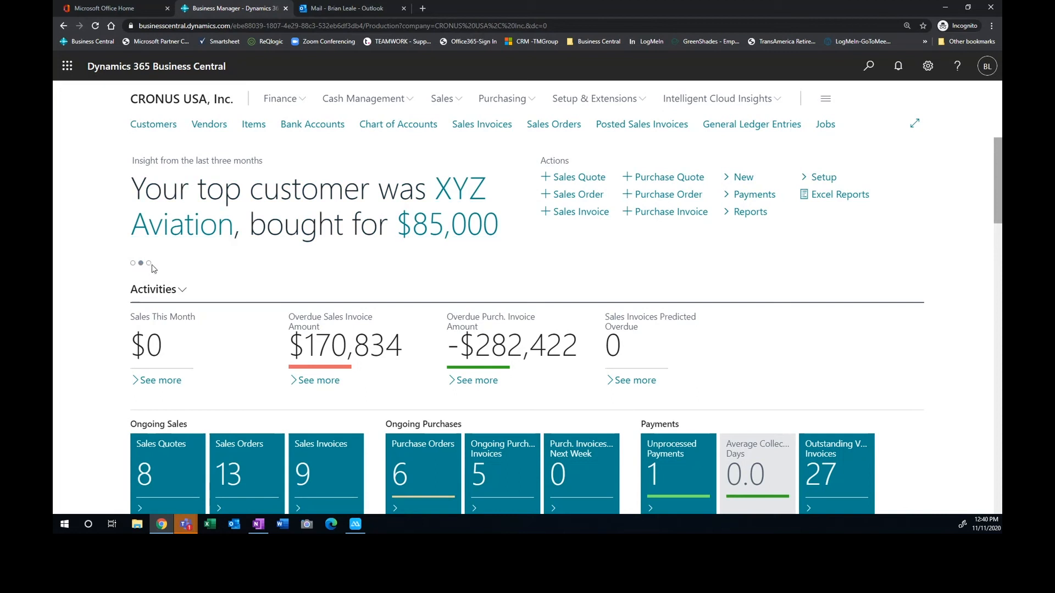
click(149, 264)
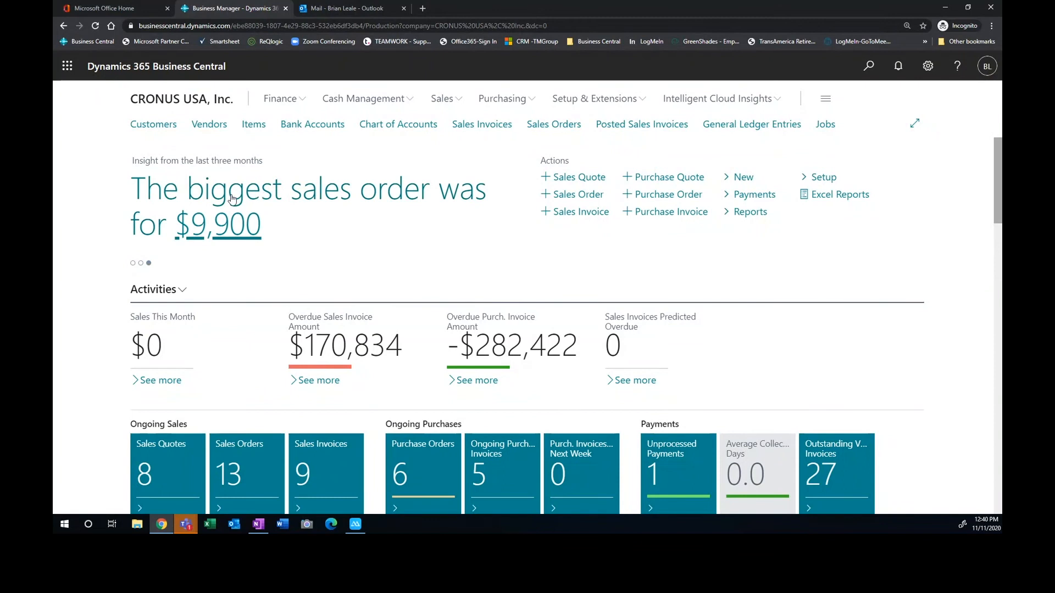
mouse_move(276, 216)
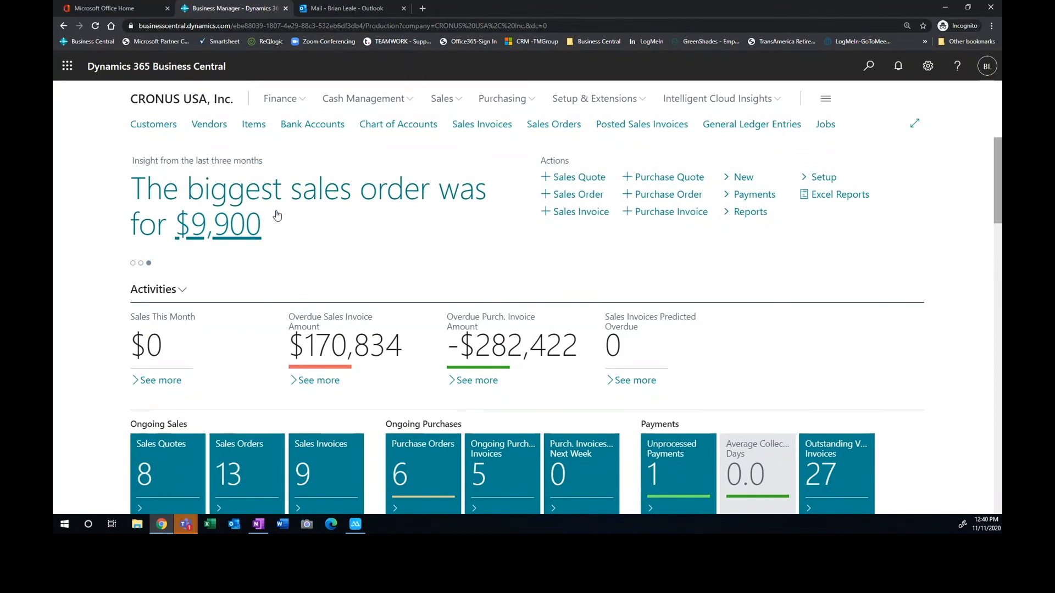
mouse_move(364, 239)
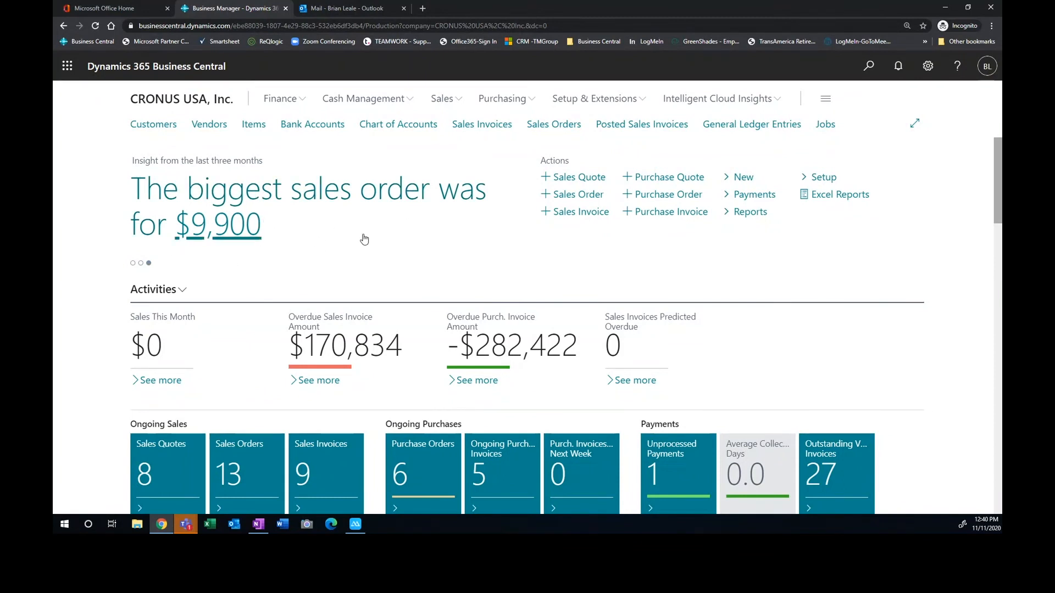
mouse_move(380, 232)
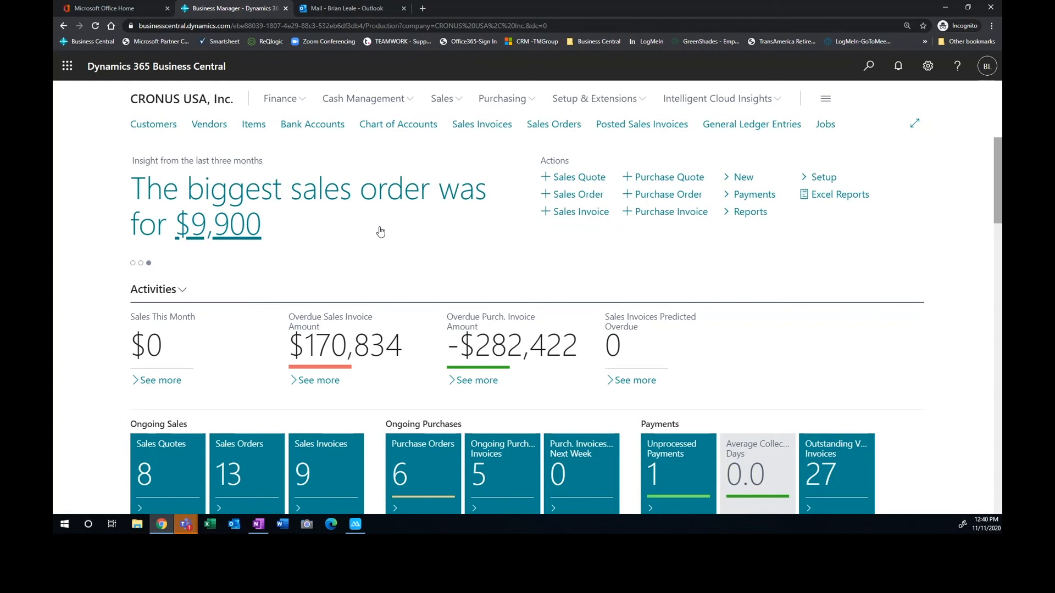
scroll(down, 3)
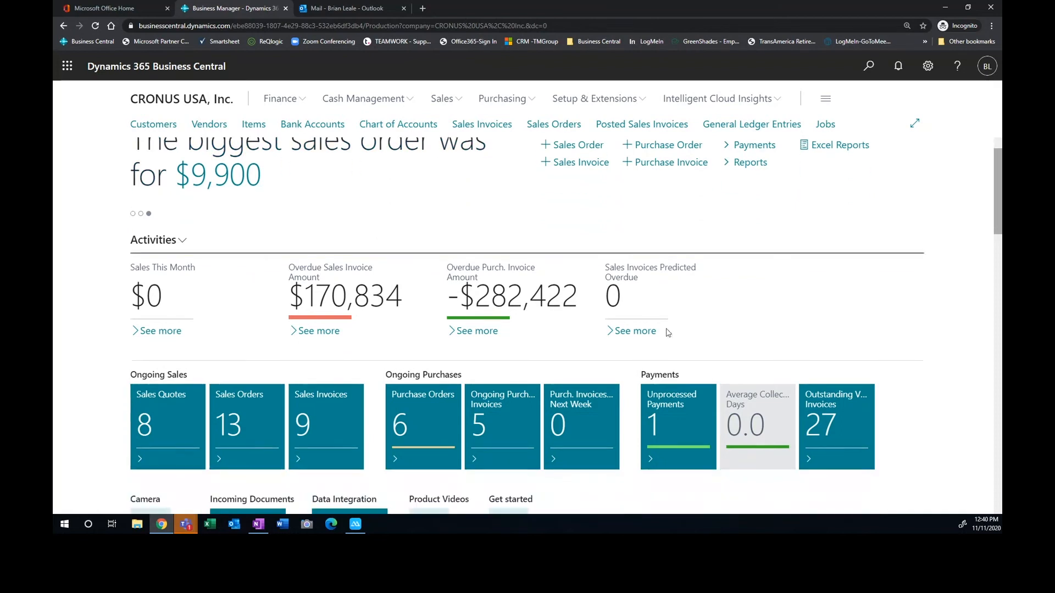
scroll(down, 3)
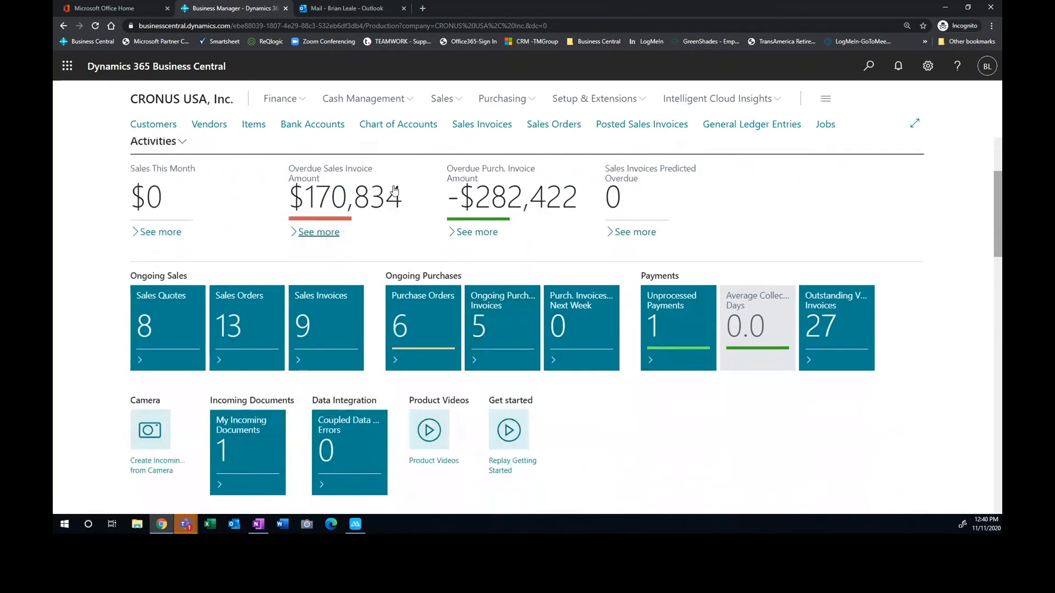
mouse_move(633, 327)
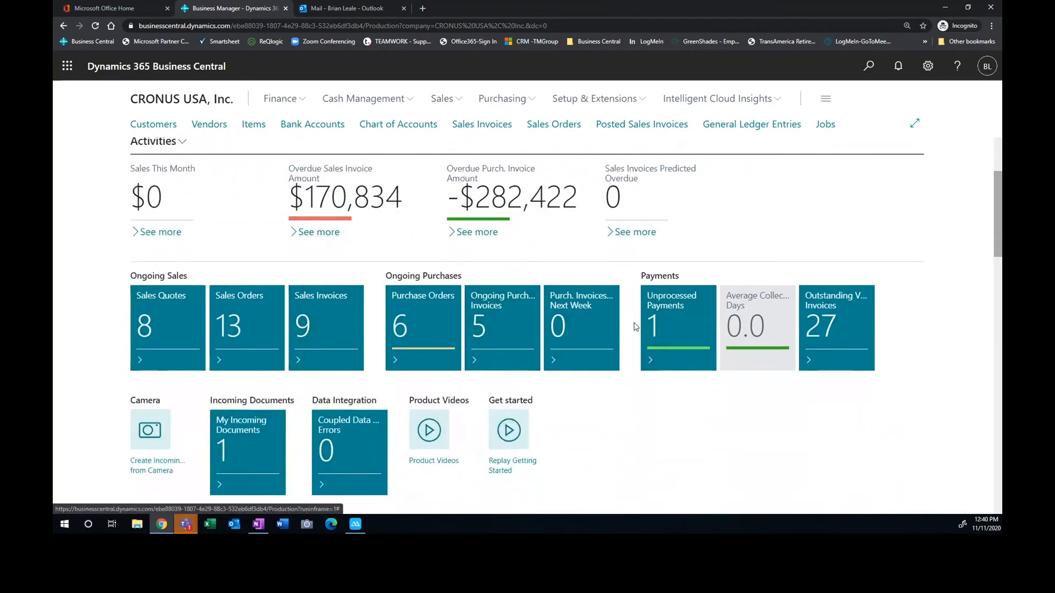
mouse_move(443, 359)
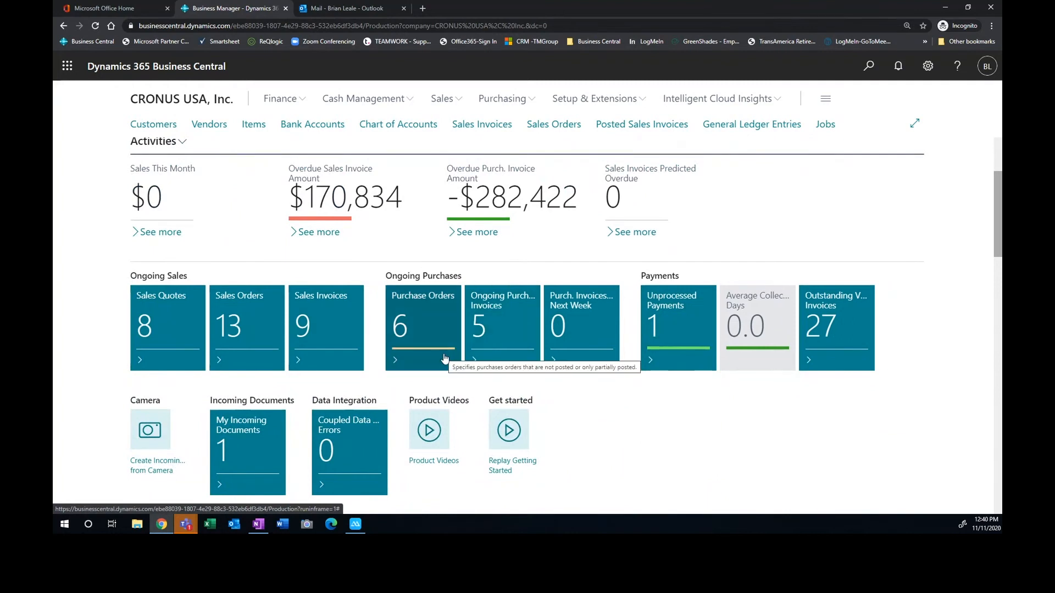
mouse_move(582, 355)
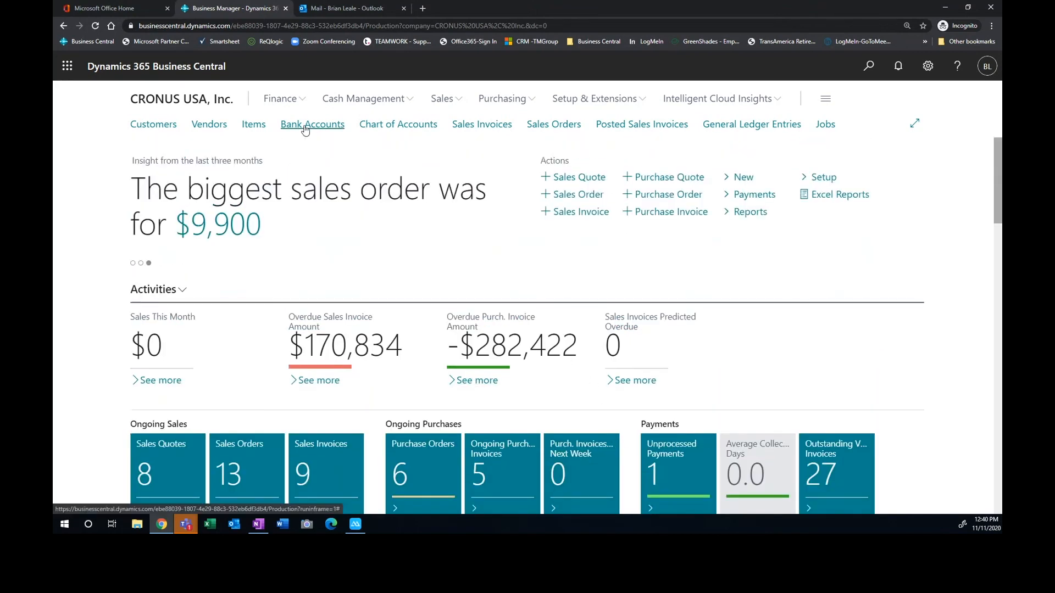
mouse_move(286, 93)
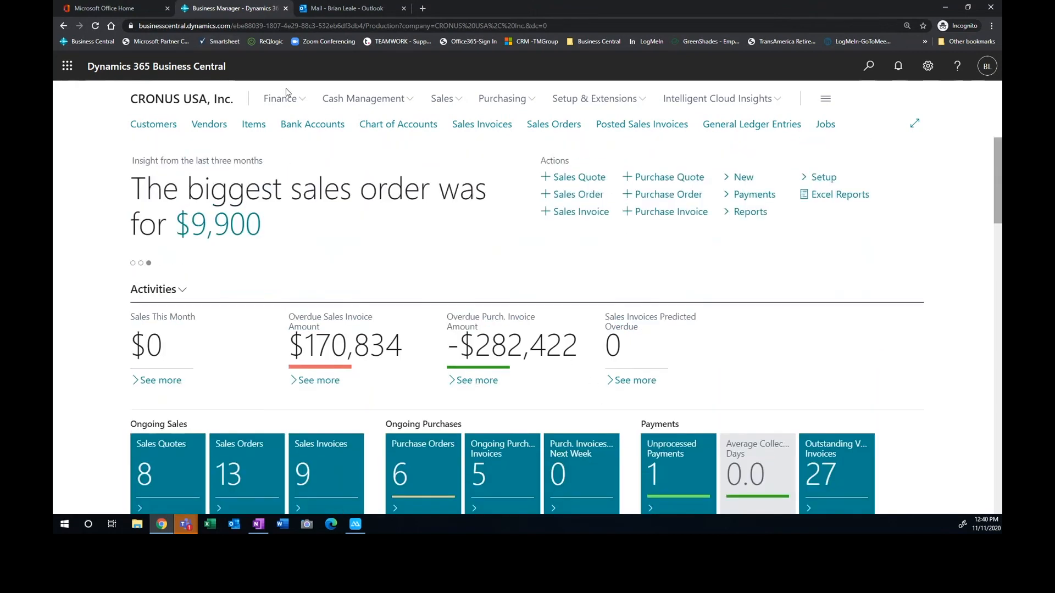
mouse_move(279, 103)
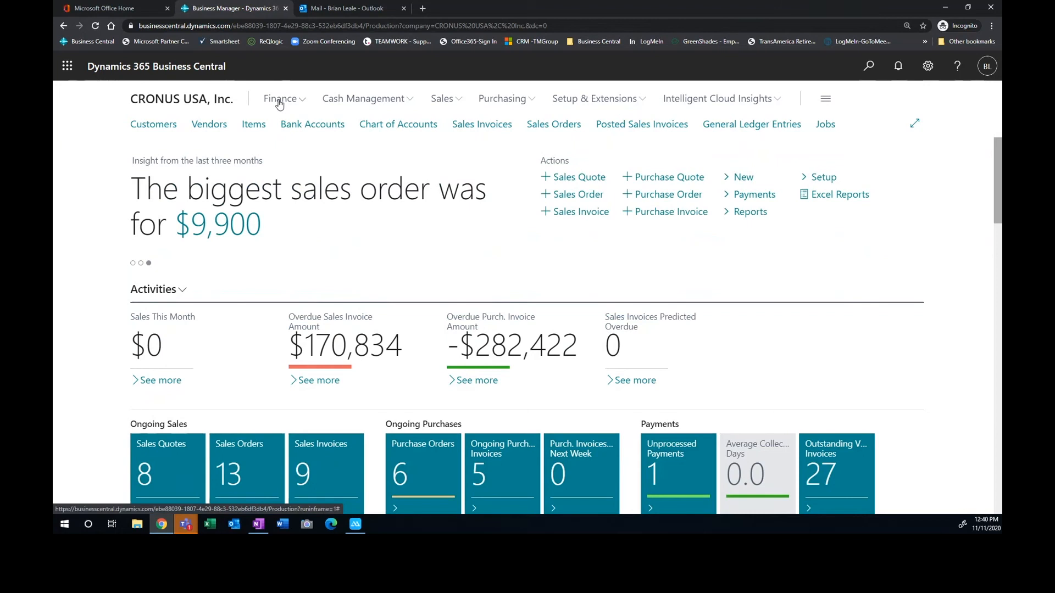
mouse_move(364, 99)
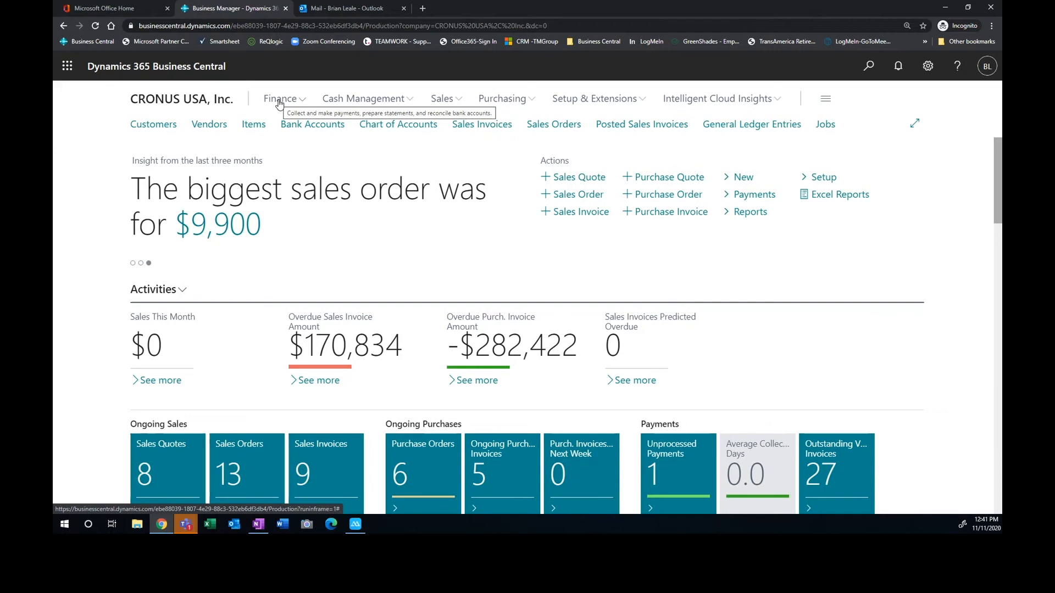
mouse_move(867, 86)
text(dimen)
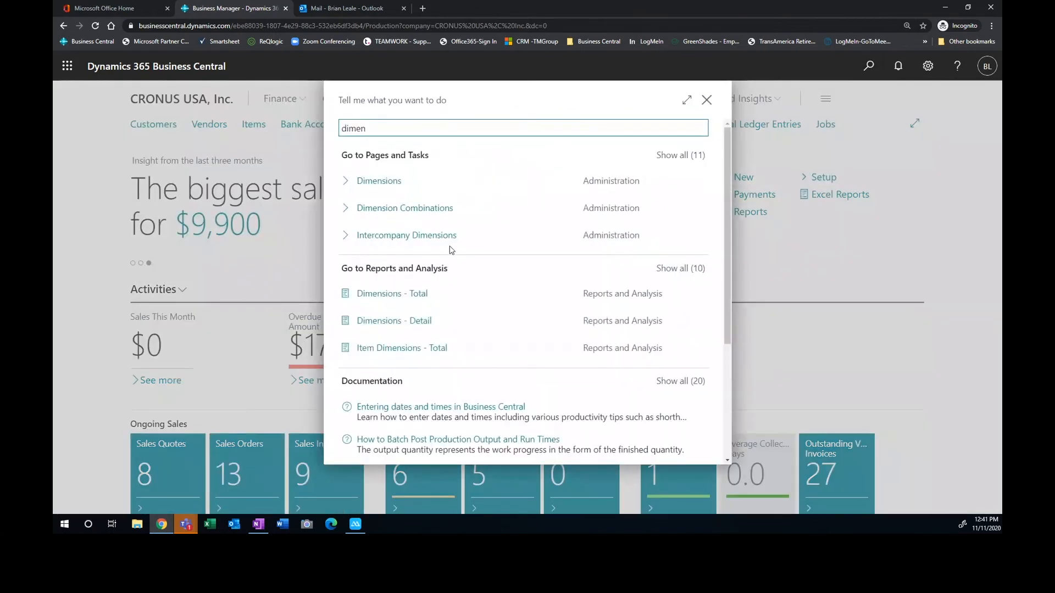
Review the DEPARTMENT dimension values, then go back twice to the home page
click(378, 180)
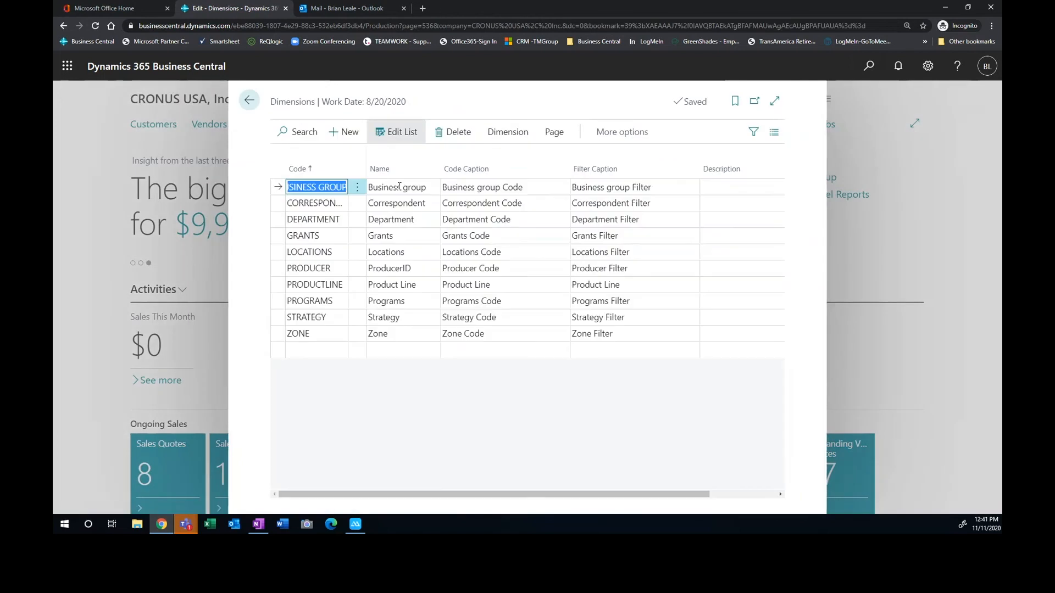
mouse_move(342, 384)
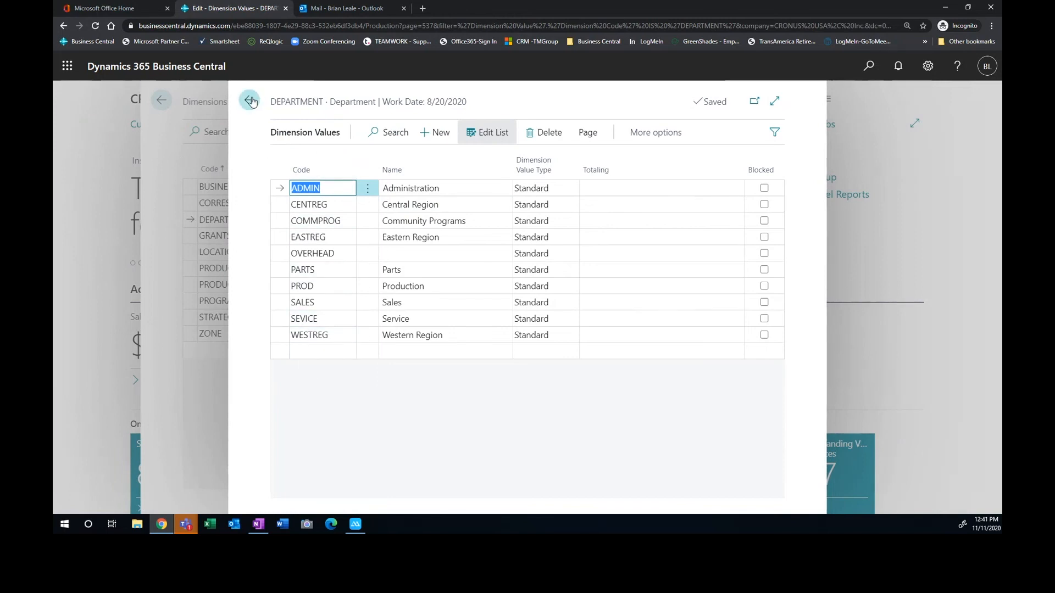
mouse_move(250, 100)
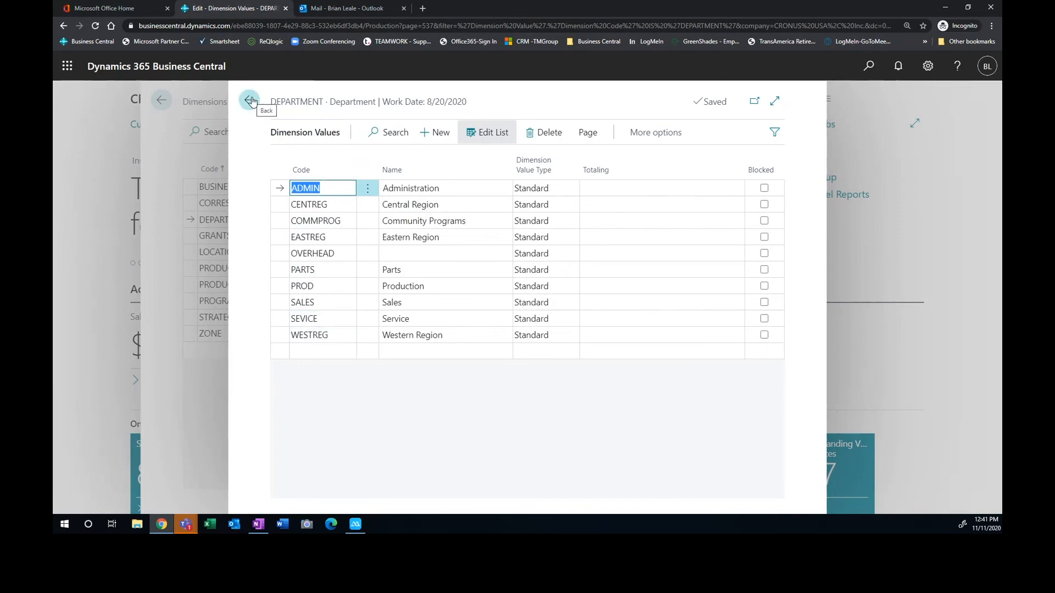
click(249, 101)
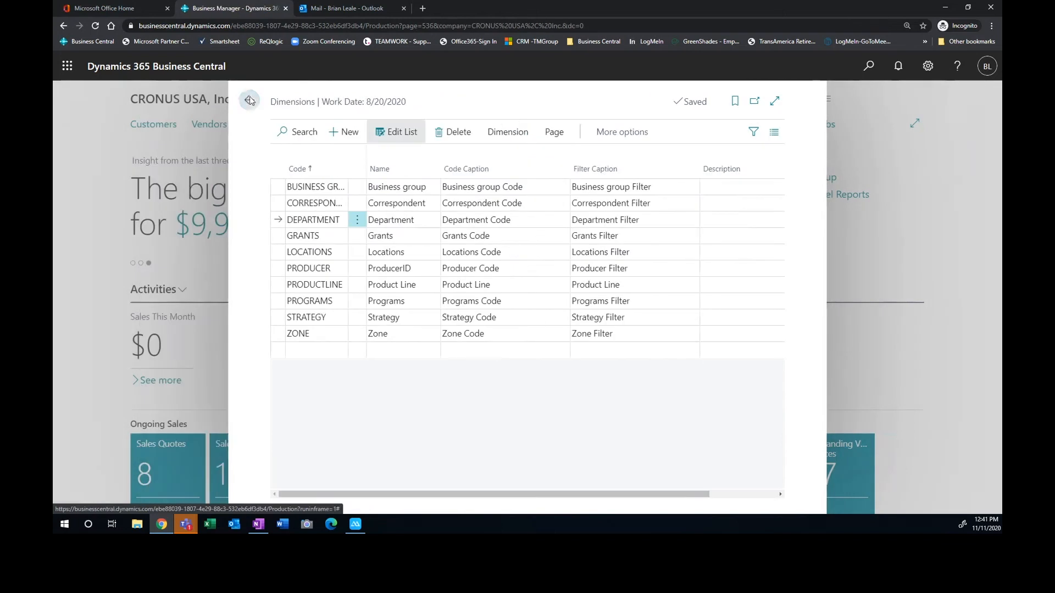
click(249, 101)
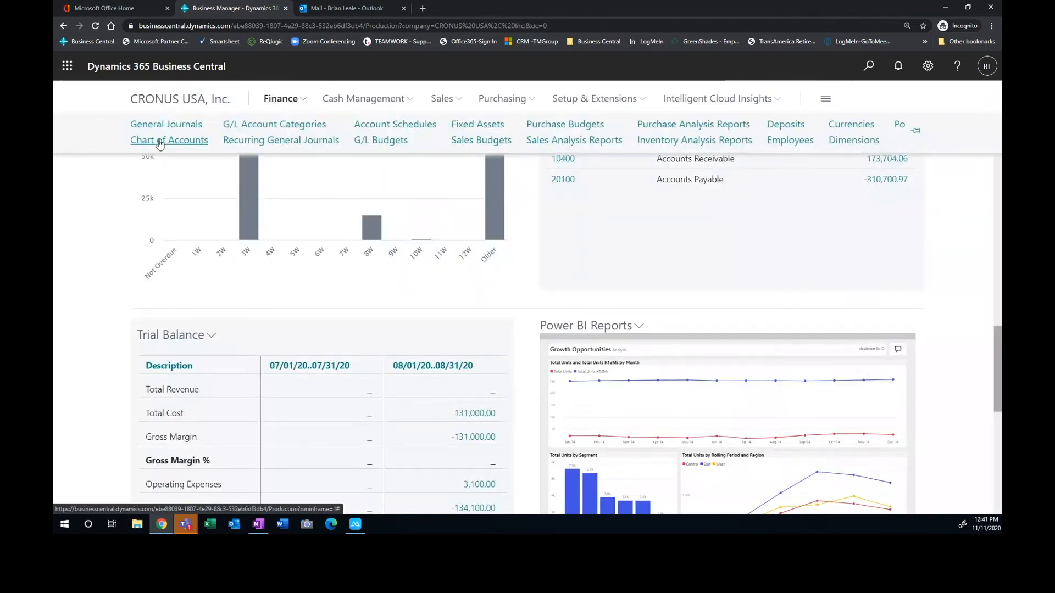
Search the Chart of Accounts for 'offi' and open account 61400 Office Supplies Expense
click(169, 140)
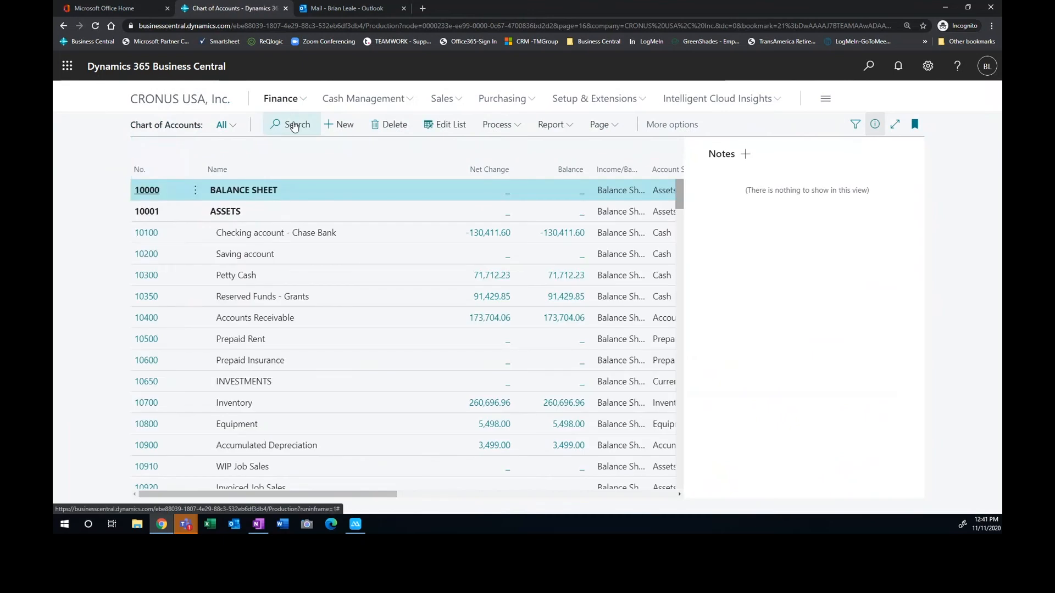
click(292, 125)
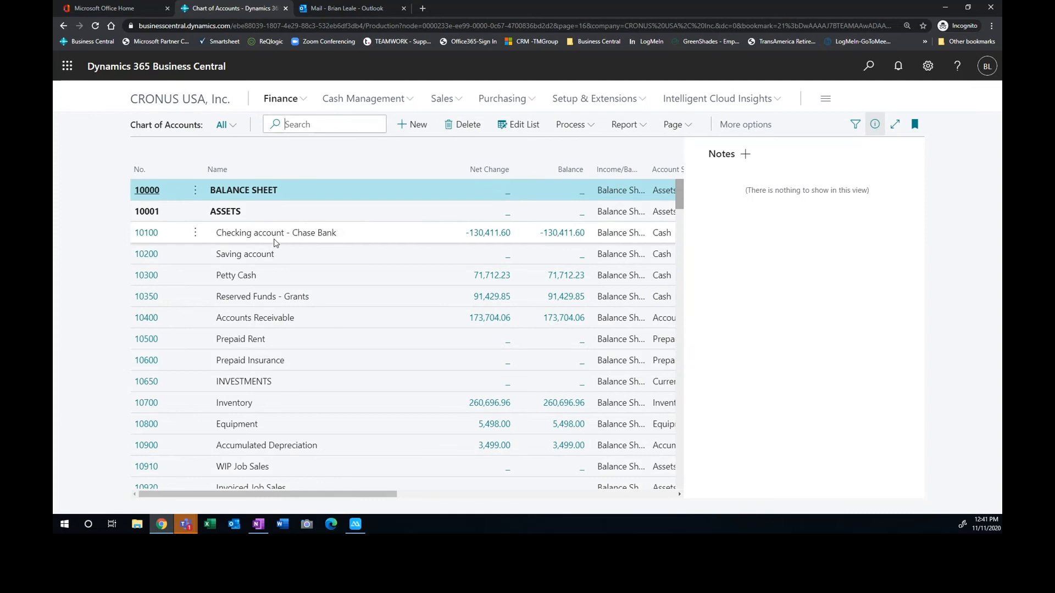
text(o)
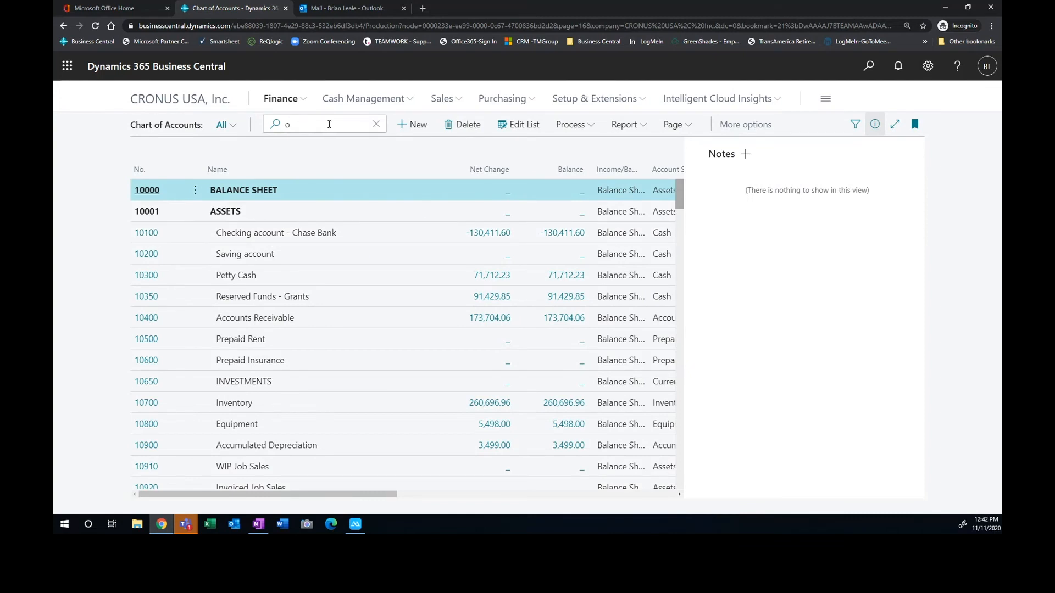
text(ffi)
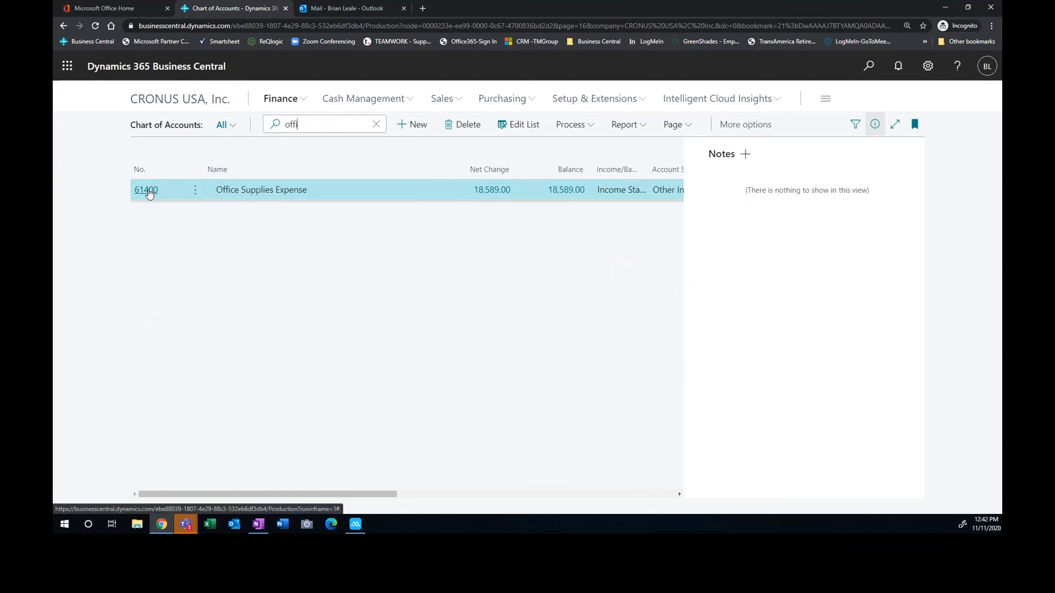
click(147, 189)
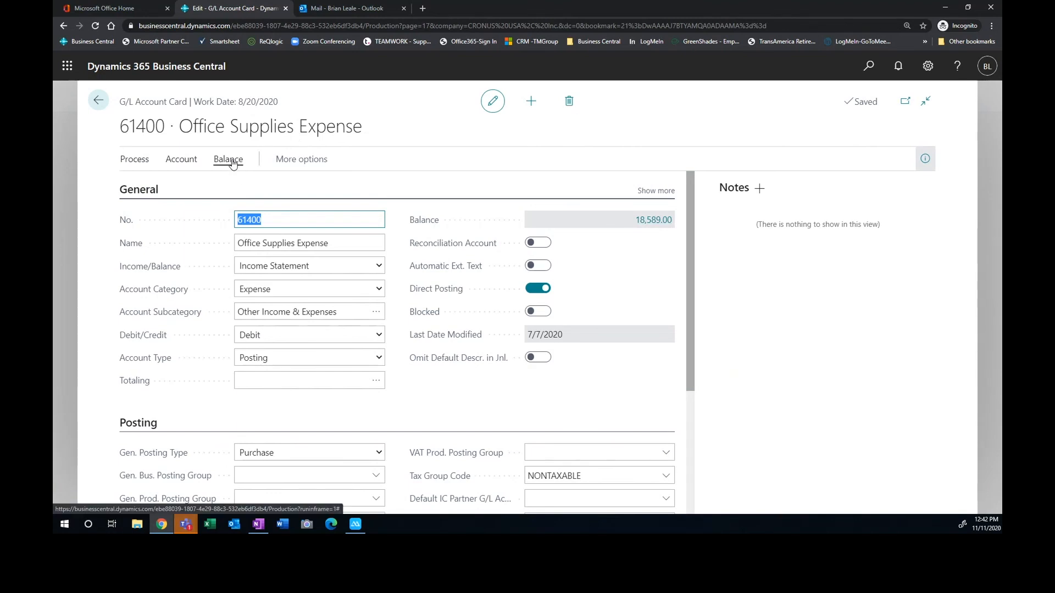
Show the G/L Balance by Dimension matrix for account filter 614 by department
click(228, 159)
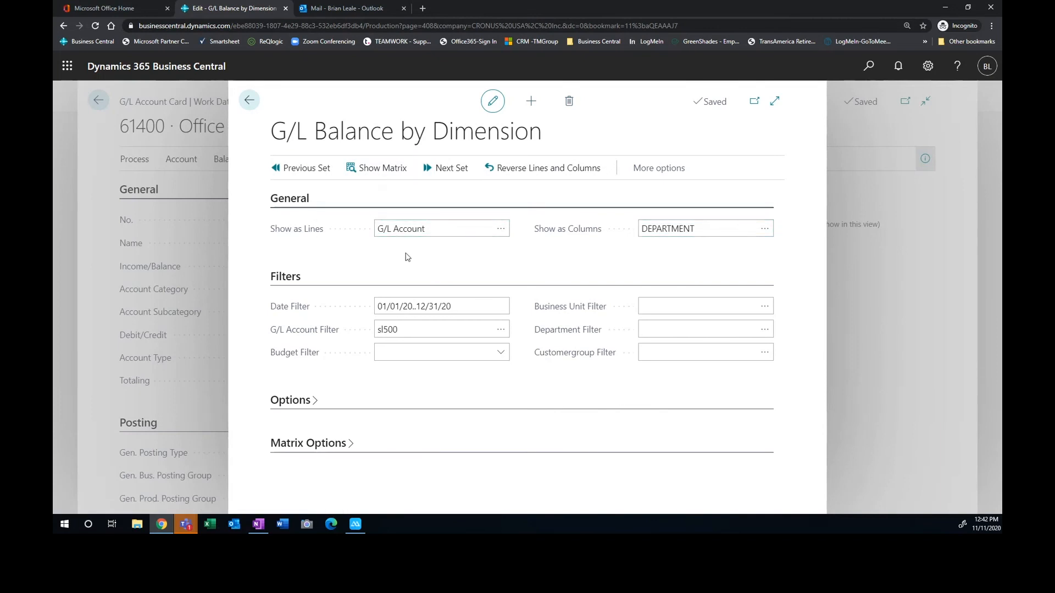
click(441, 329)
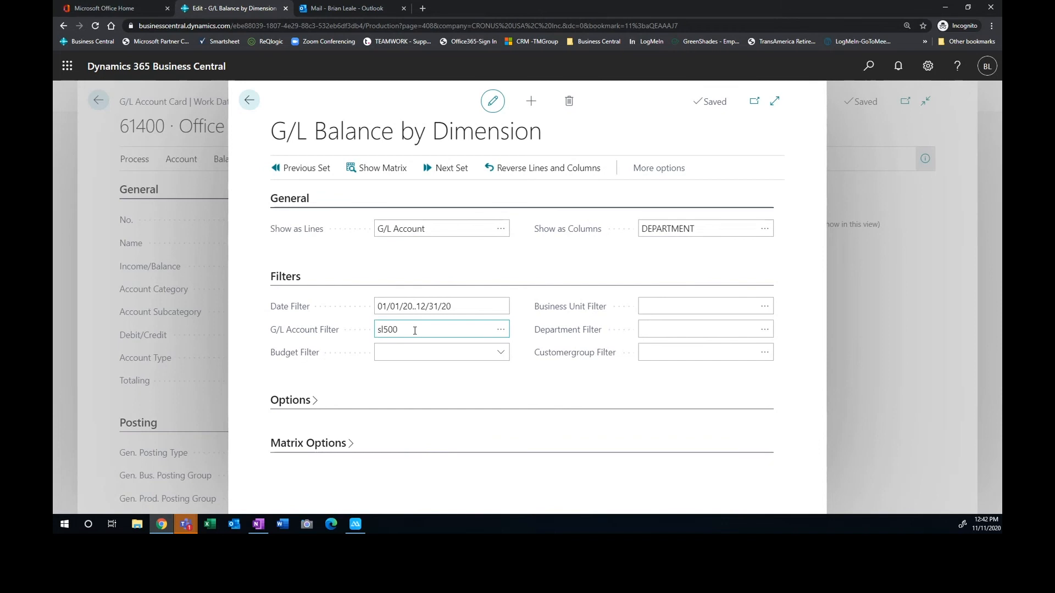
text(61400)
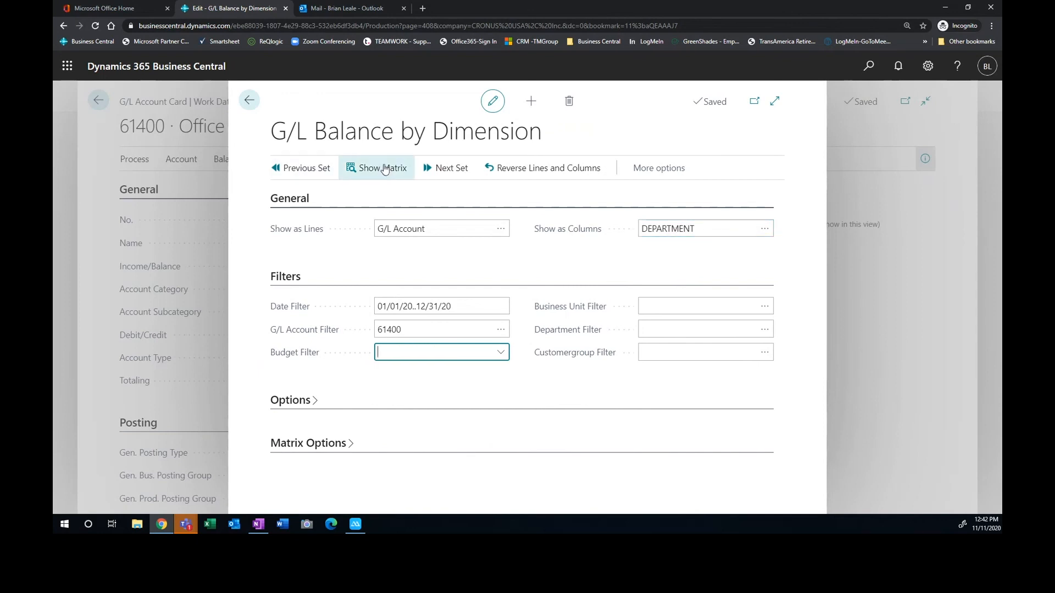
click(382, 168)
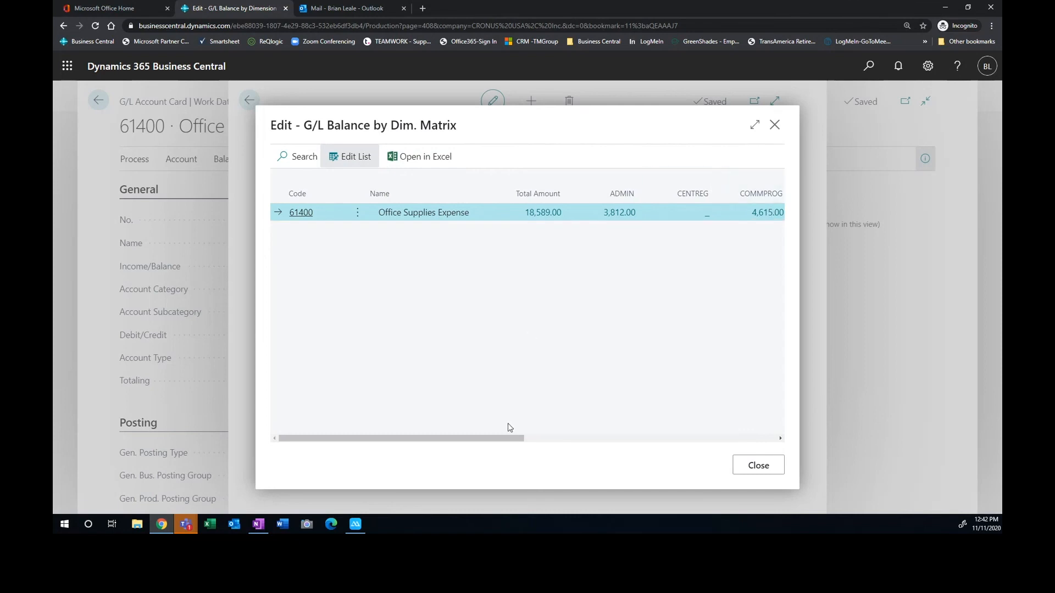
Enlarge the matrix, scroll right to the PROD and SALES departments, then close it
click(755, 126)
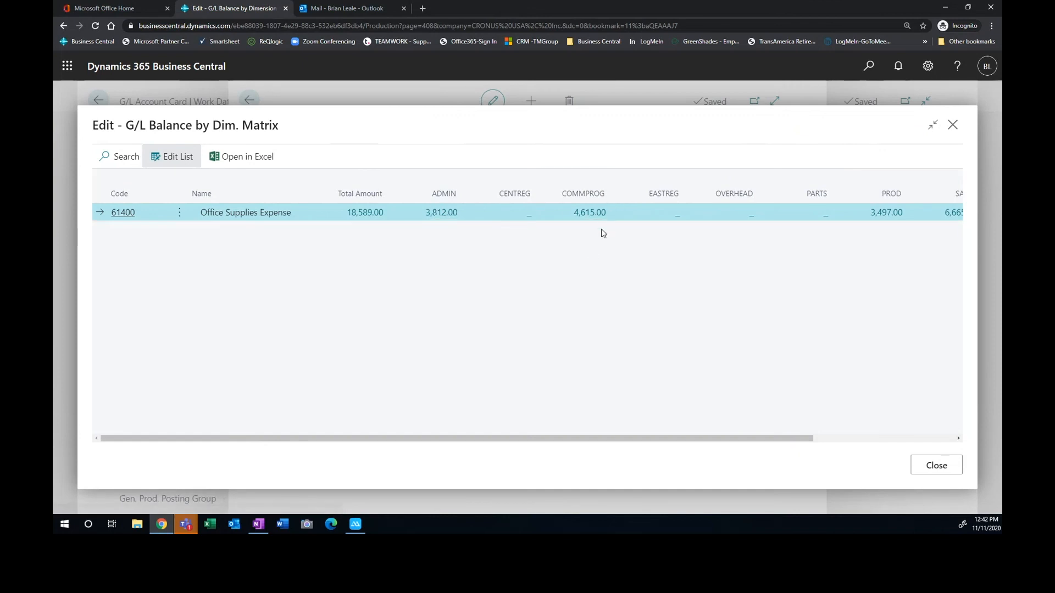
mouse_move(596, 270)
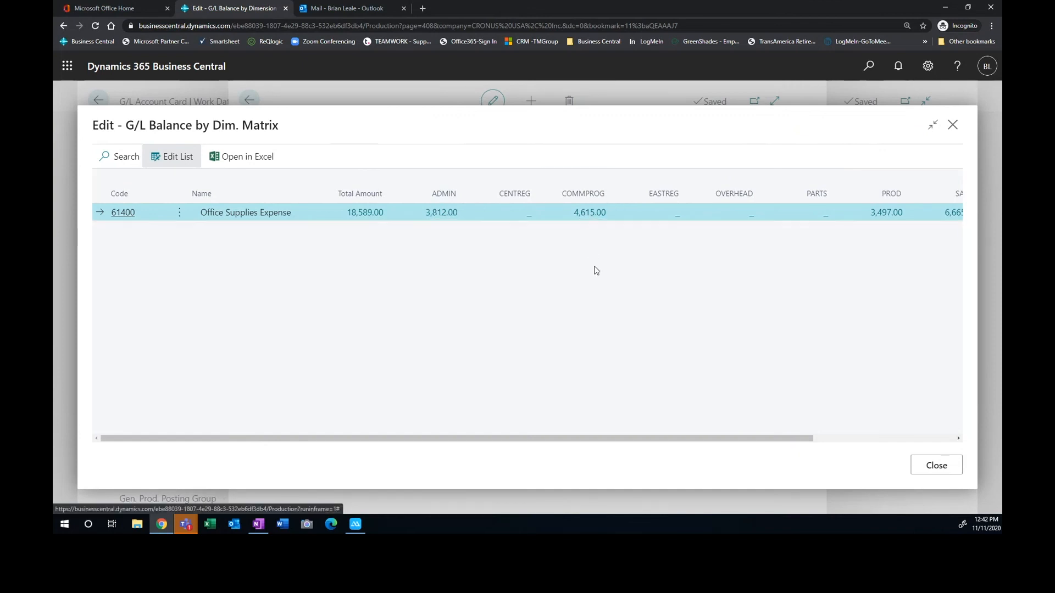
mouse_move(807, 456)
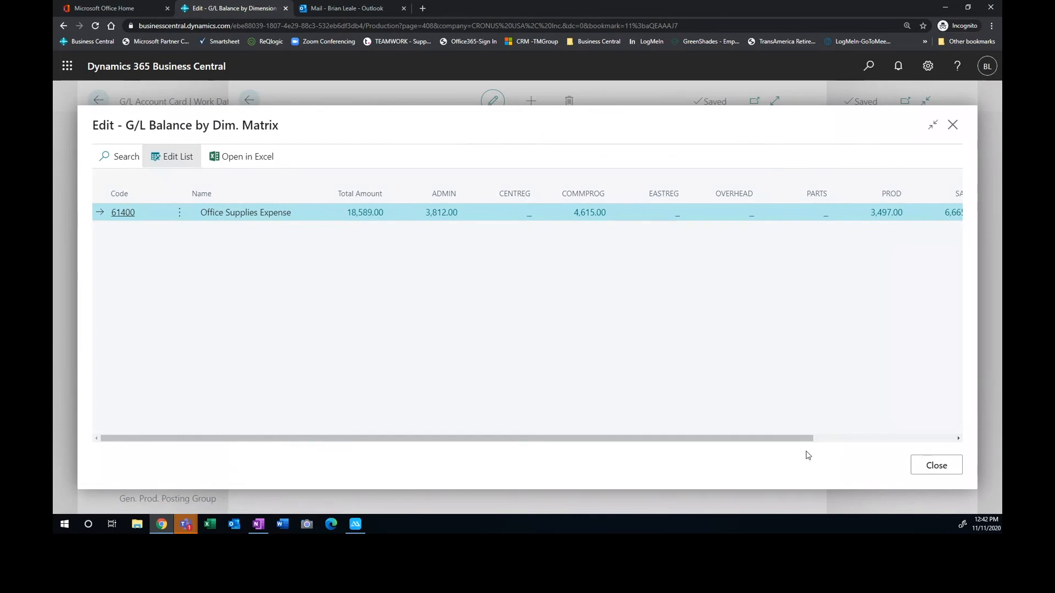
scroll(right, 3)
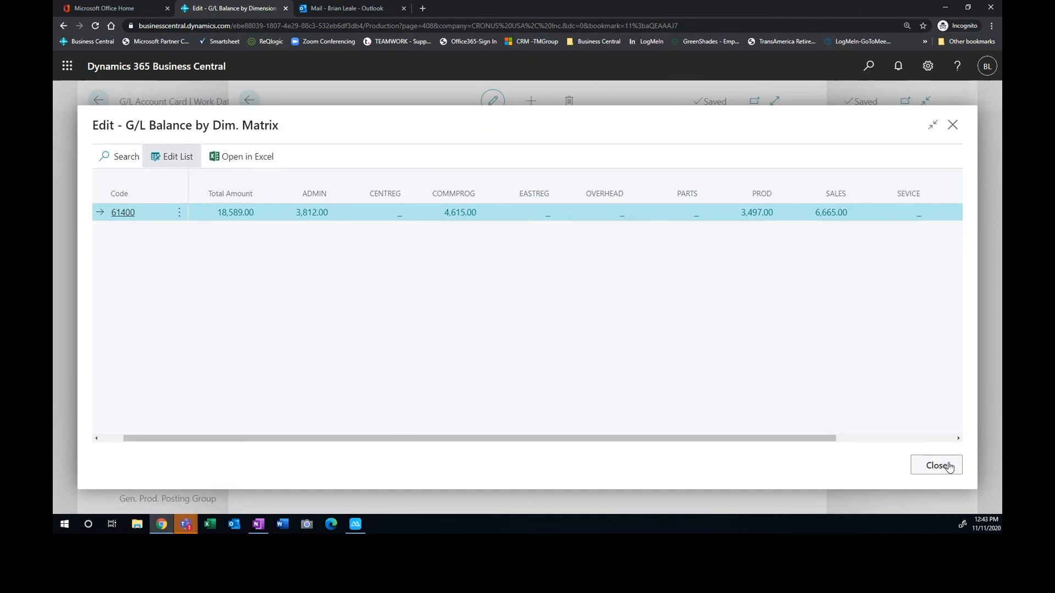
click(937, 465)
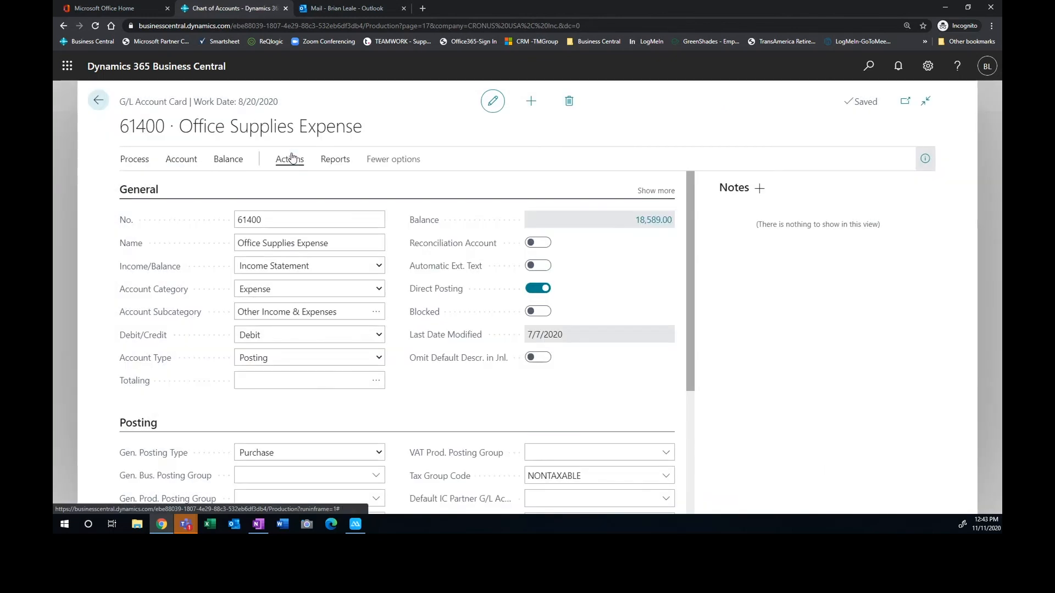
Open account 61400's Default Dimensions from the Account menu
click(288, 159)
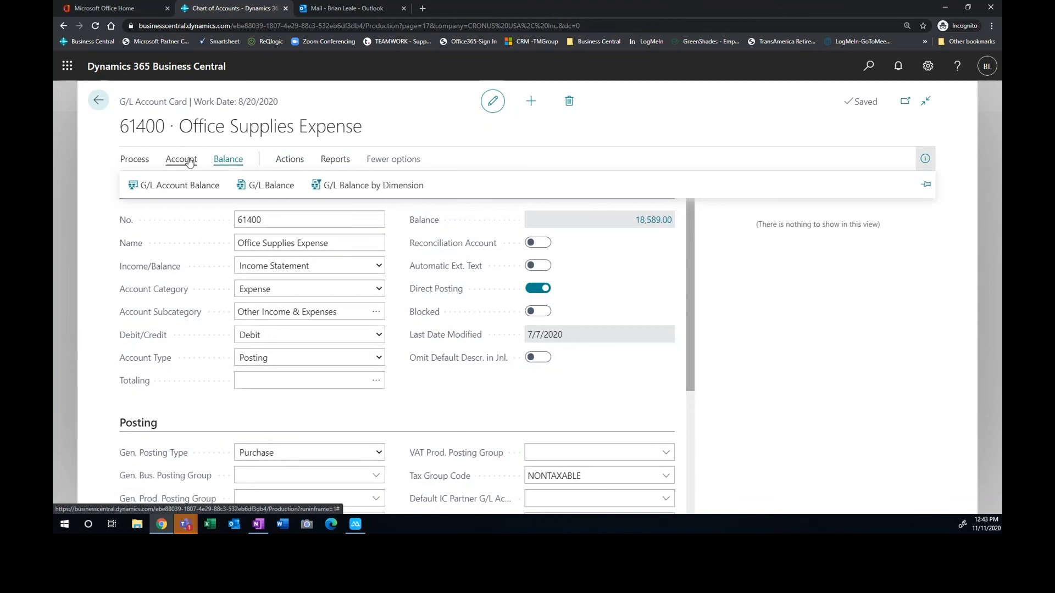
click(180, 158)
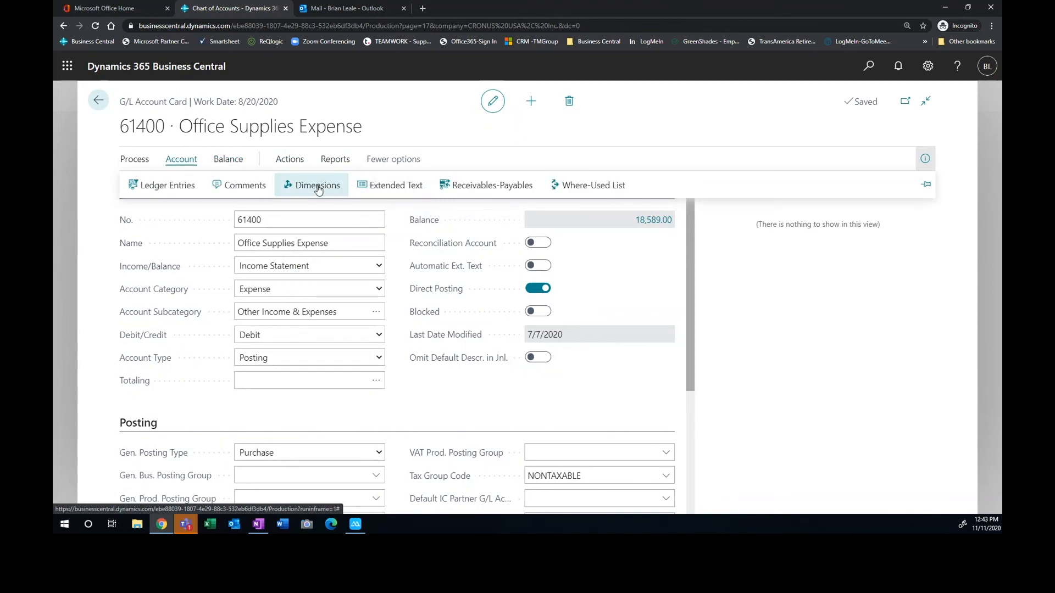
click(317, 185)
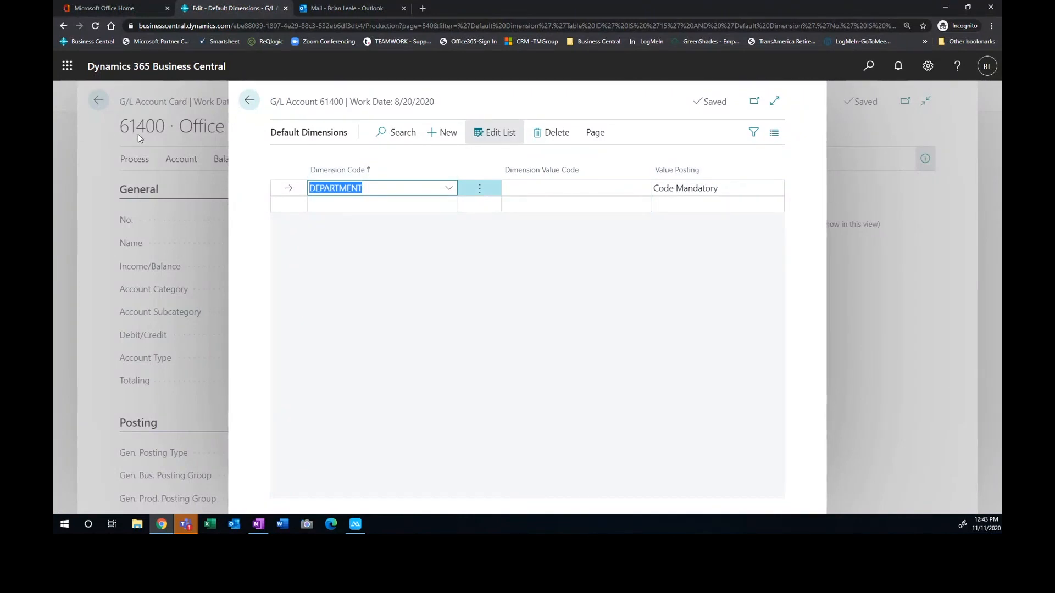
mouse_move(376, 254)
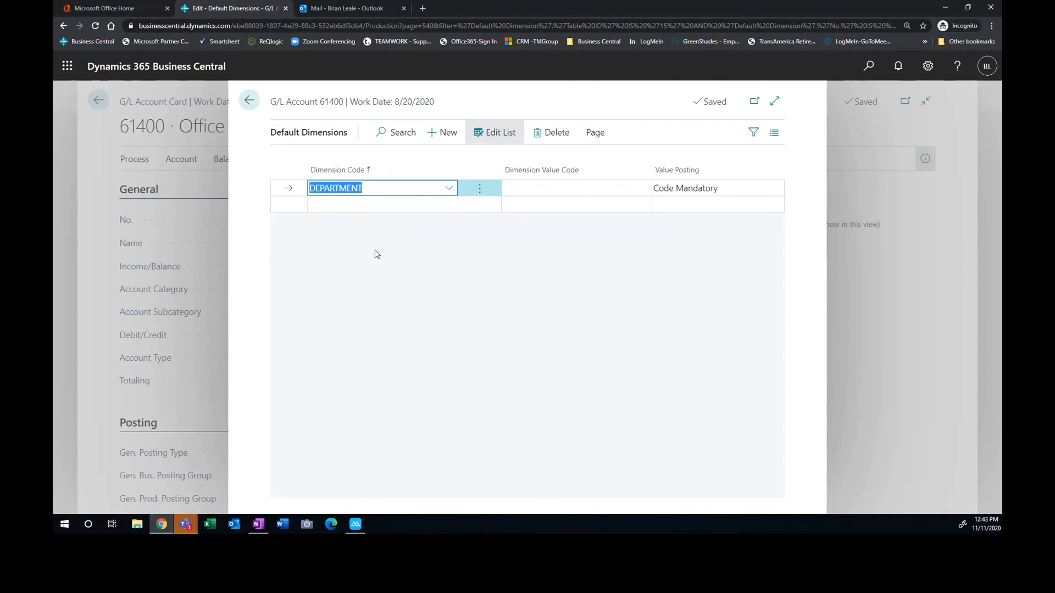
mouse_move(542, 261)
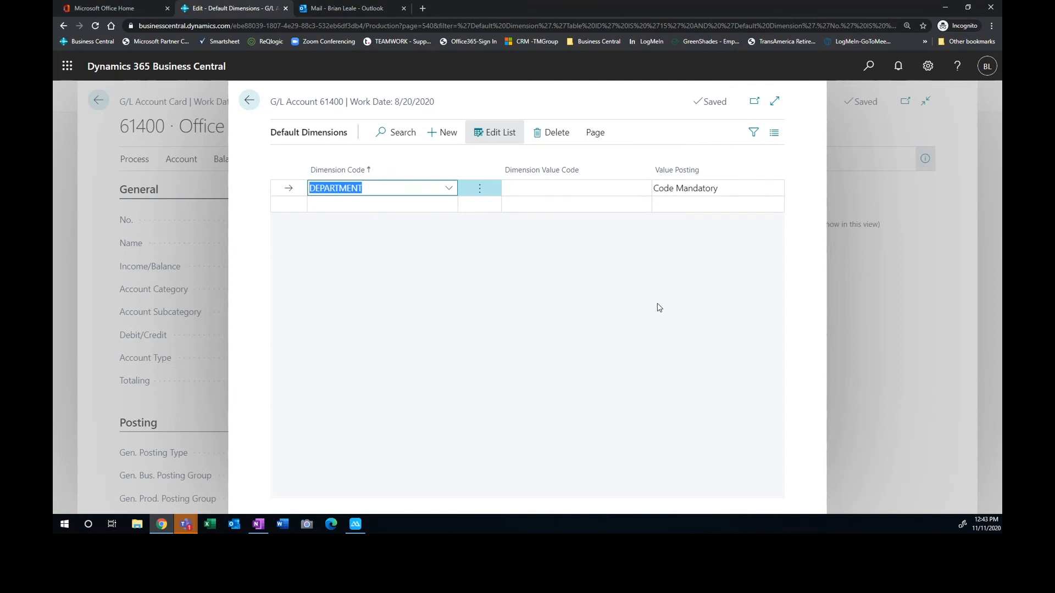
mouse_move(686, 276)
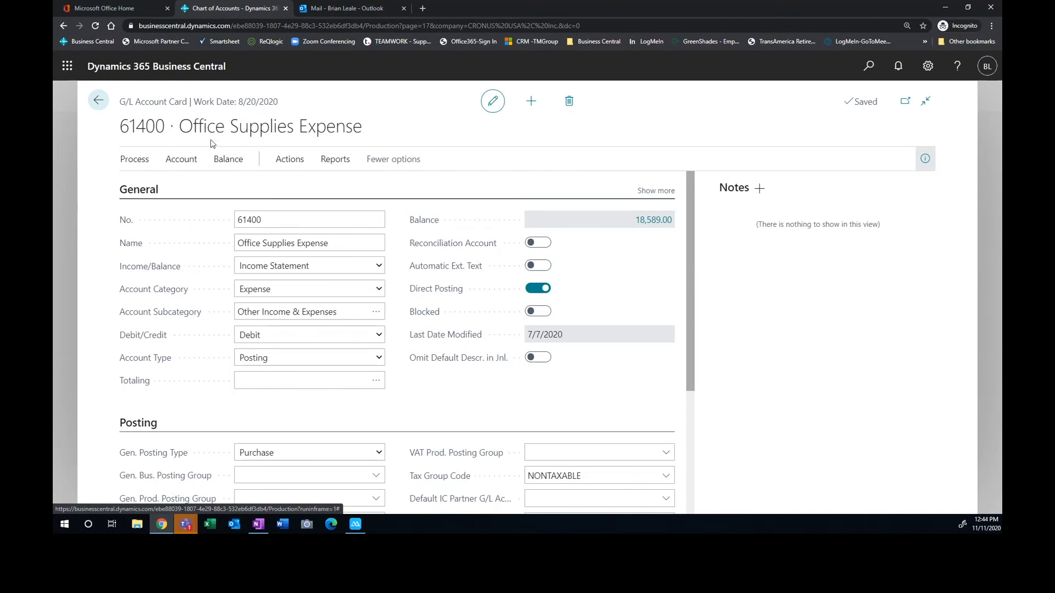
mouse_move(109, 126)
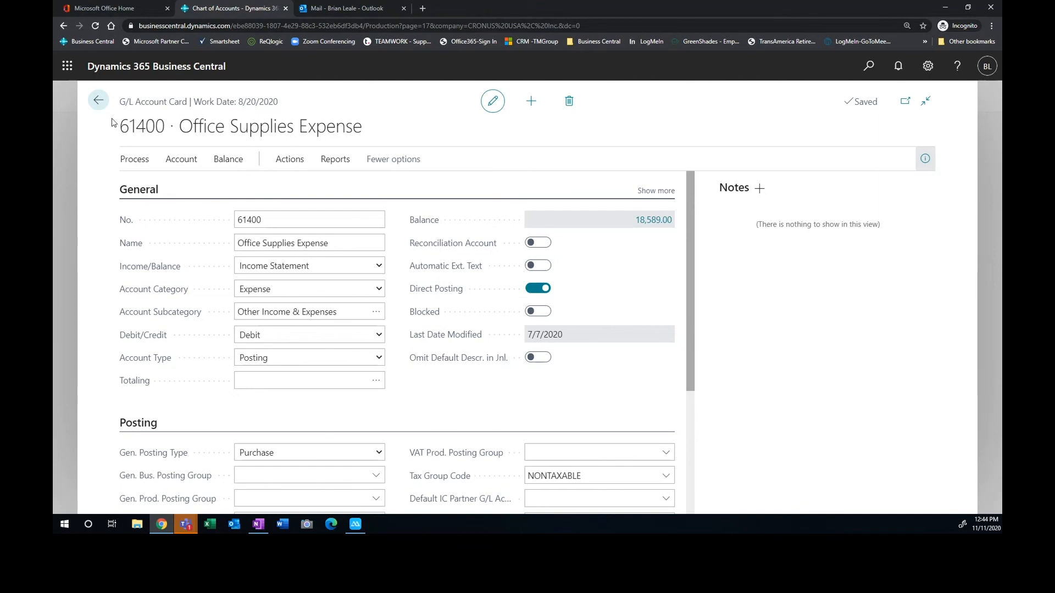
mouse_move(99, 100)
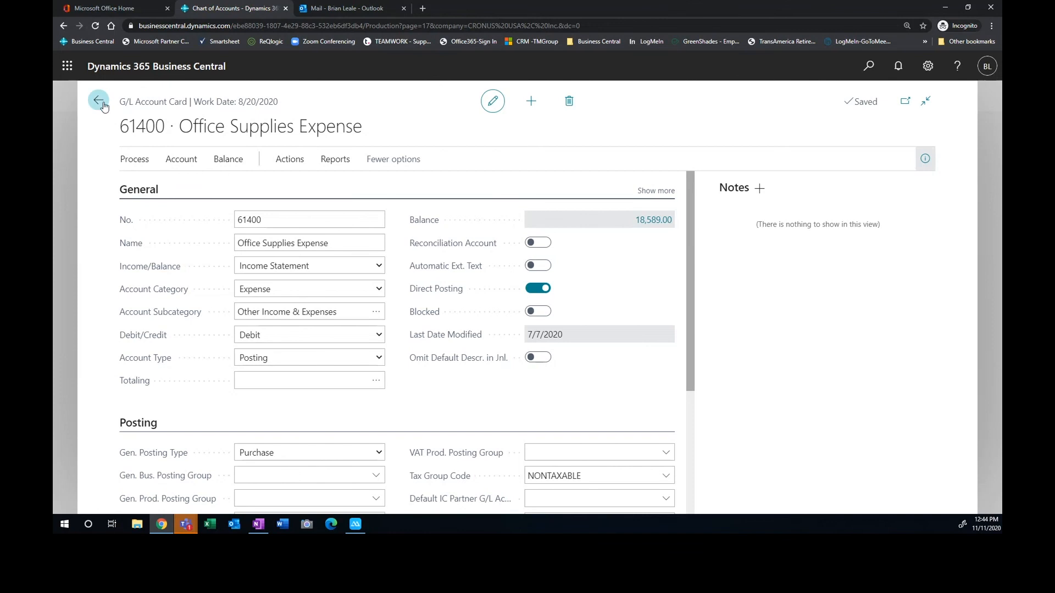
Go back to the Chart of Accounts and remove the 'offi' name filter
click(98, 101)
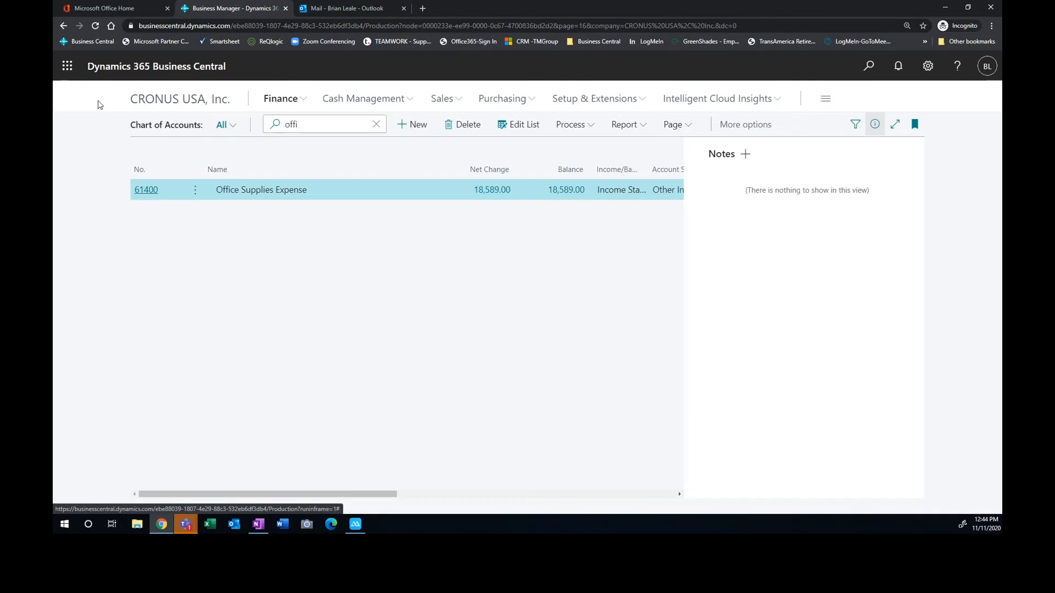
mouse_move(474, 246)
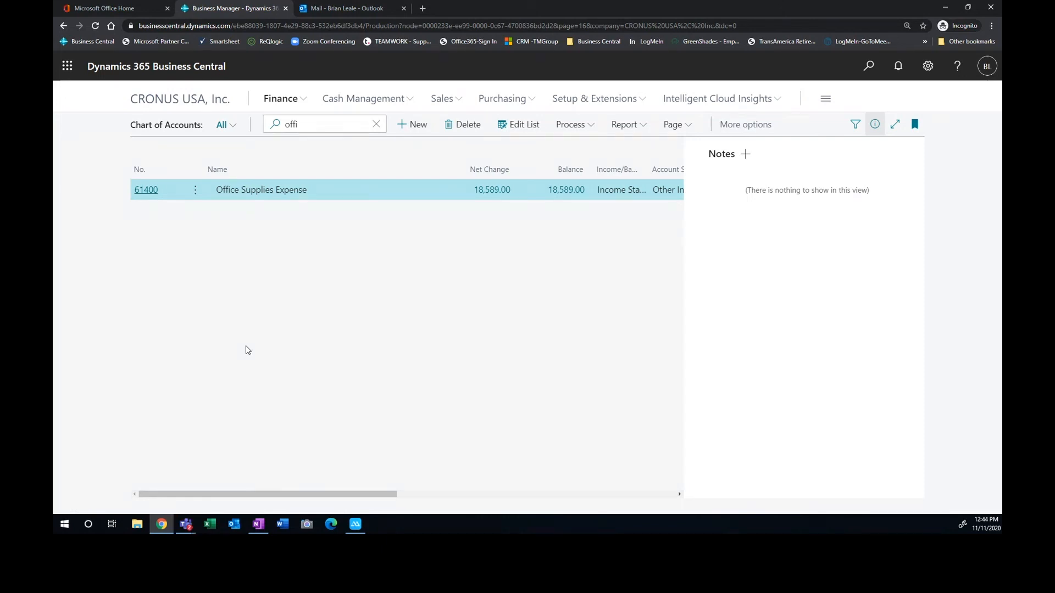
click(185, 524)
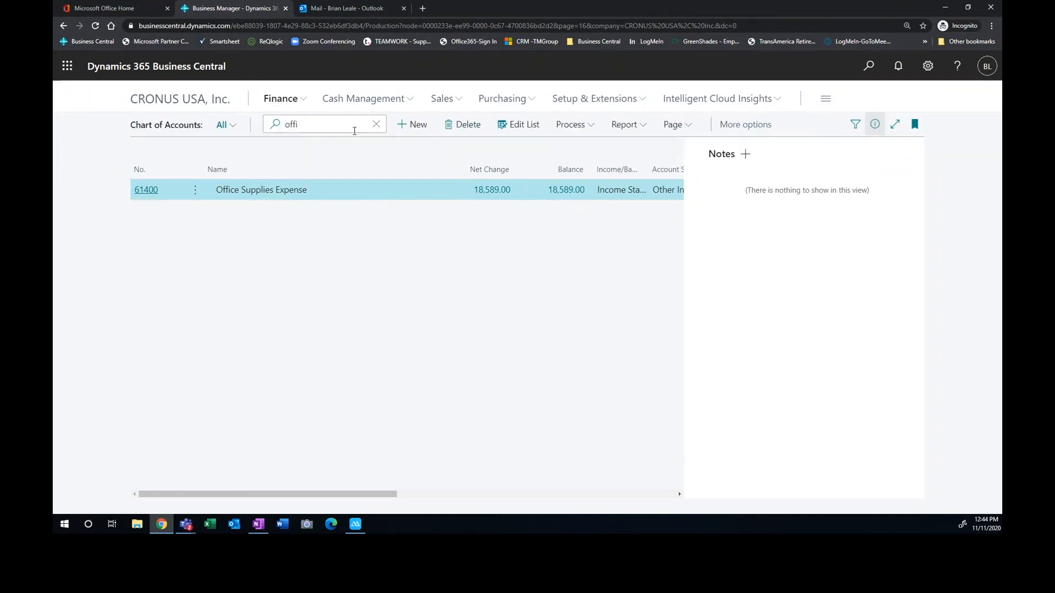
click(376, 125)
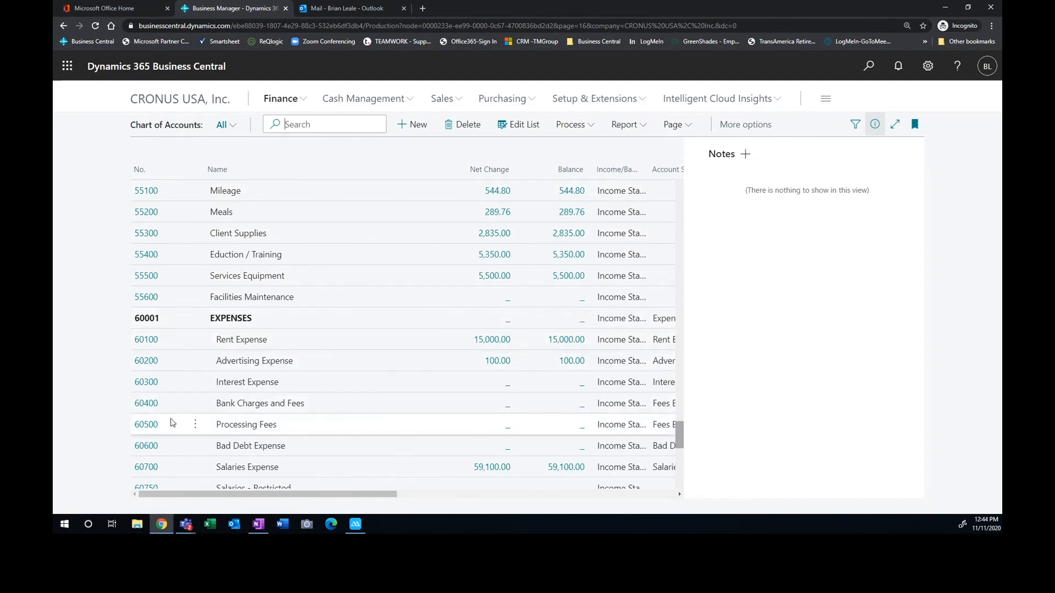
click(185, 525)
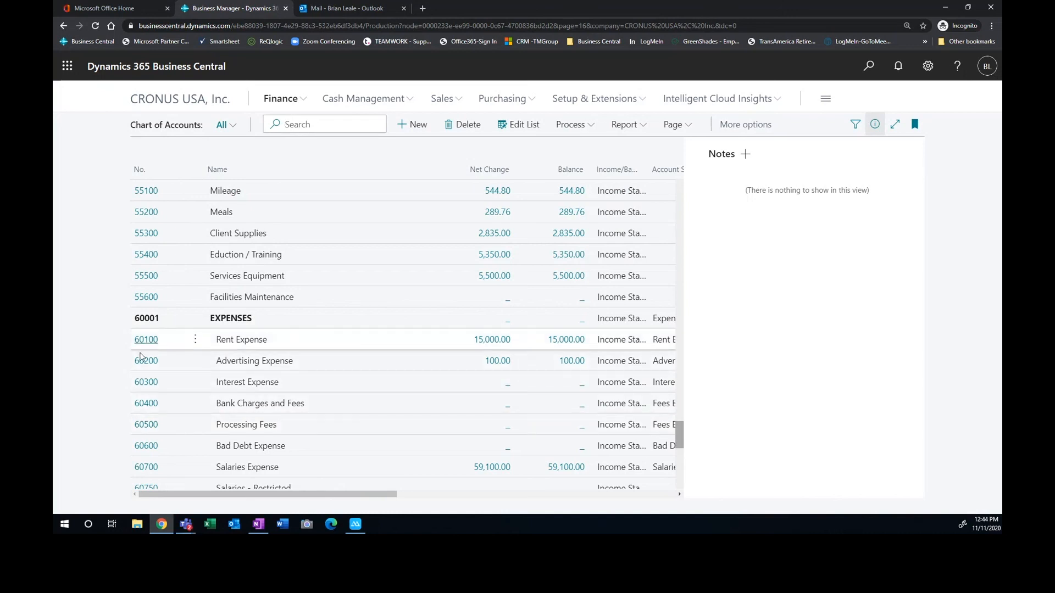
mouse_move(146, 339)
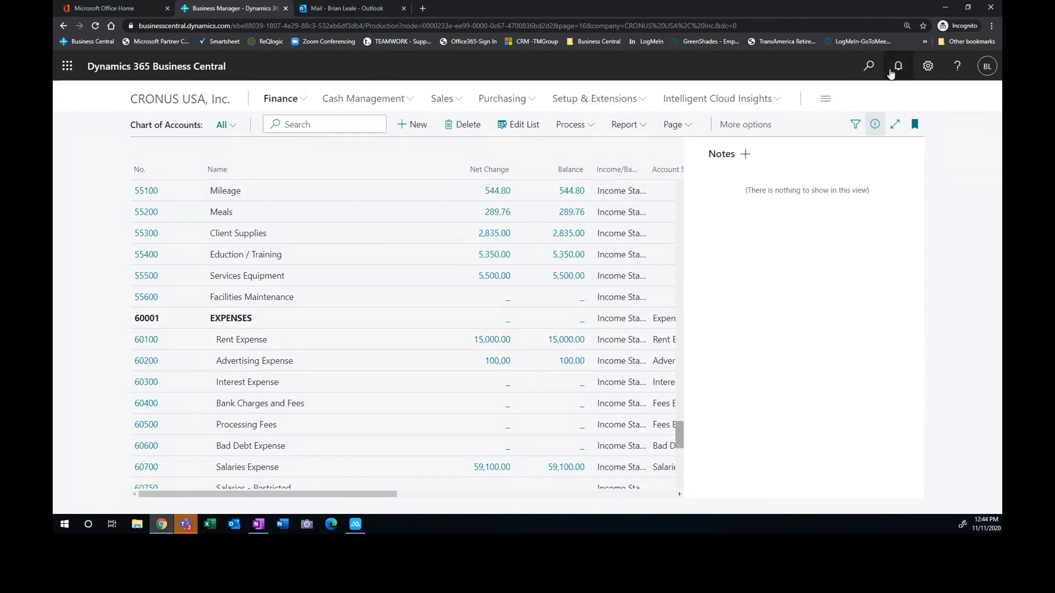
mouse_move(869, 66)
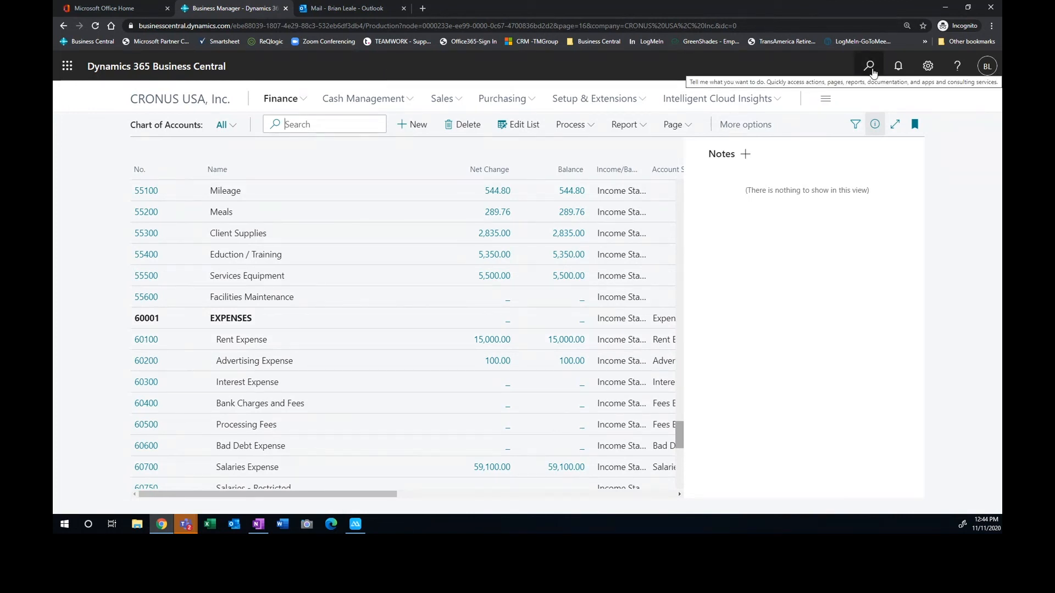
mouse_move(75, 198)
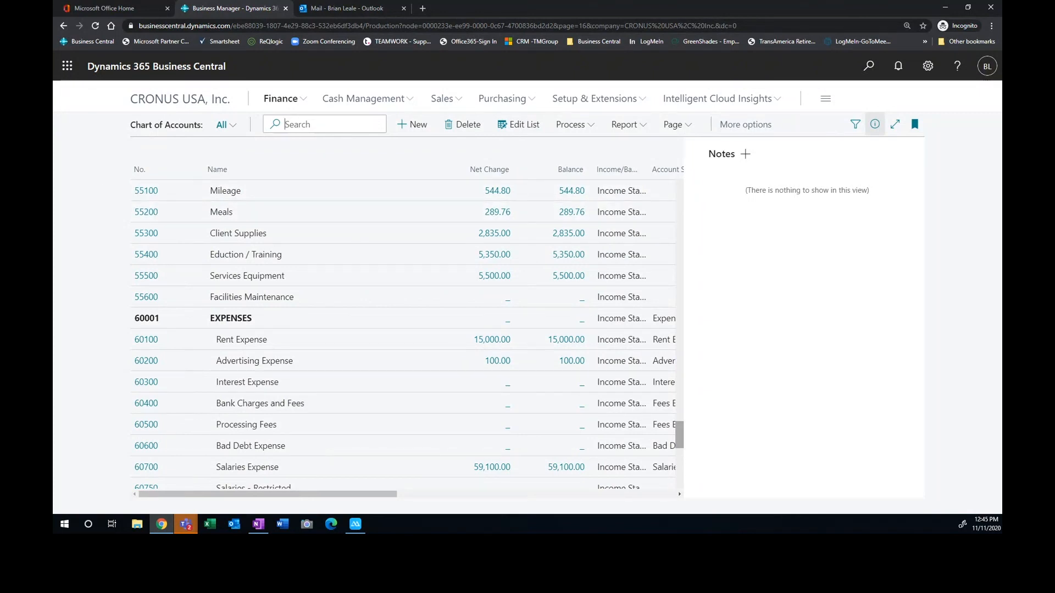
mouse_move(281, 98)
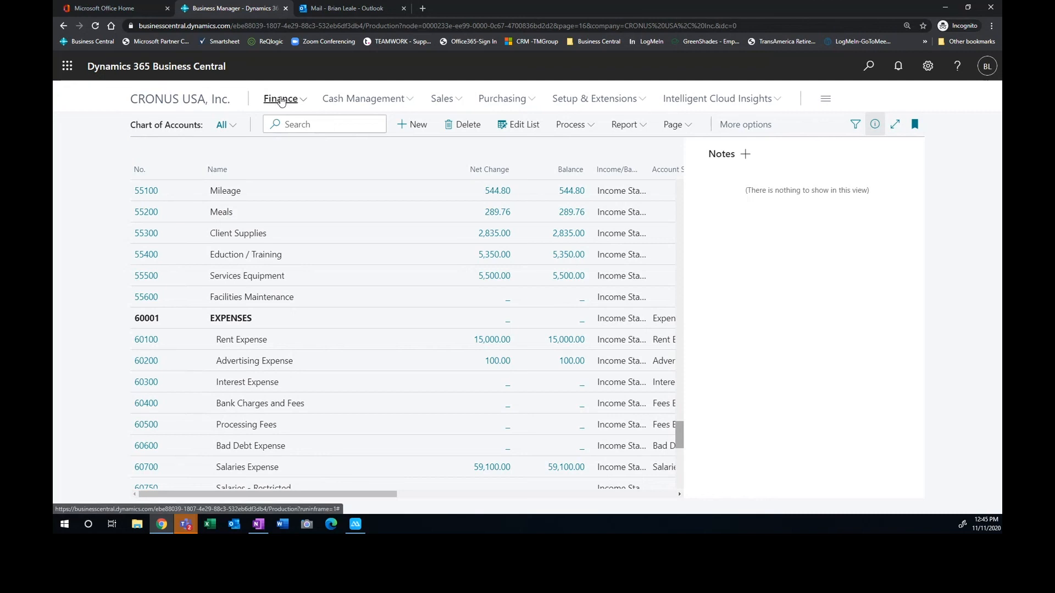
click(281, 99)
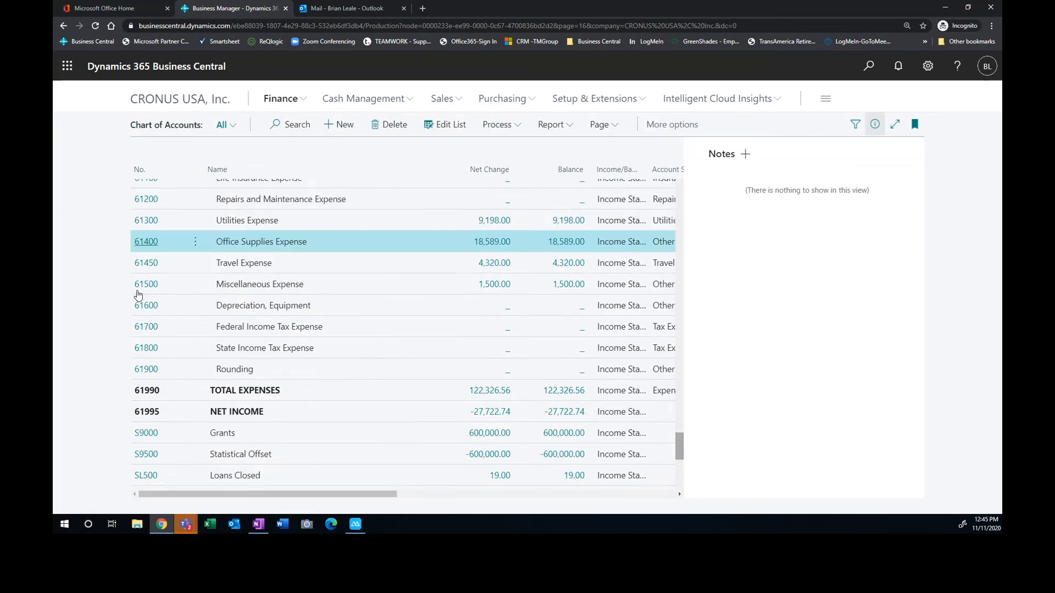
scroll(down, 3)
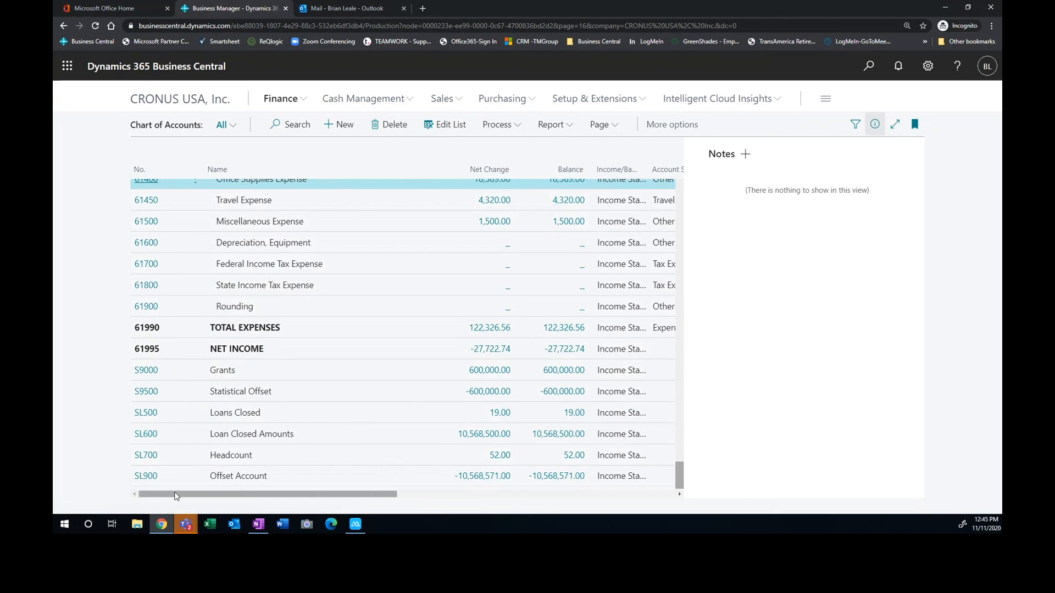
mouse_move(219, 464)
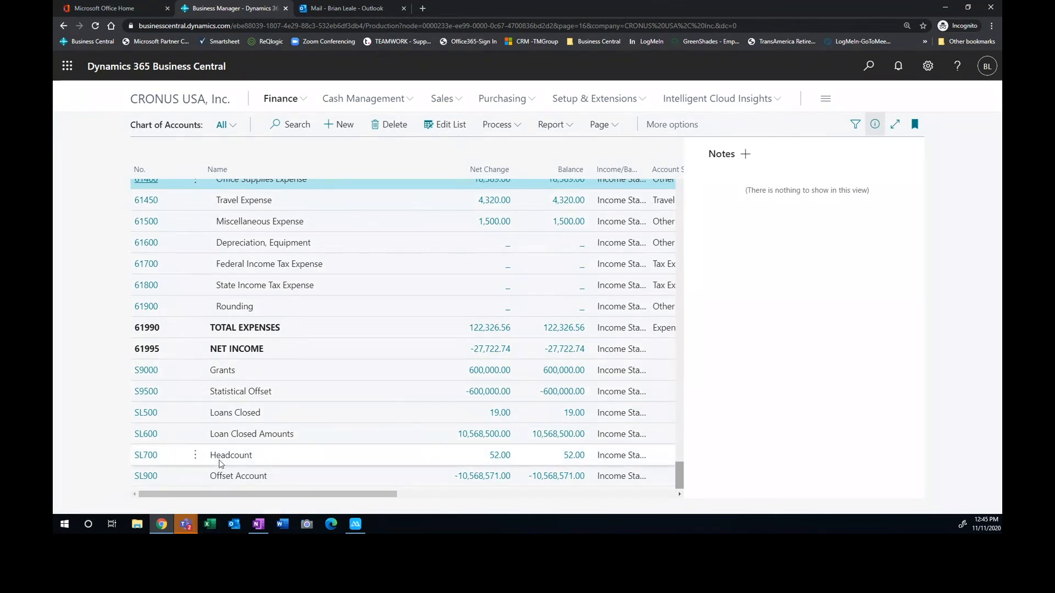
mouse_move(230, 455)
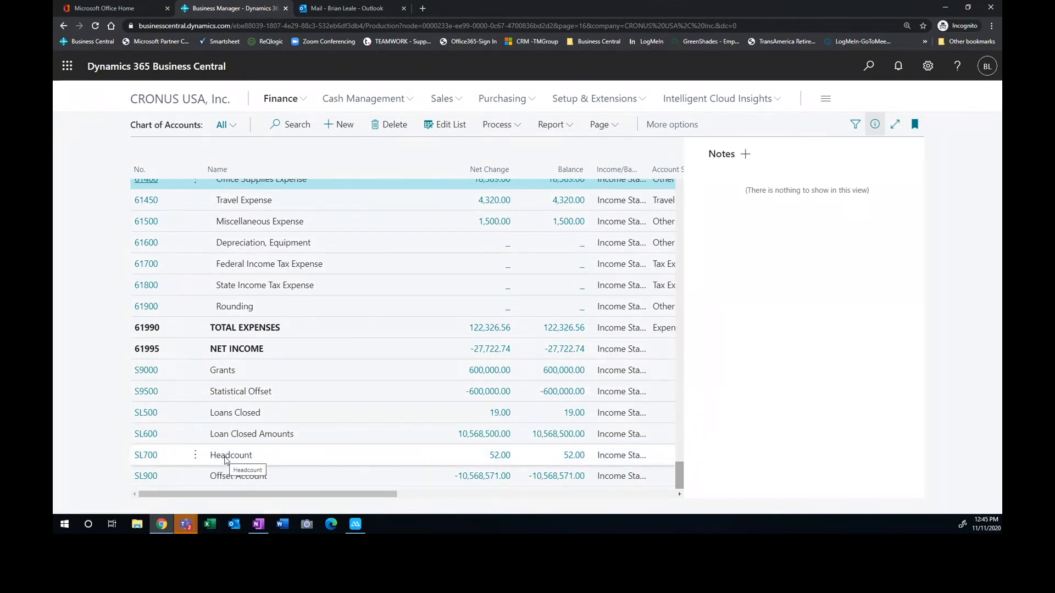
mouse_move(293, 368)
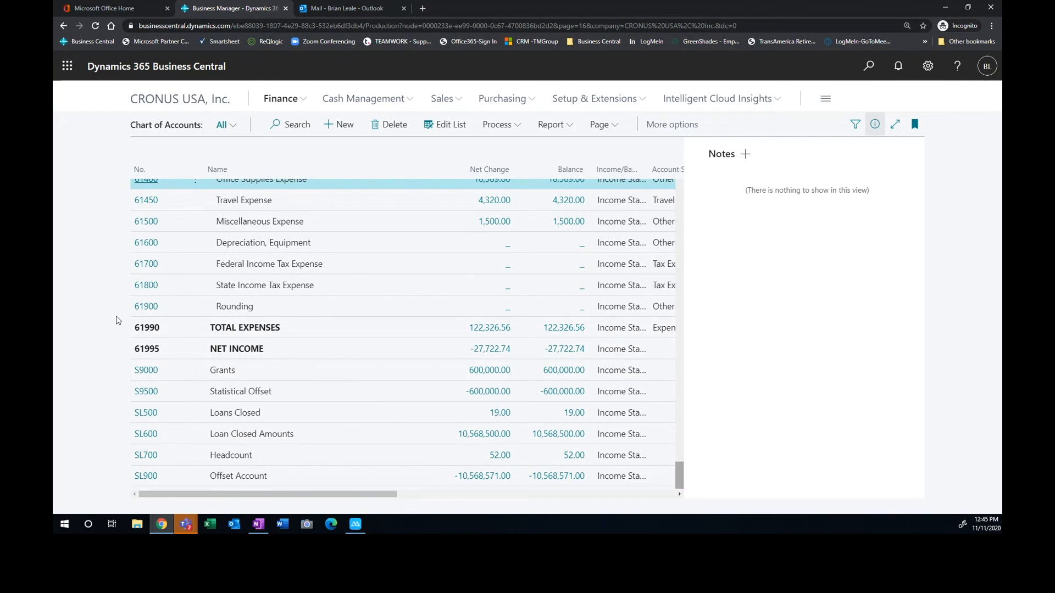
mouse_move(124, 268)
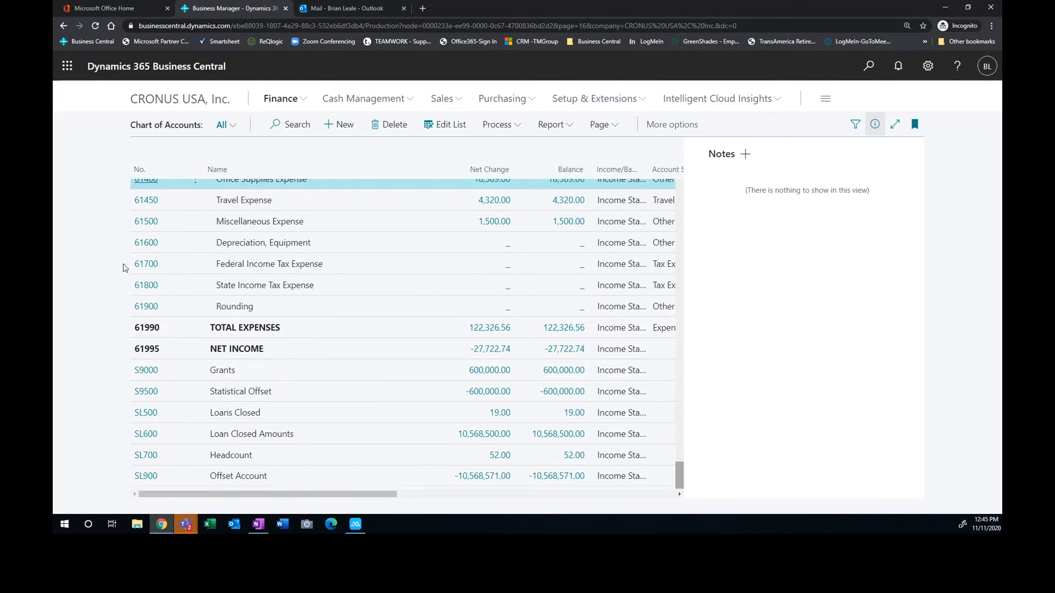
mouse_move(113, 254)
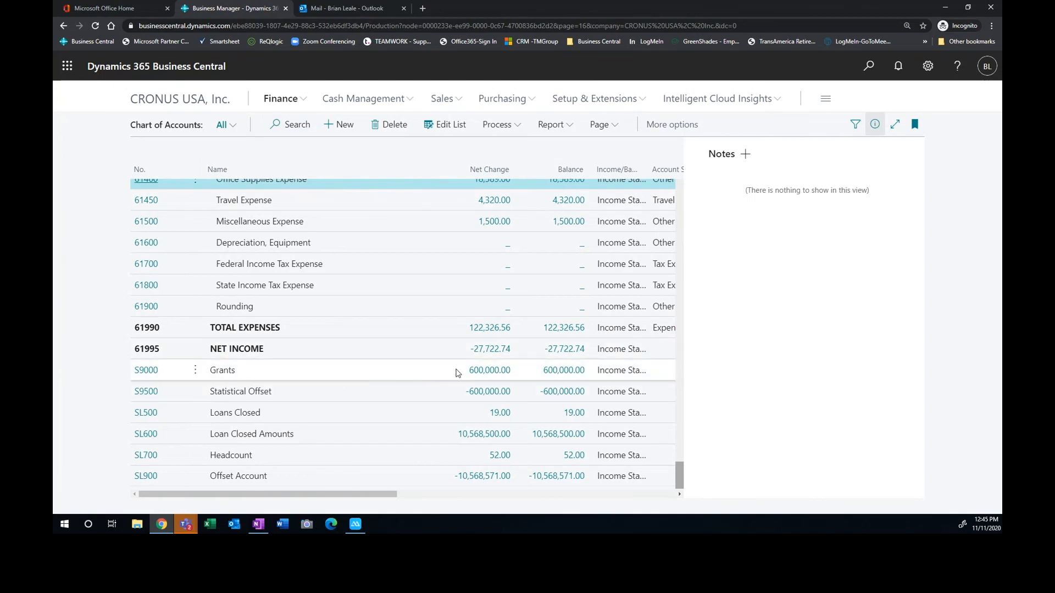
mouse_move(489, 370)
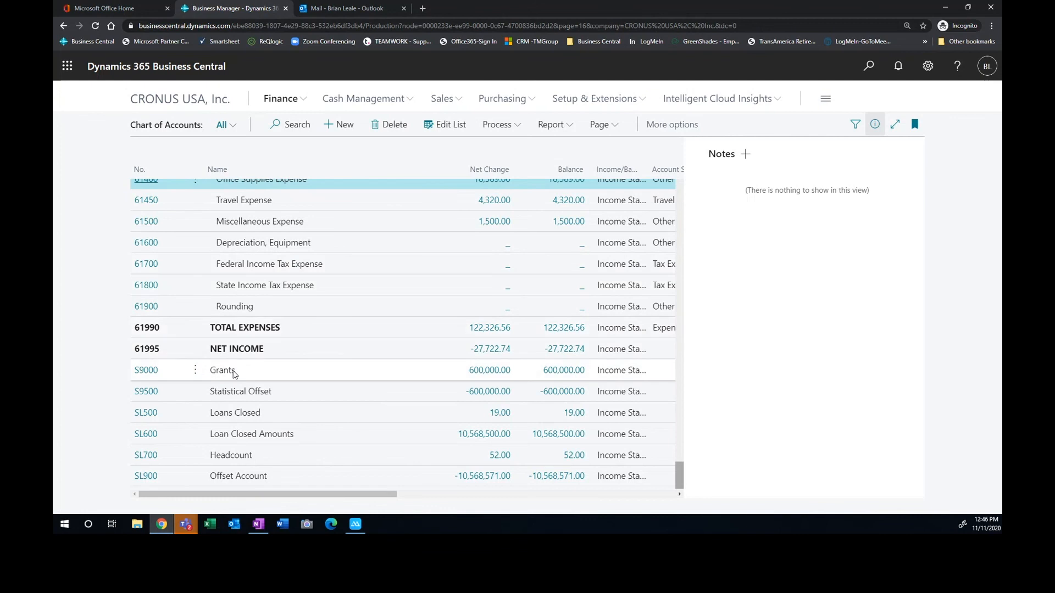
mouse_move(222, 369)
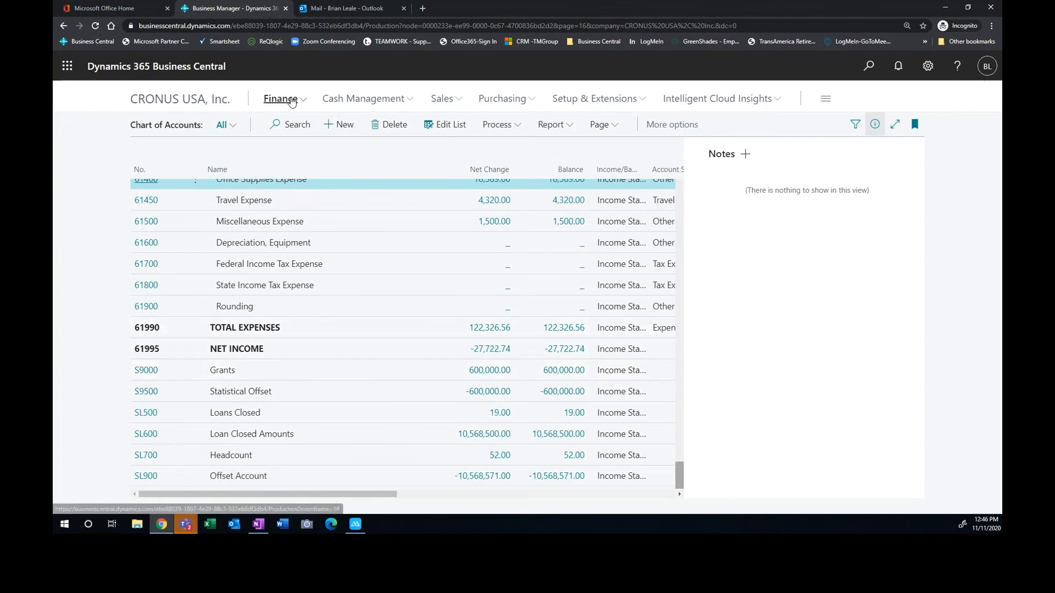
mouse_move(363, 98)
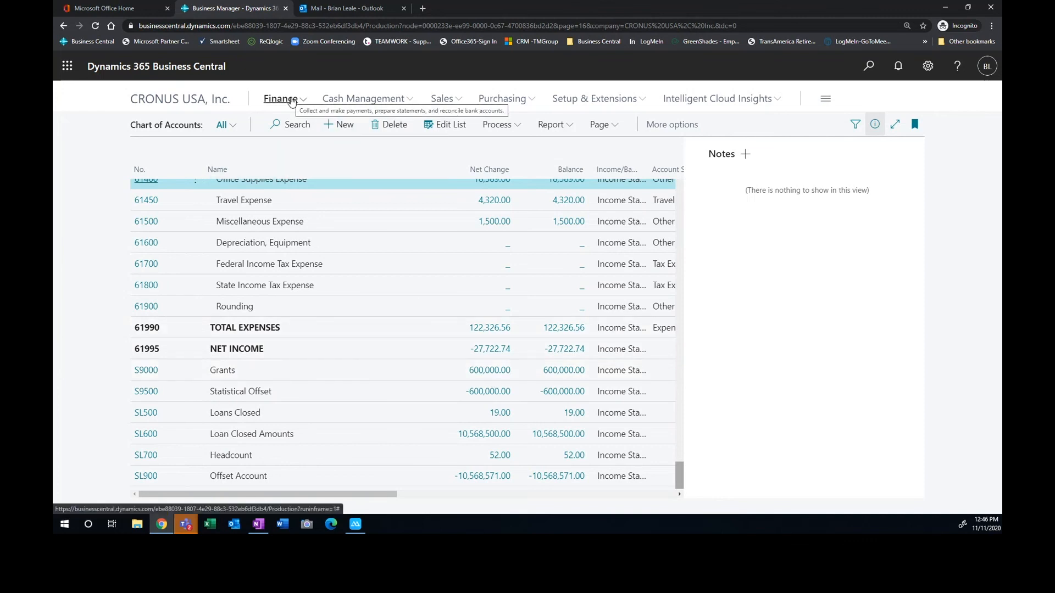
mouse_move(507, 377)
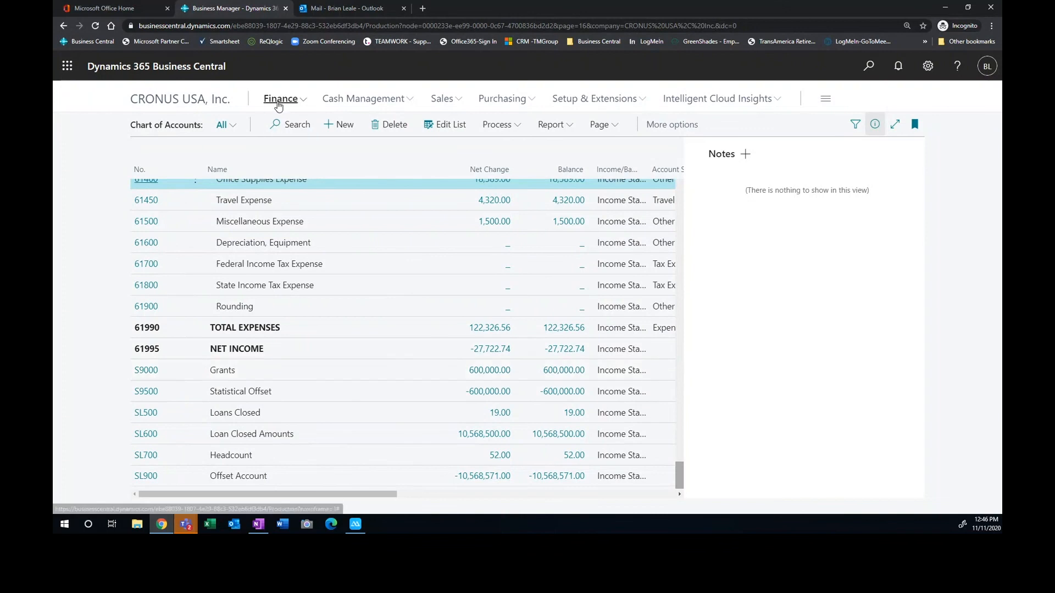
From Finance, go to Account Schedules and open GRANT BAL
click(281, 98)
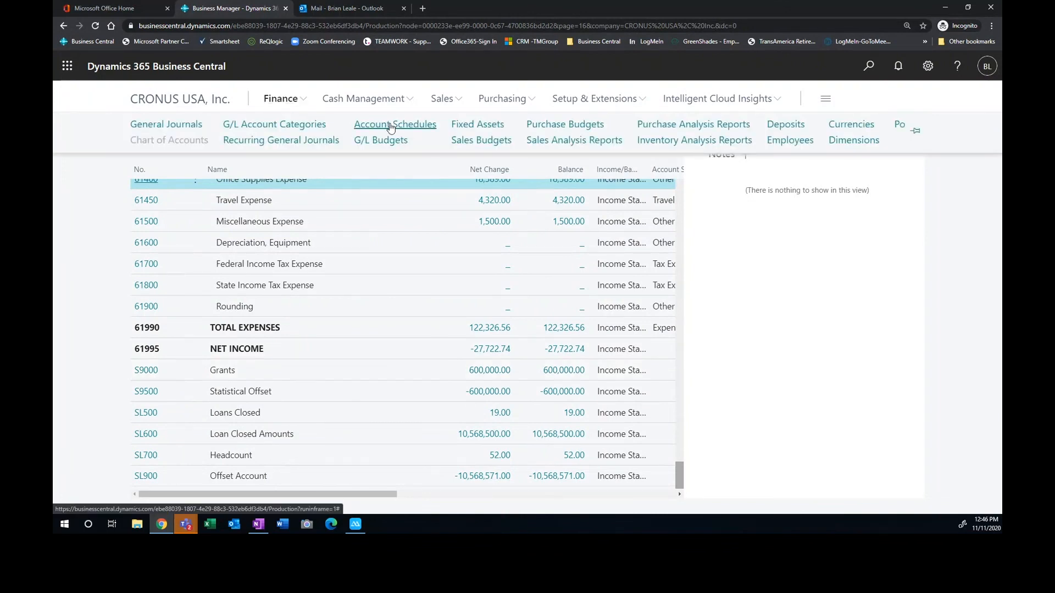
click(396, 124)
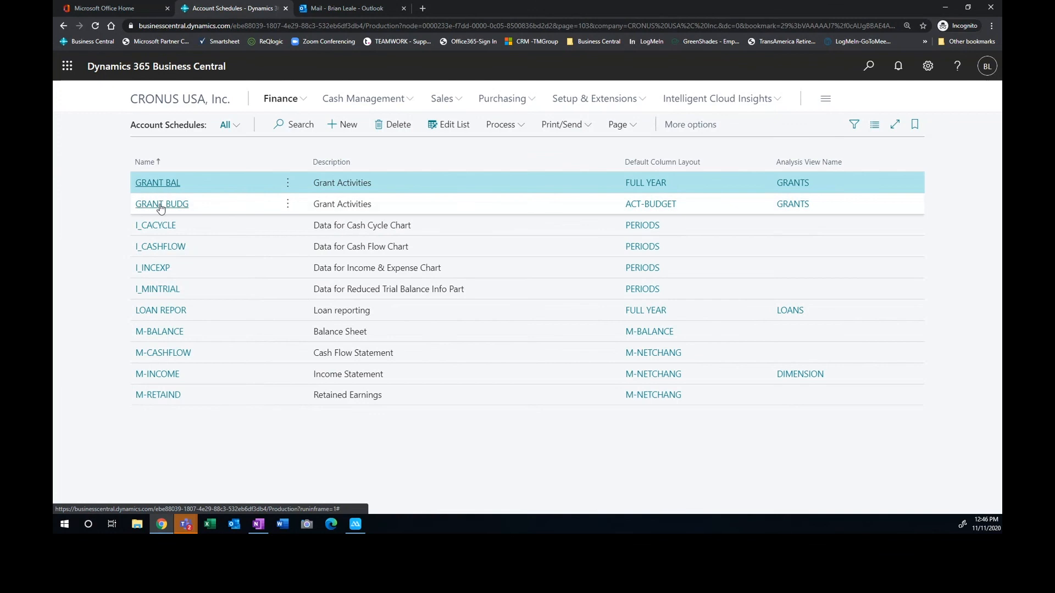
click(158, 182)
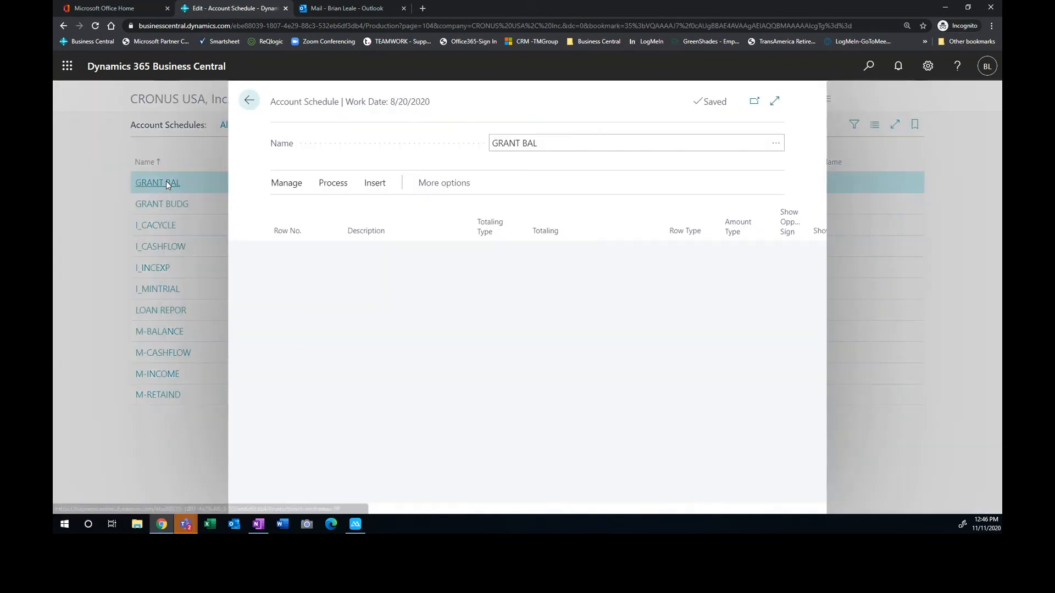
Open the GRANT BAL Overview with date filter 0101 and scroll the monthly figures
click(158, 183)
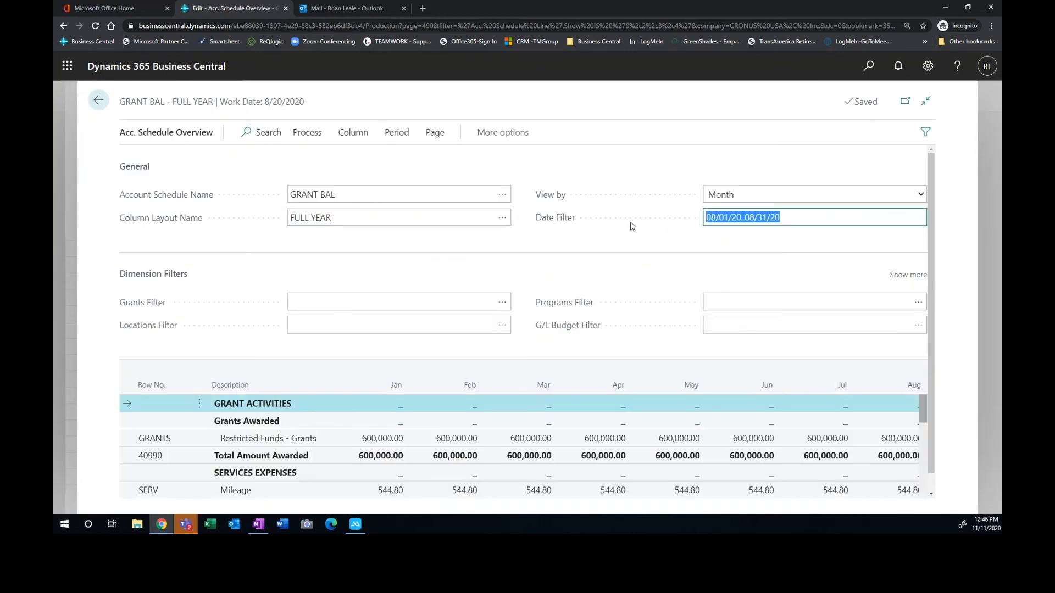
text(0101)
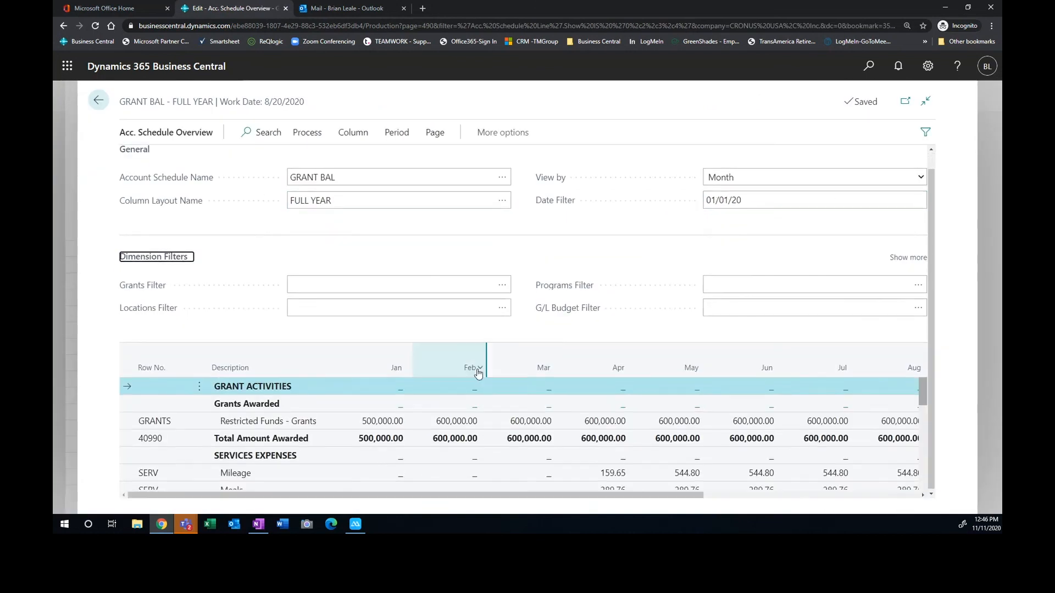
scroll(down, 3)
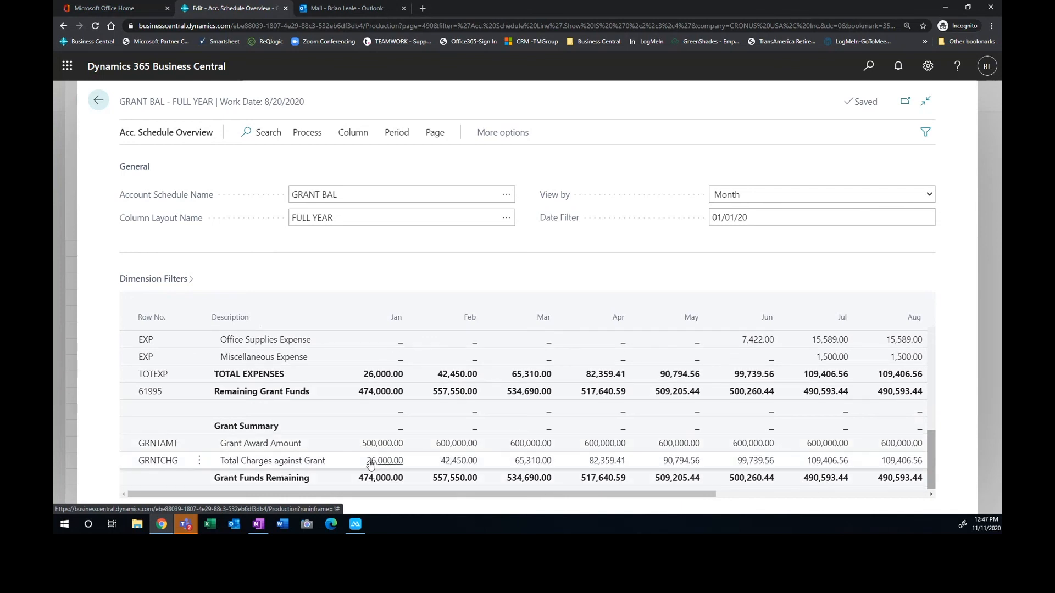
mouse_move(521, 474)
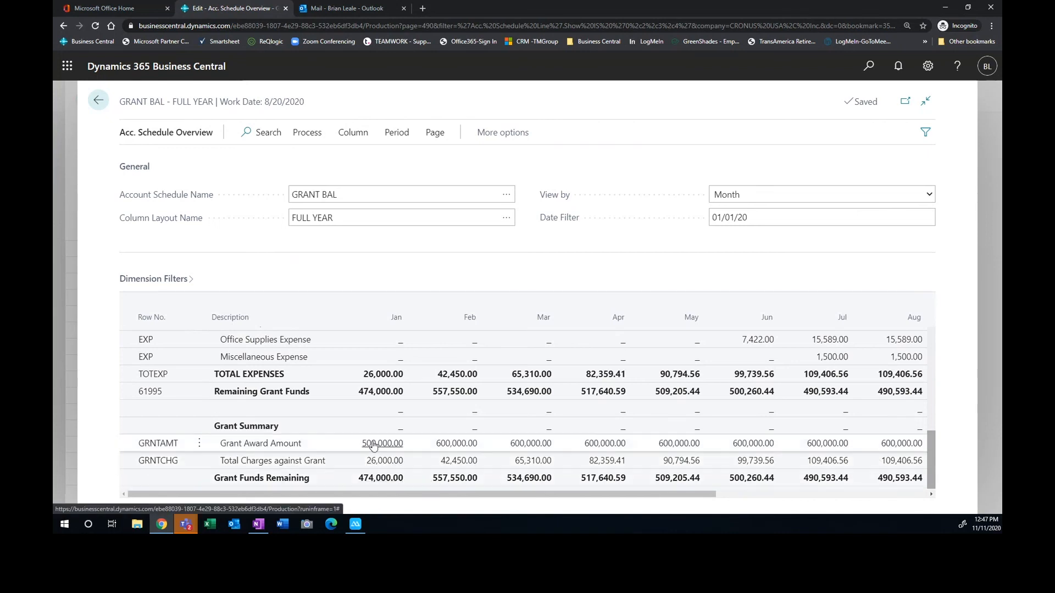
mouse_move(456, 443)
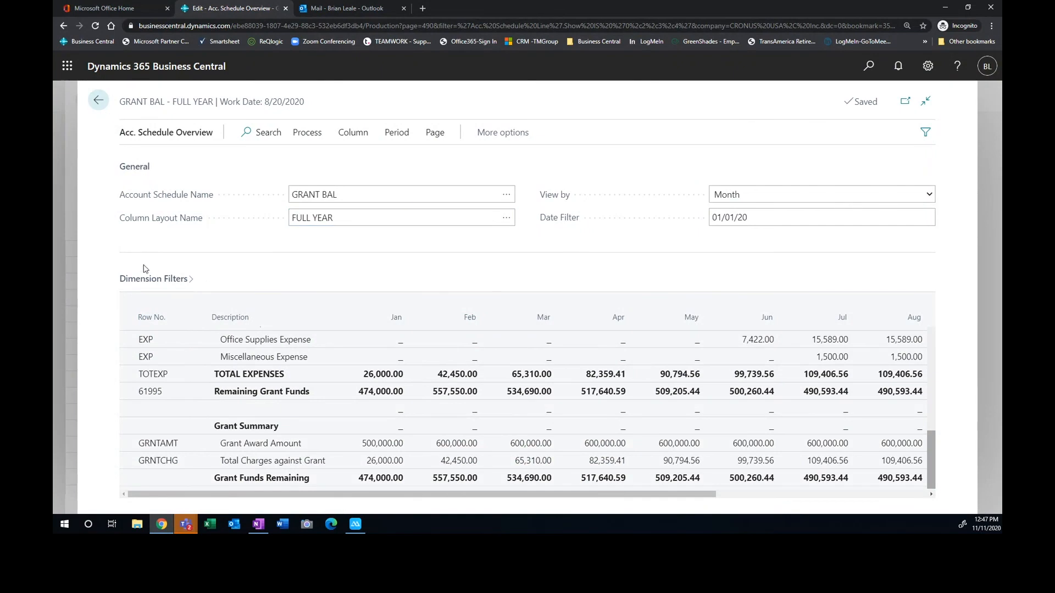
mouse_move(191, 282)
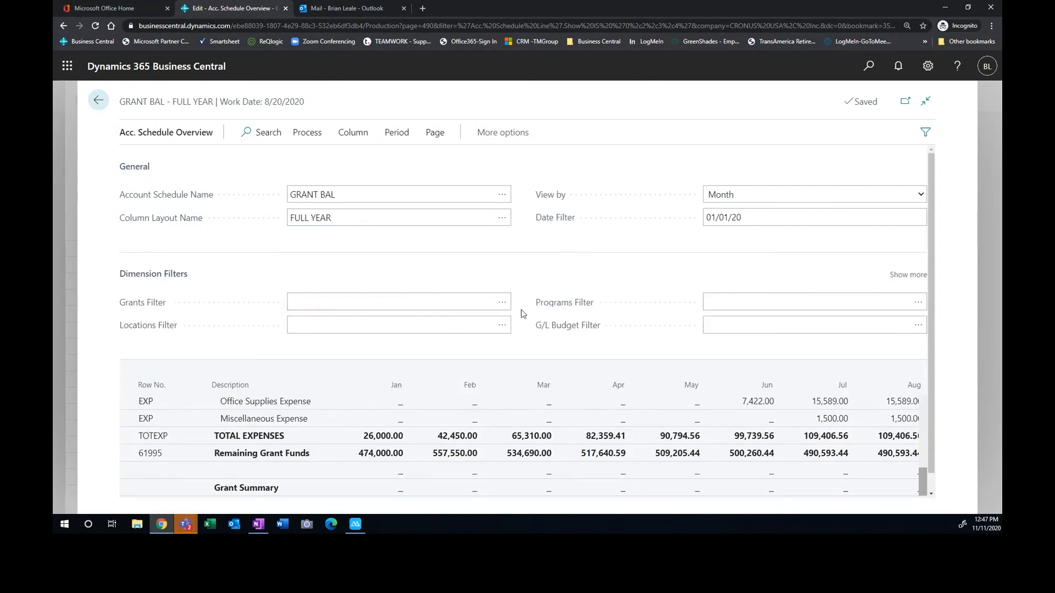
Set the Grants dimension filter to FED2020 and review the resulting totals
click(394, 301)
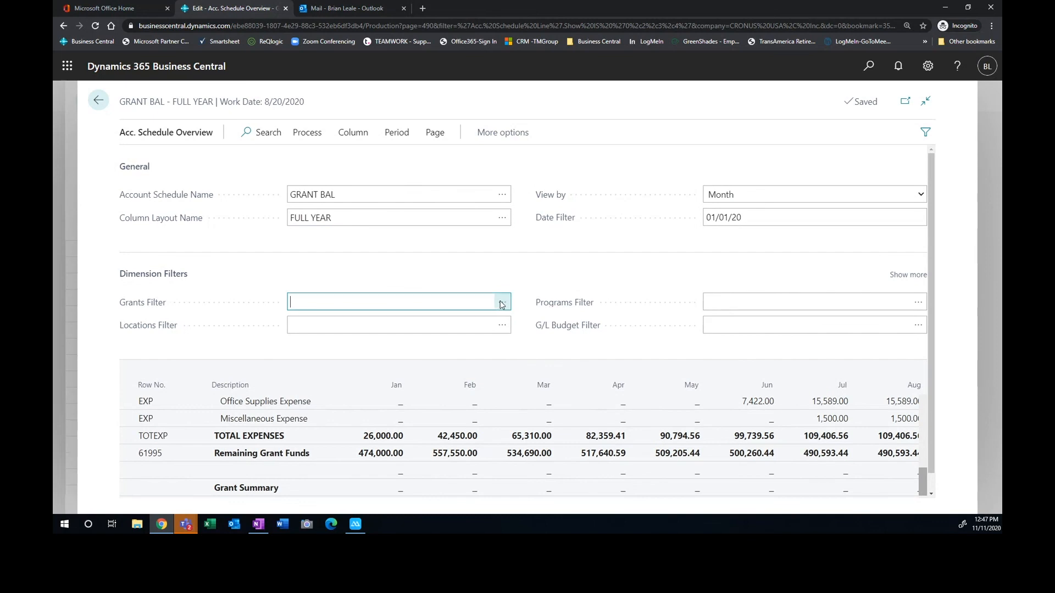
click(501, 301)
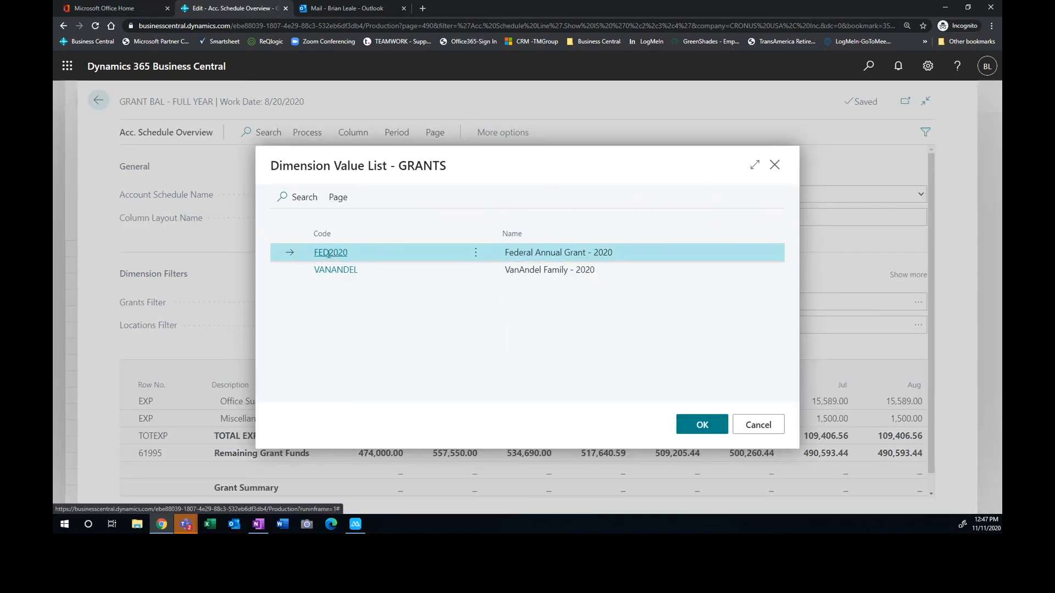
click(702, 424)
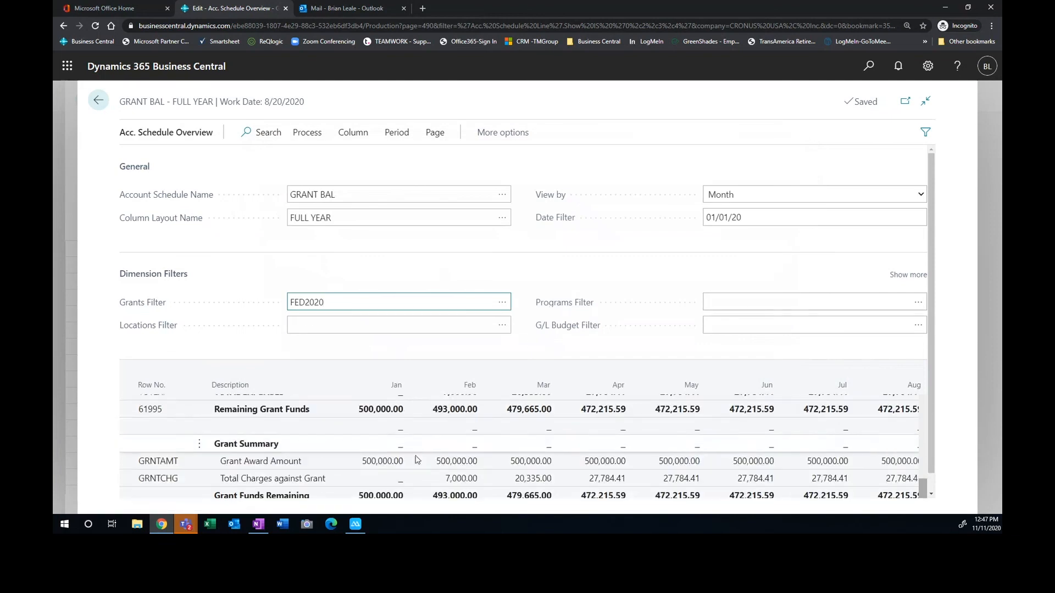
scroll(down, 3)
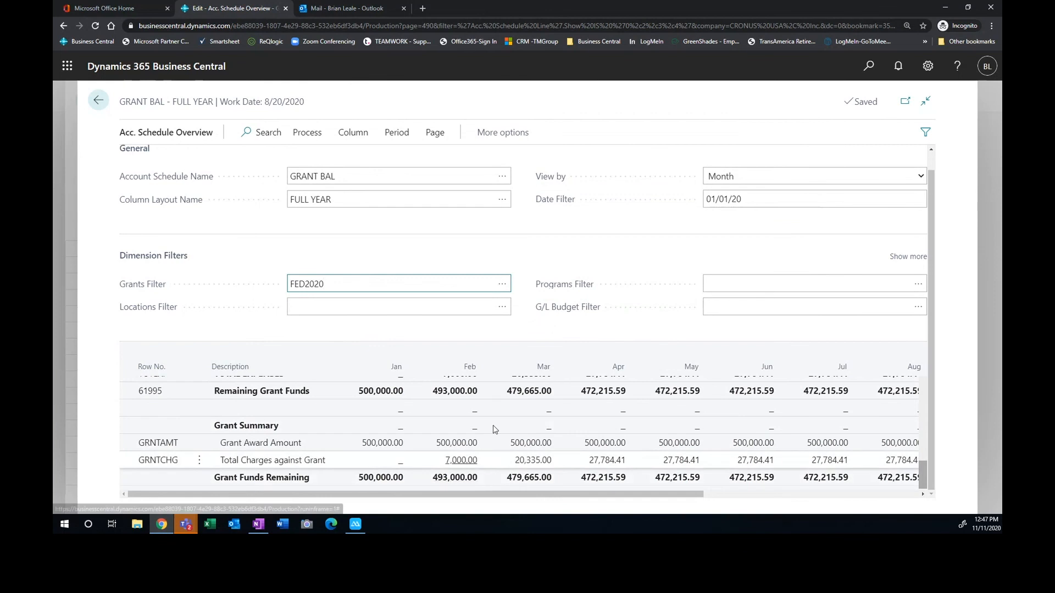
mouse_move(383, 443)
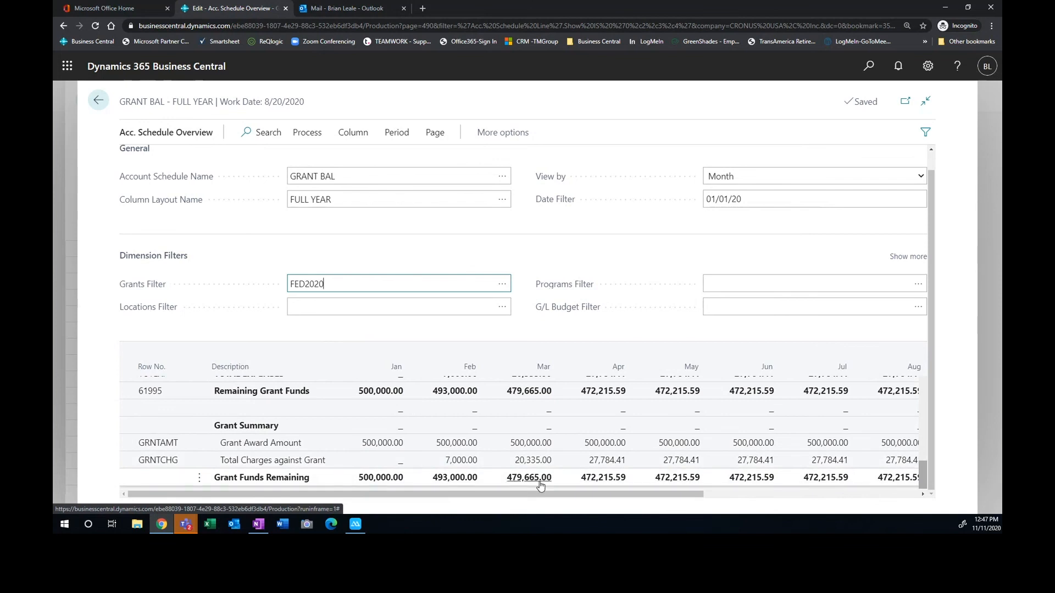
mouse_move(596, 489)
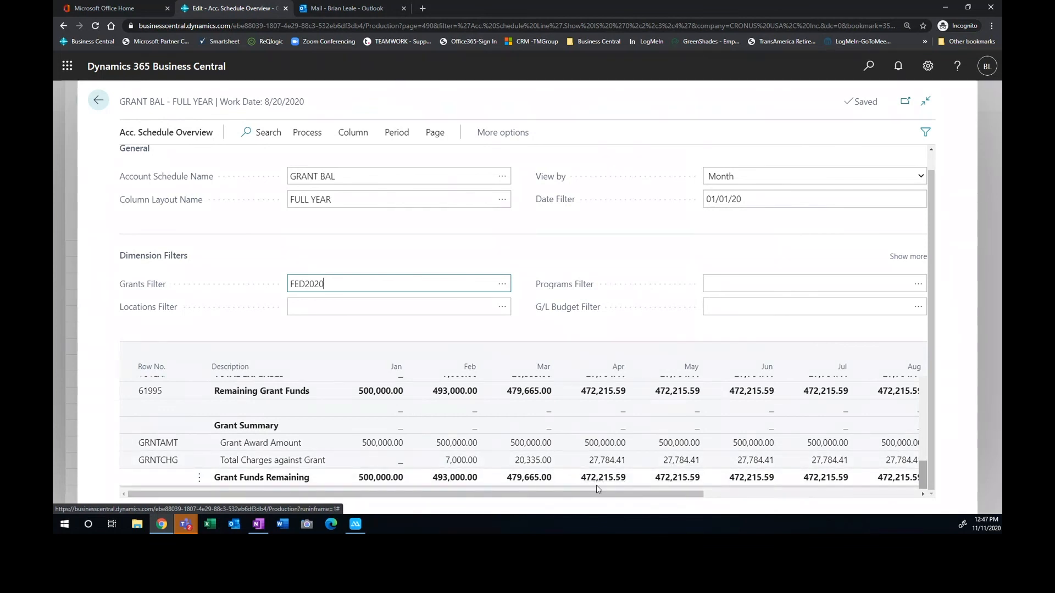
mouse_move(603, 477)
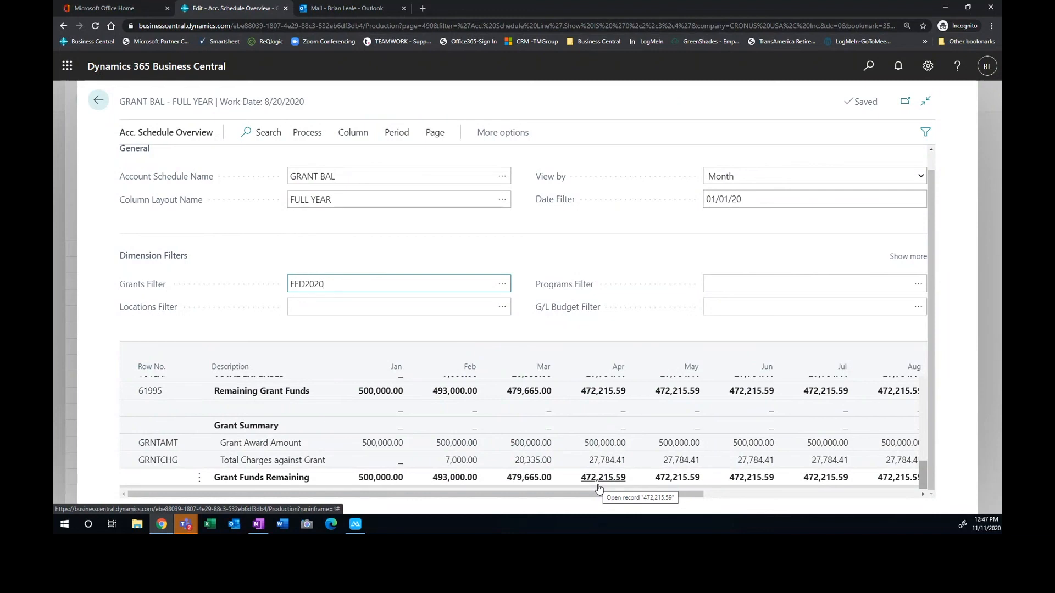
mouse_move(363, 467)
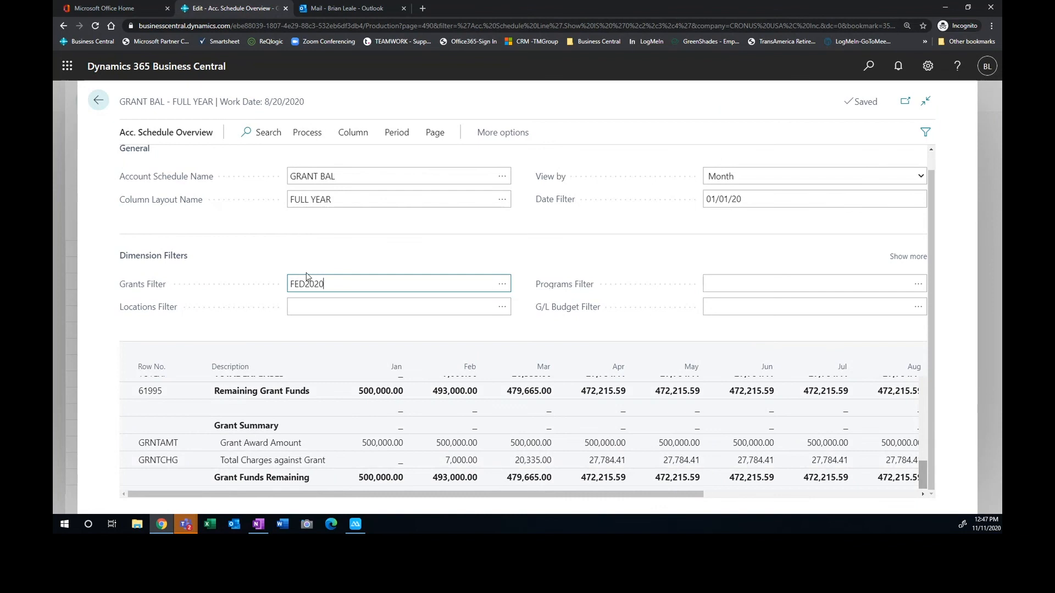
mouse_move(324, 277)
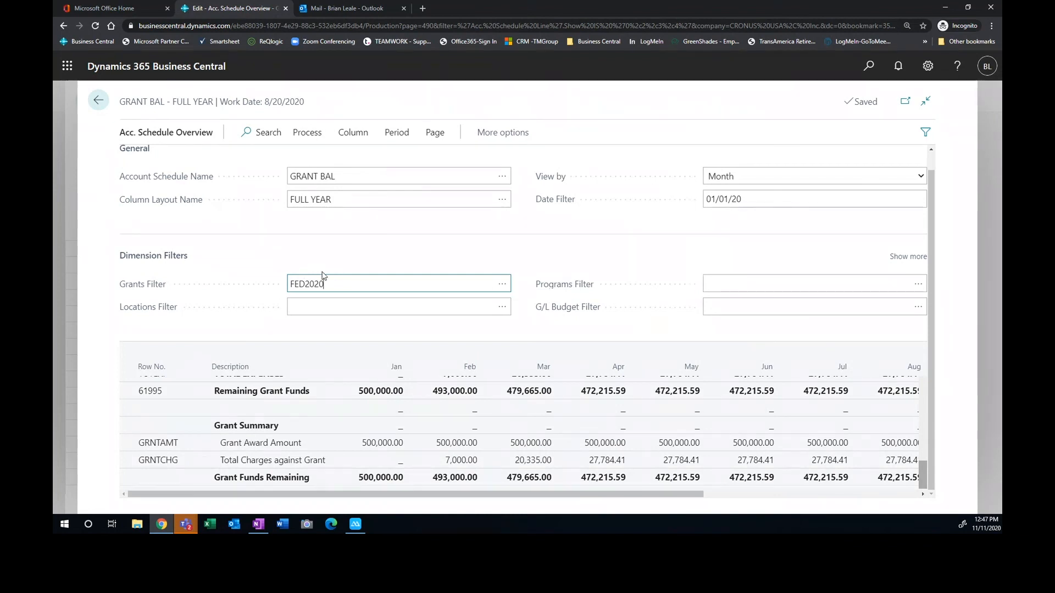
mouse_move(326, 275)
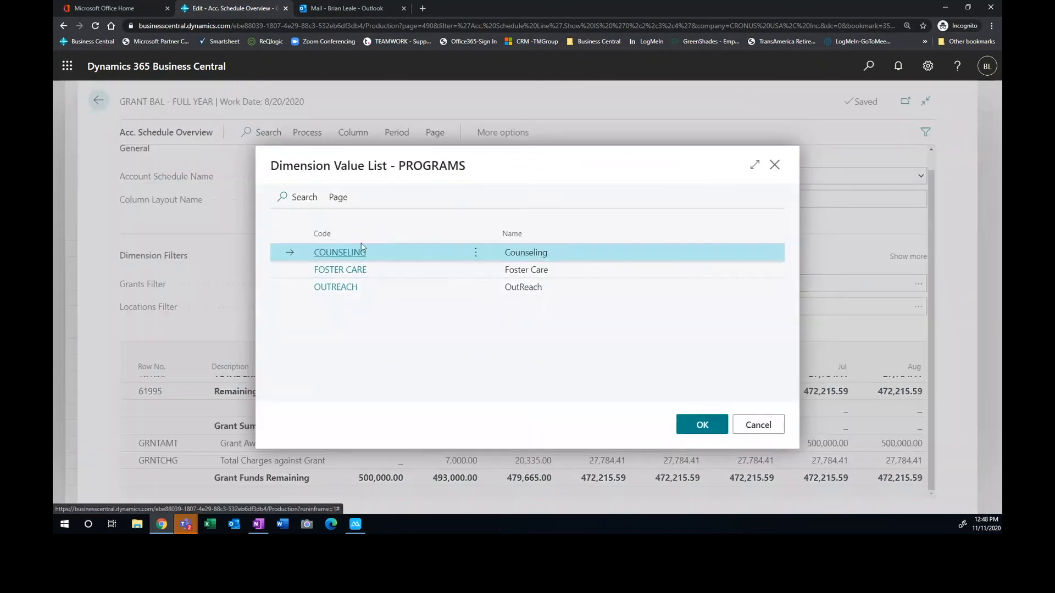
mouse_move(357, 275)
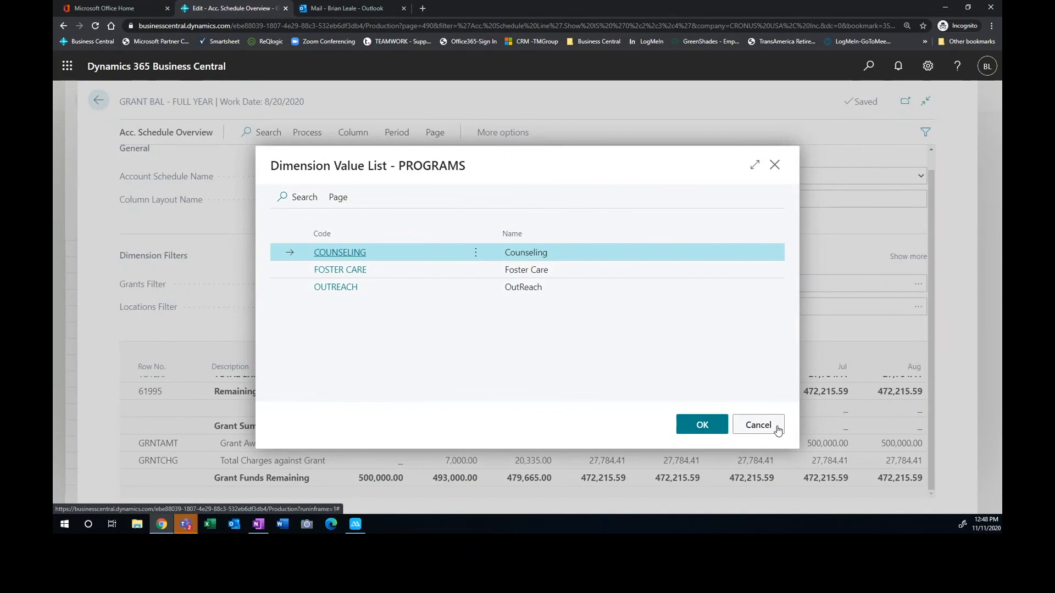
click(758, 425)
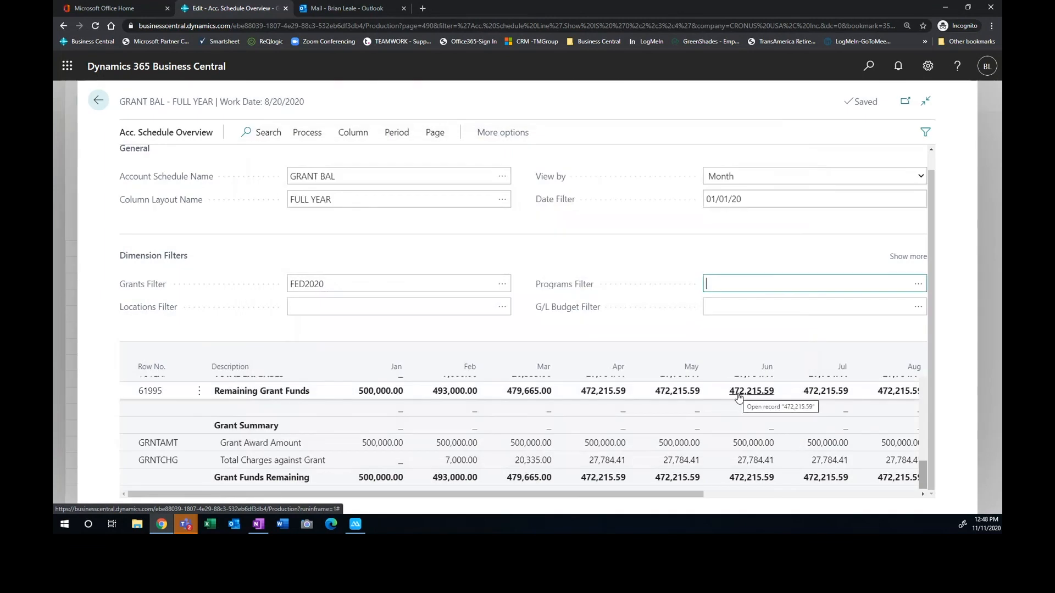